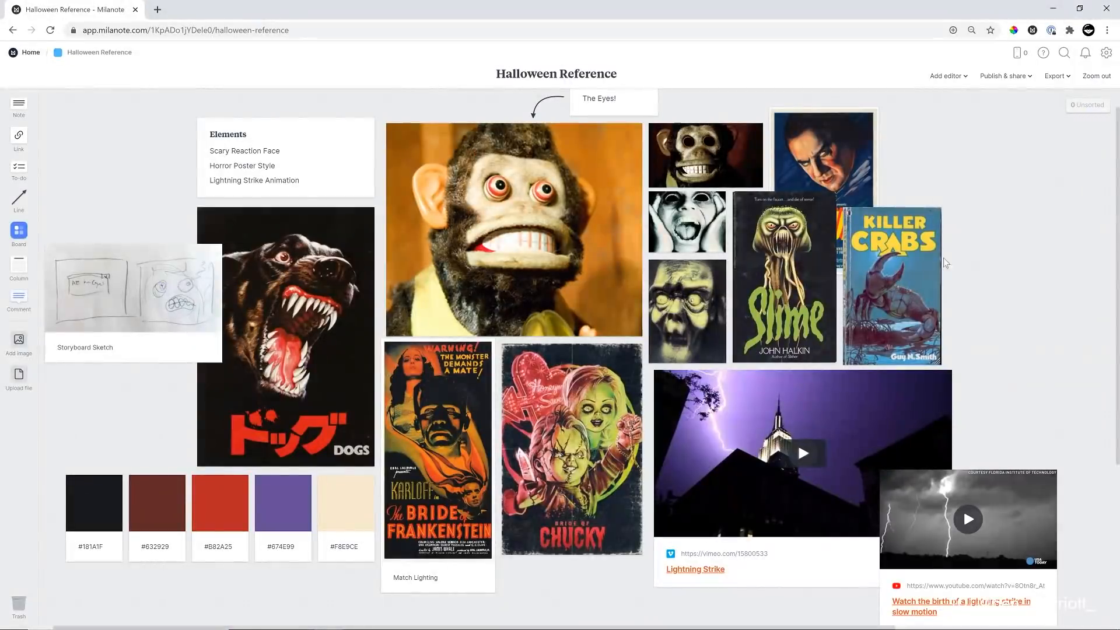
pyautogui.moveTo(971, 266)
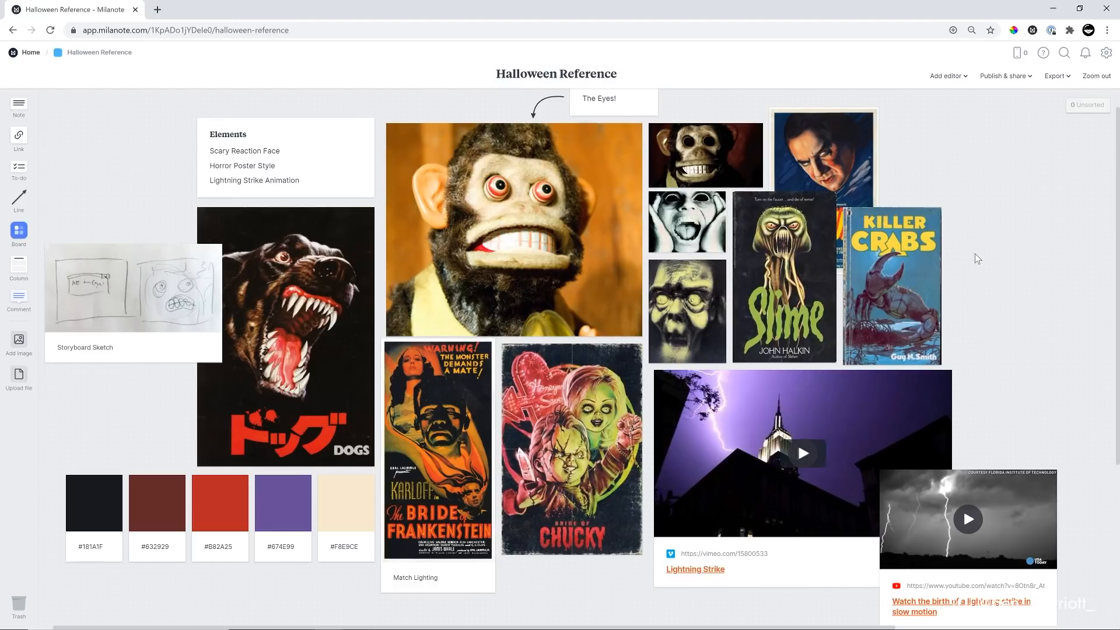
pyautogui.moveTo(58, 312)
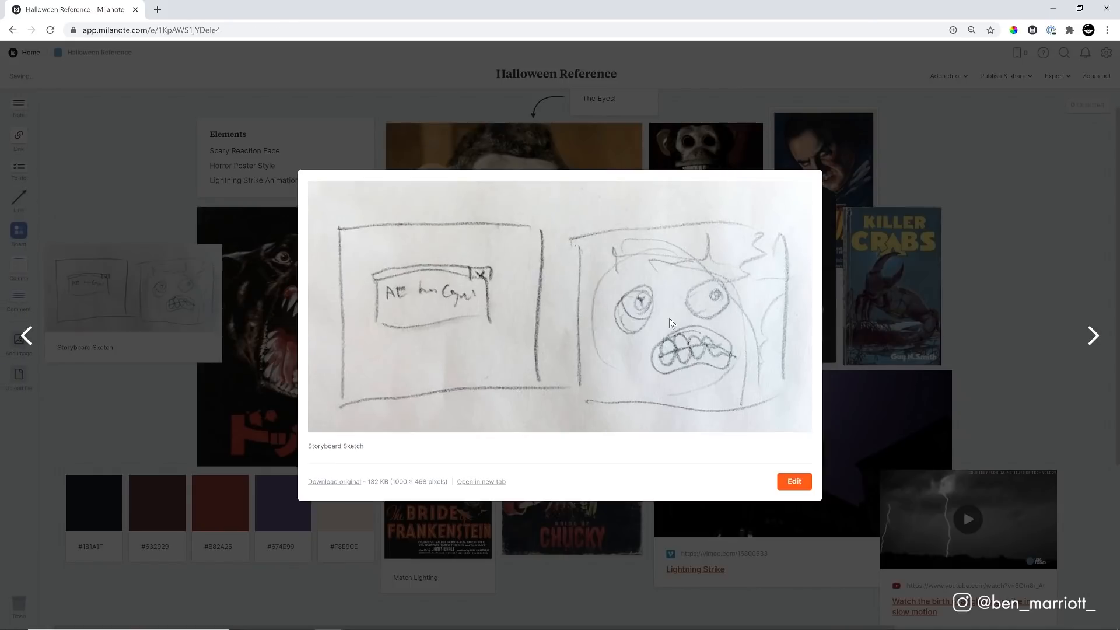
pyautogui.moveTo(513, 327)
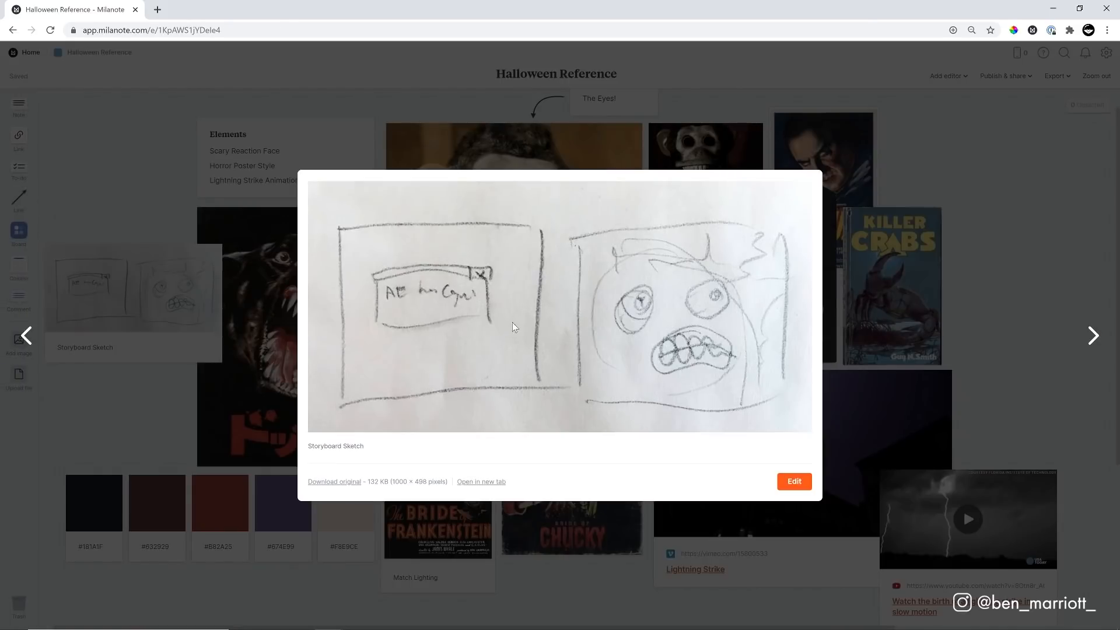
pyautogui.moveTo(706, 354)
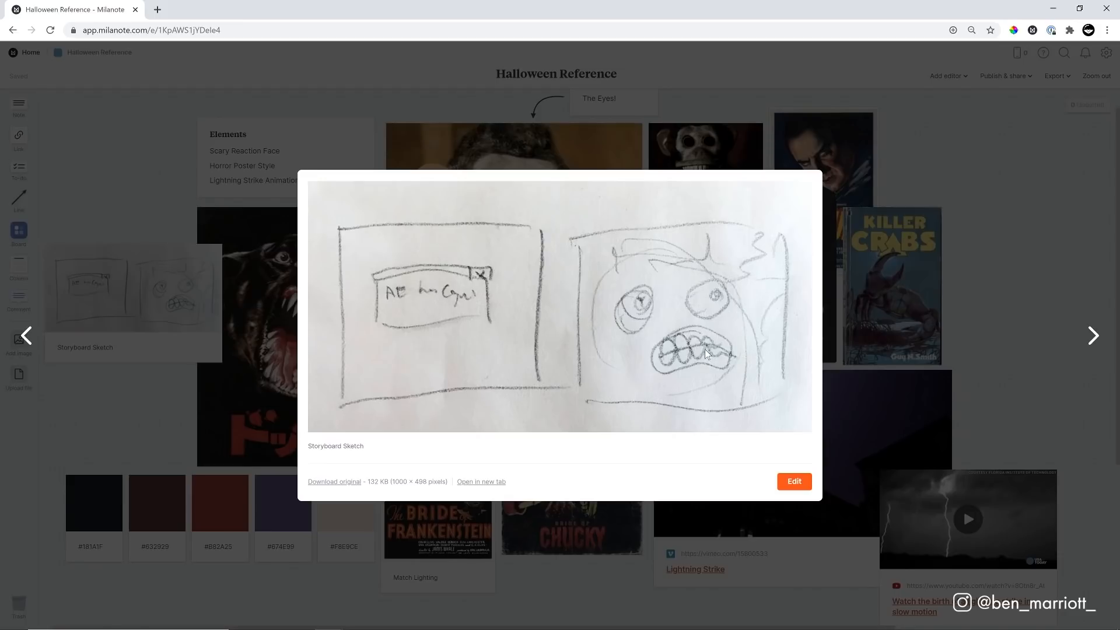
pyautogui.moveTo(775, 272)
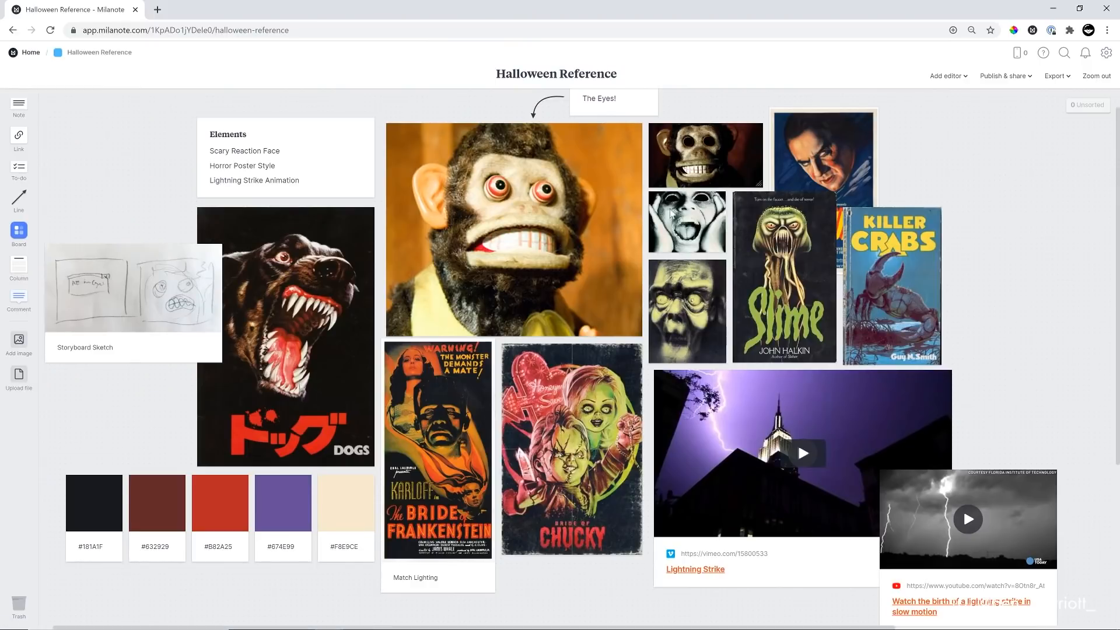
pyautogui.moveTo(603, 349)
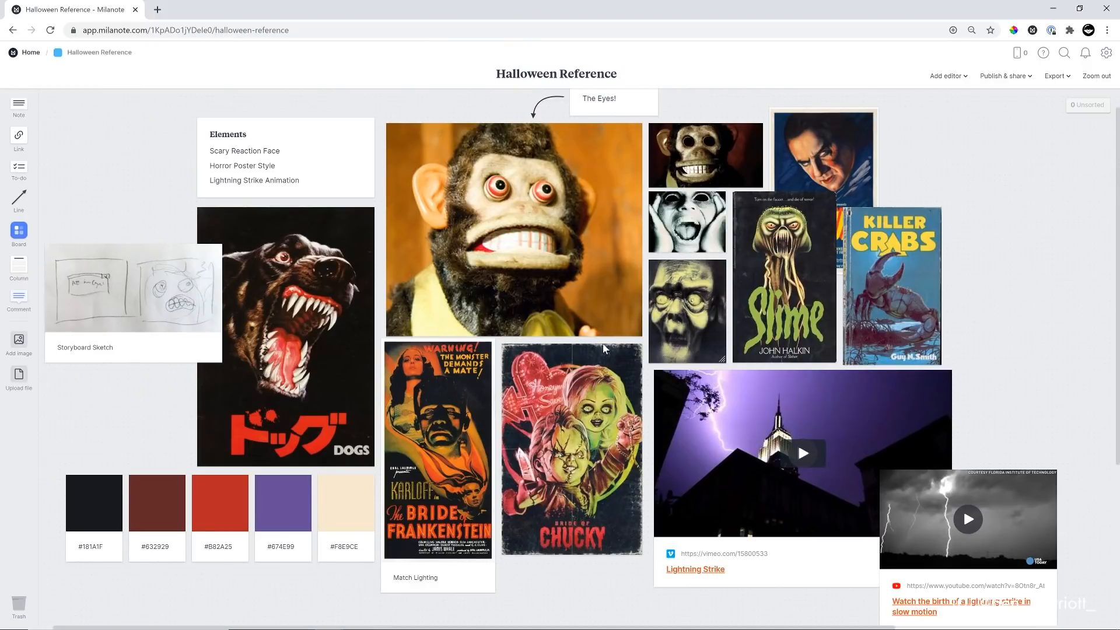
pyautogui.moveTo(680, 227)
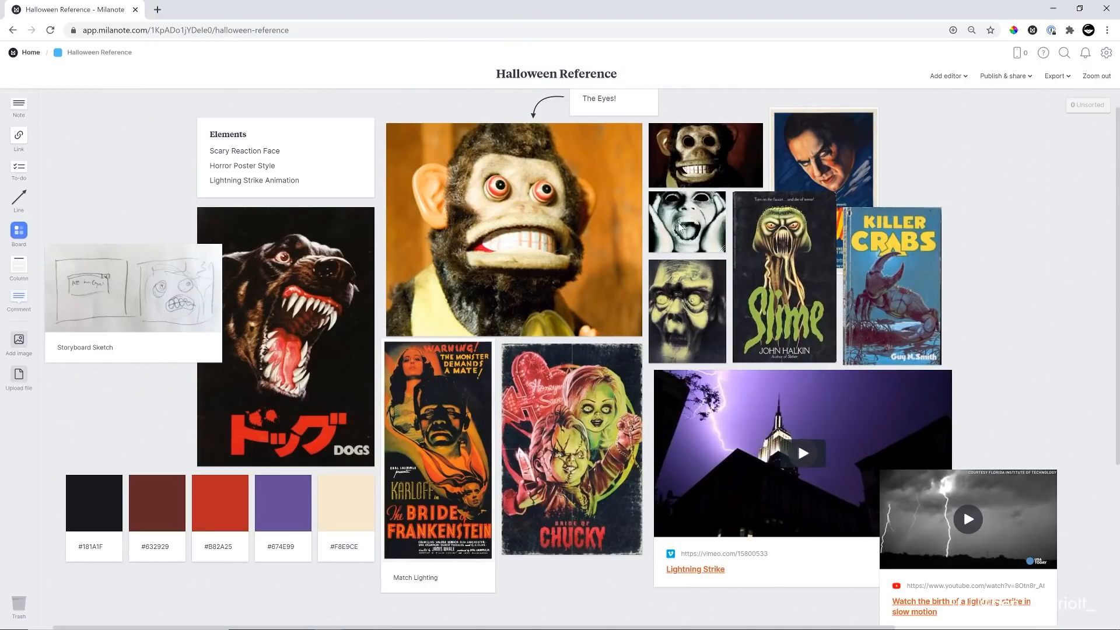
pyautogui.moveTo(855, 300)
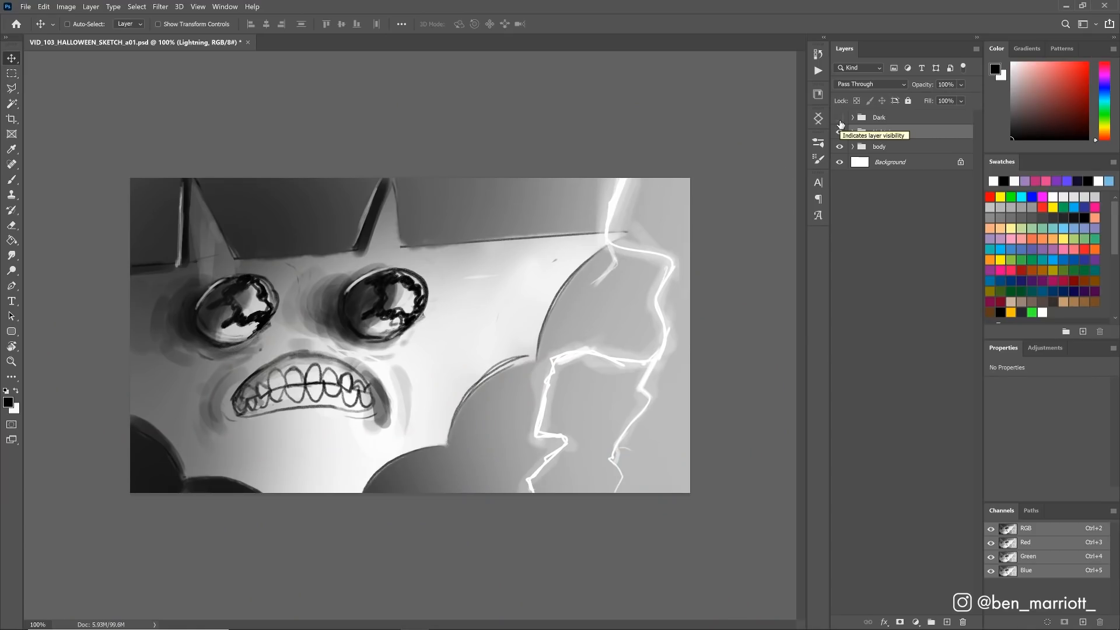
# Toggle the Dark group's visibility to compare lighting versions, leaving the dark bat sketch shown.
pyautogui.click(840, 132)
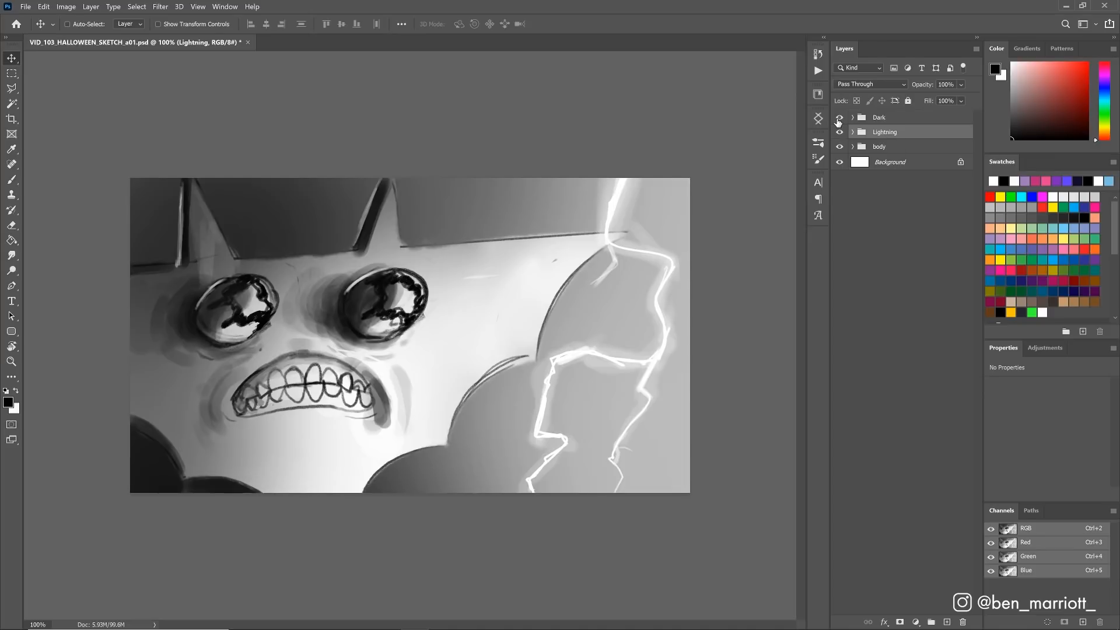
pyautogui.click(840, 121)
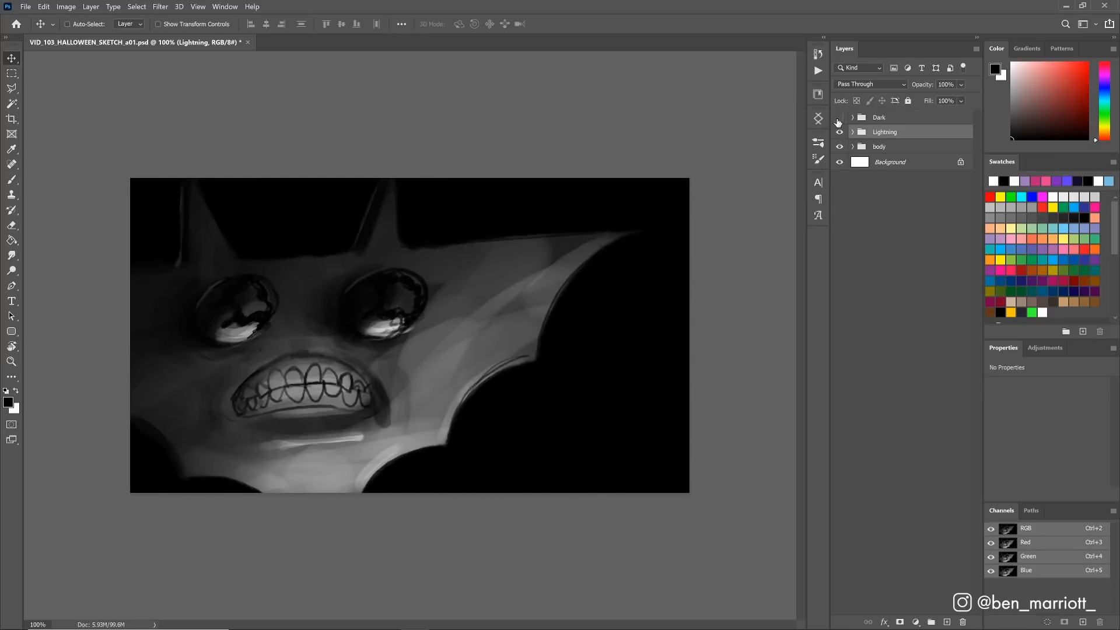
pyautogui.click(839, 116)
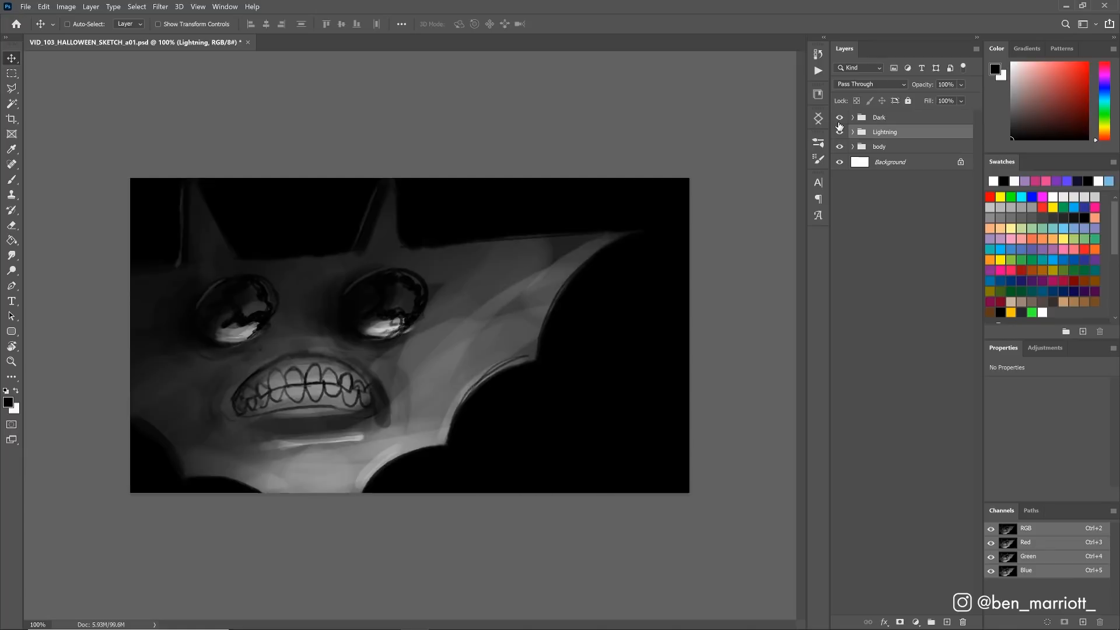
pyautogui.click(839, 117)
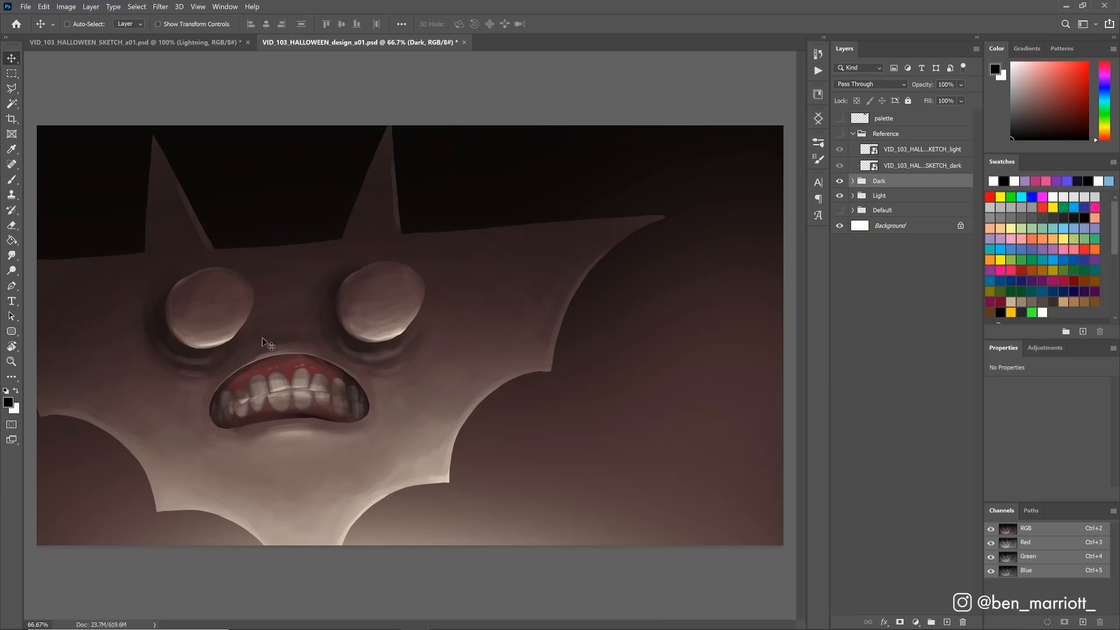
pyautogui.click(840, 181)
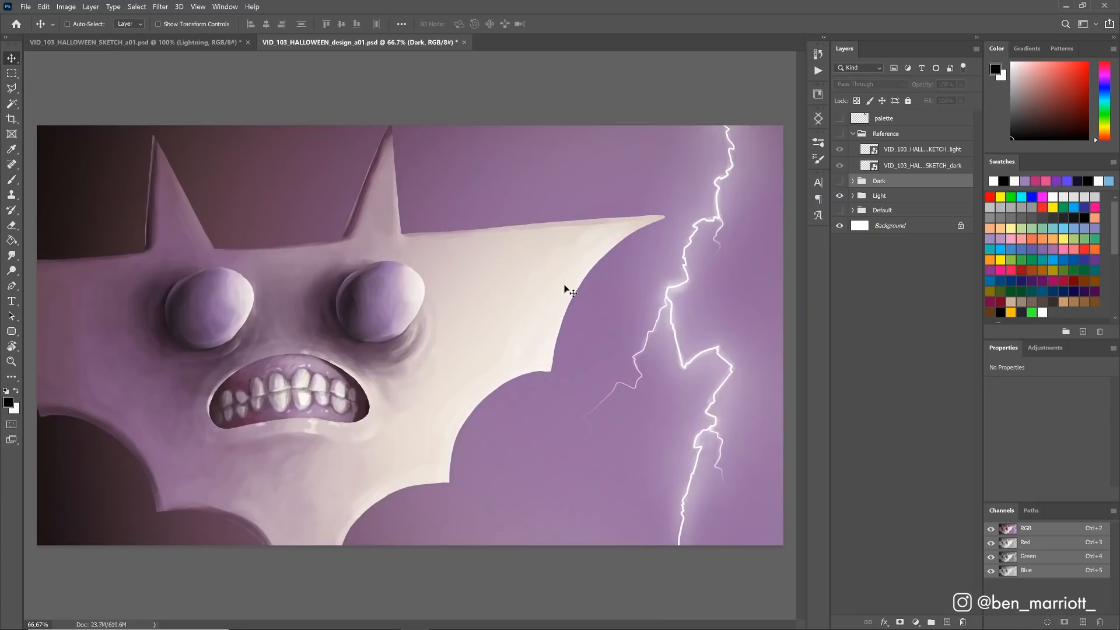
pyautogui.click(840, 180)
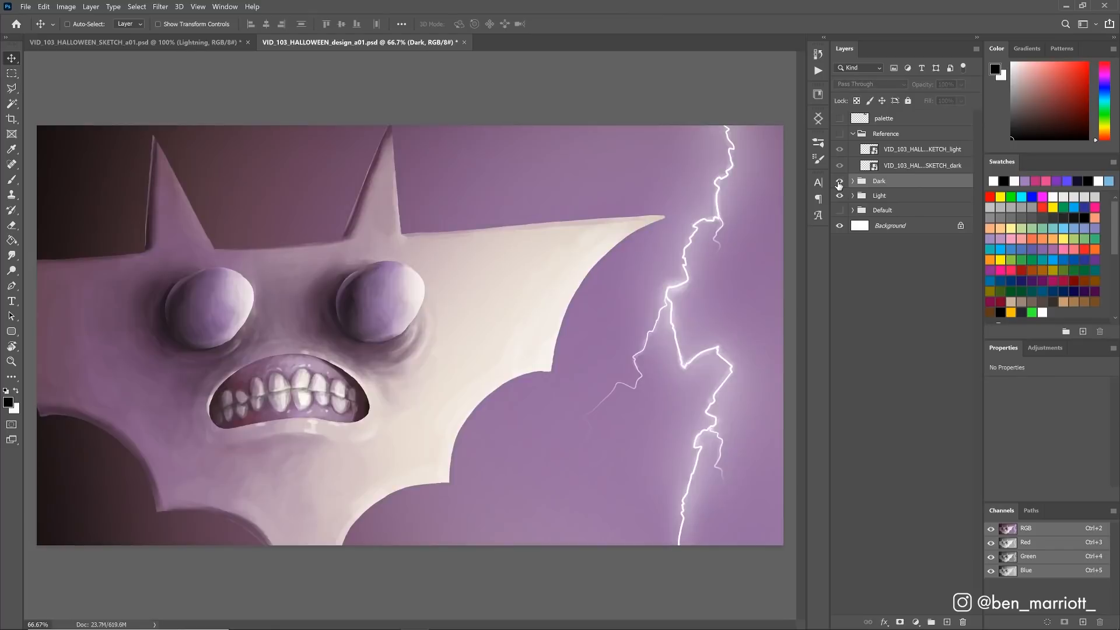
pyautogui.click(839, 180)
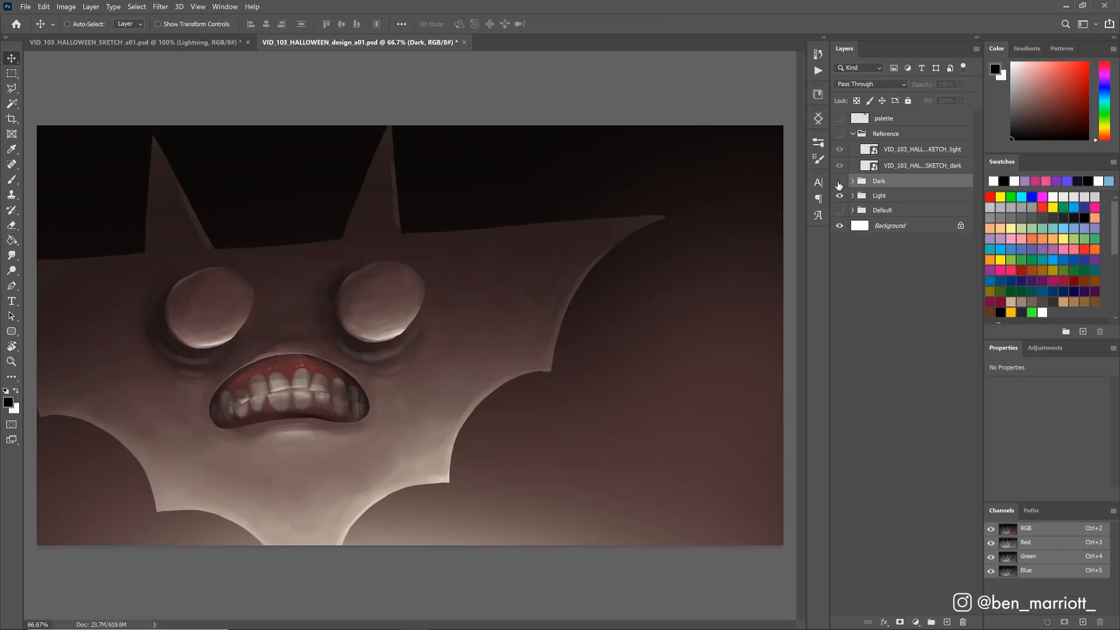
pyautogui.click(839, 195)
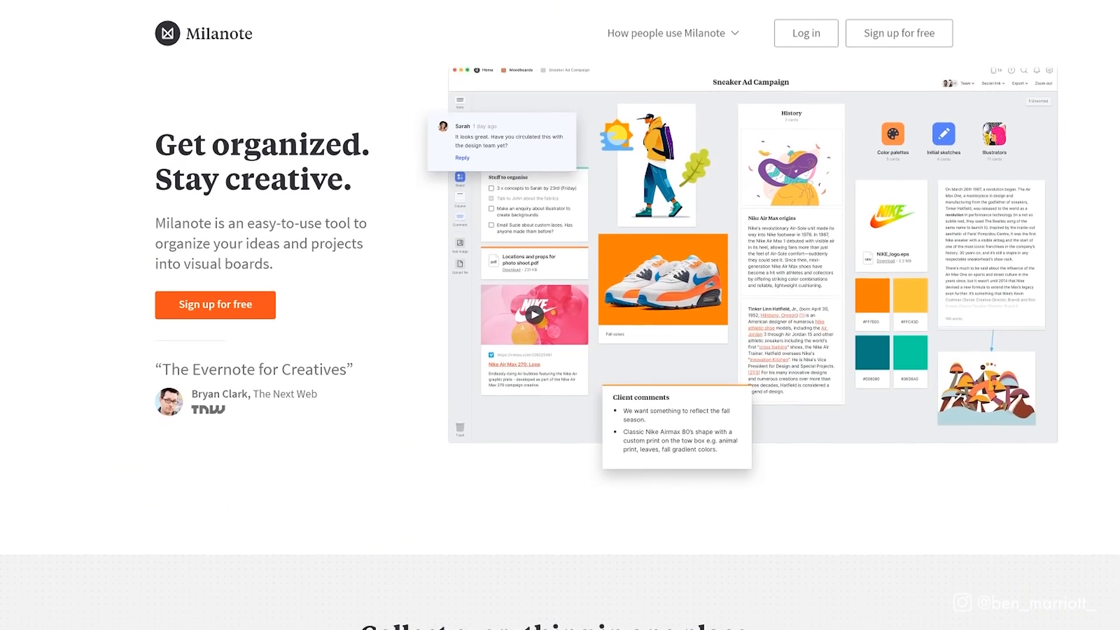
pyautogui.scroll(-3)
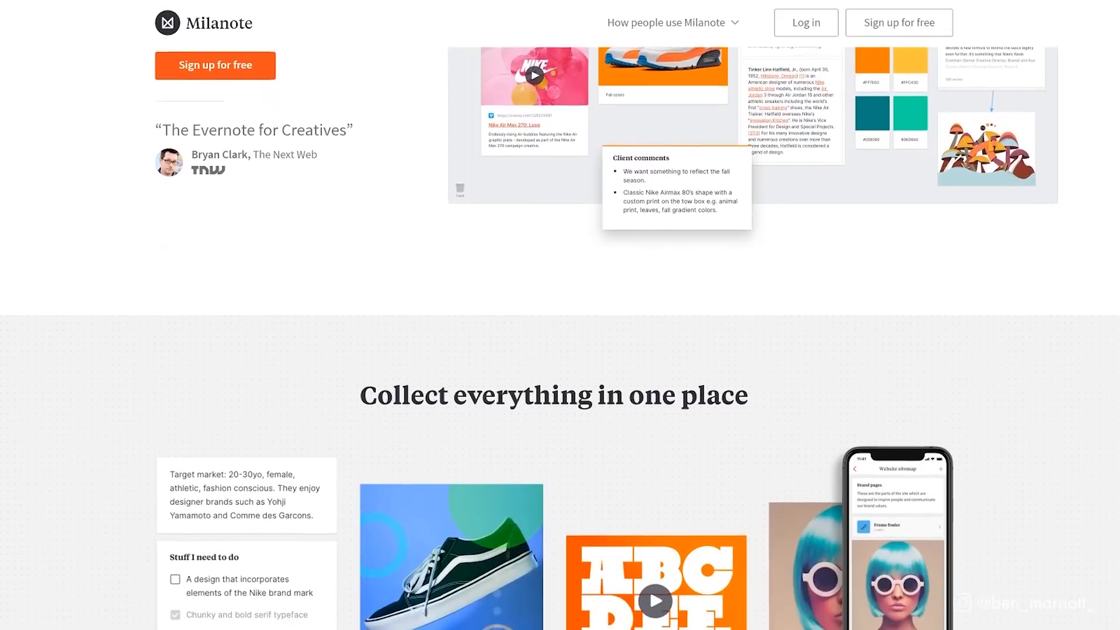
pyautogui.scroll(-3)
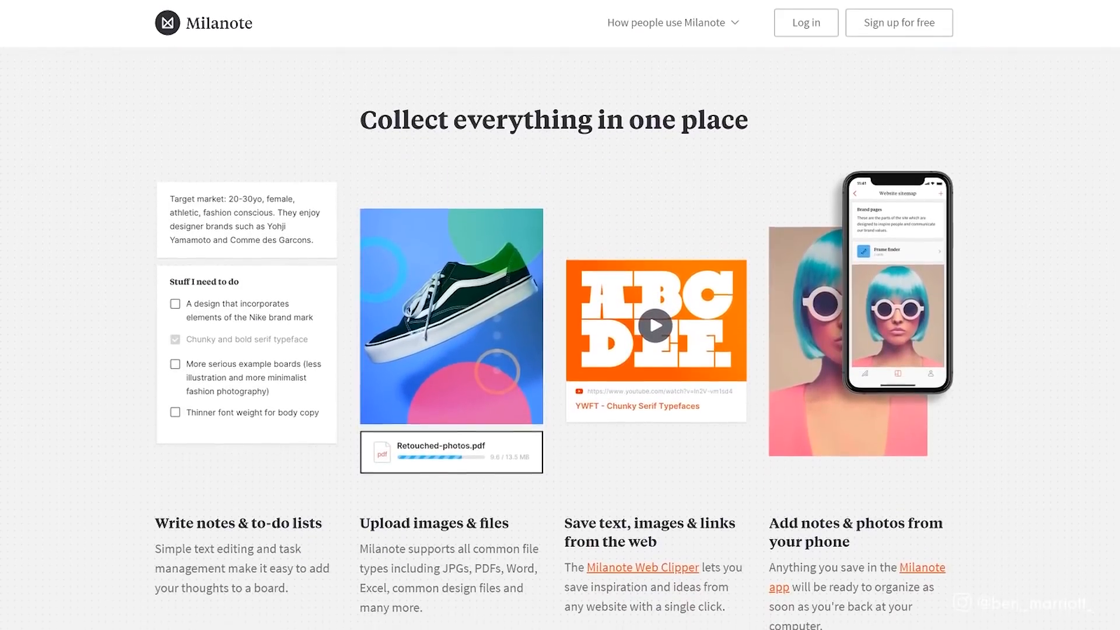
pyautogui.scroll(-3)
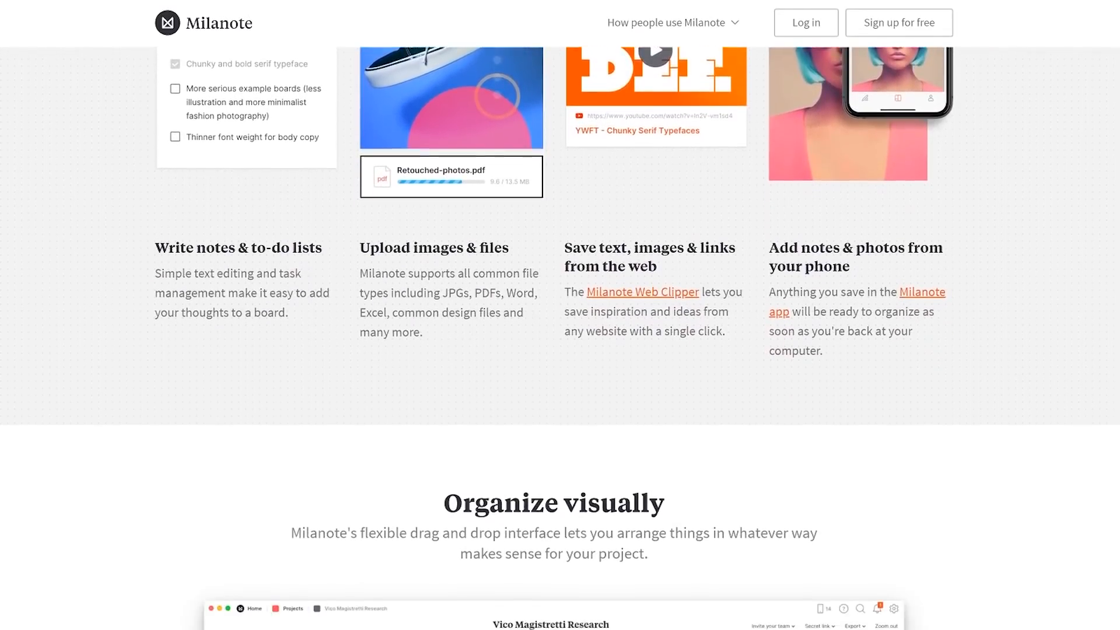
pyautogui.scroll(-3)
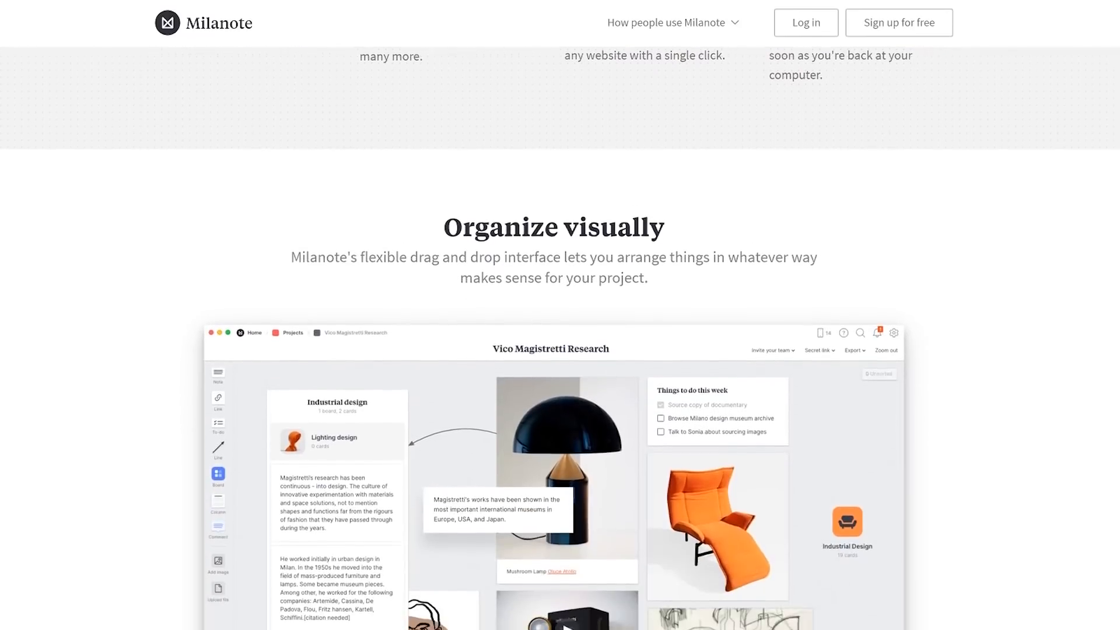
pyautogui.scroll(-3)
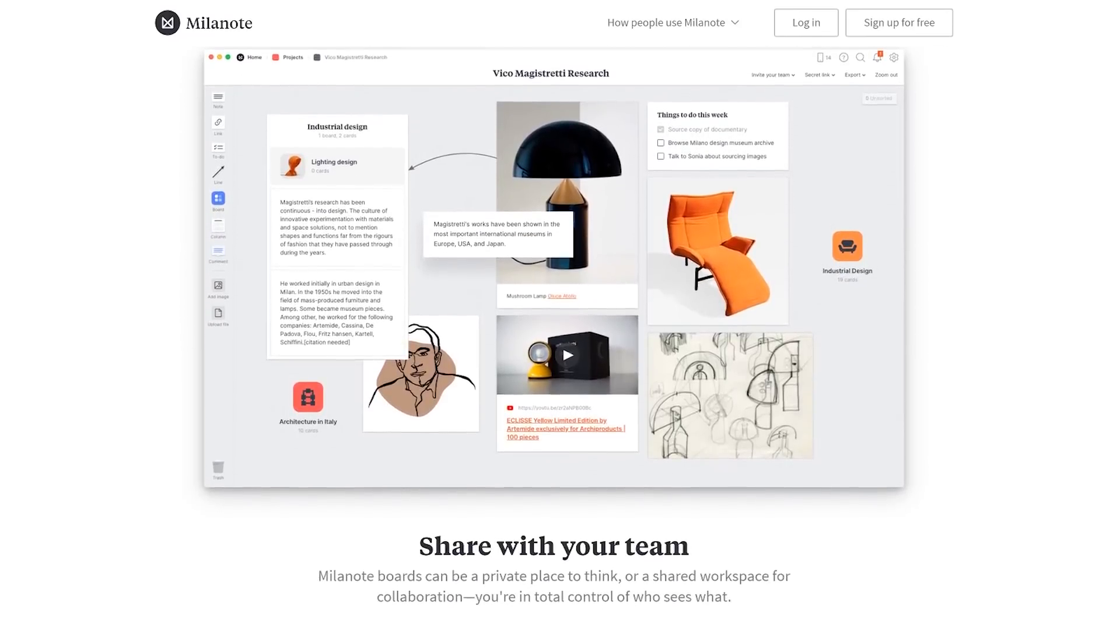
pyautogui.scroll(-3)
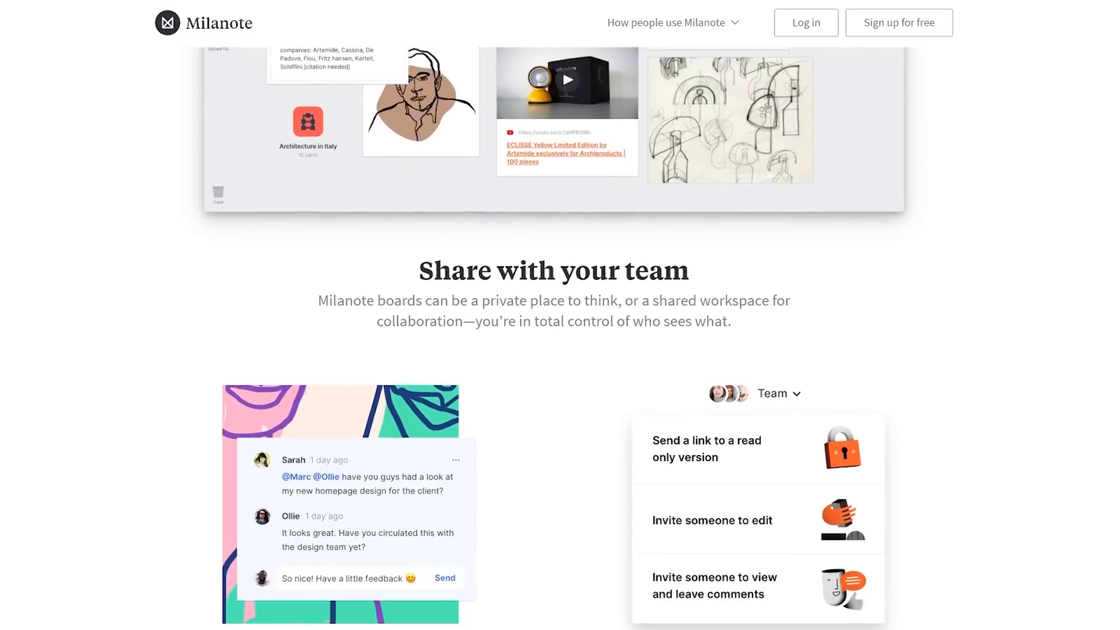
pyautogui.scroll(-3)
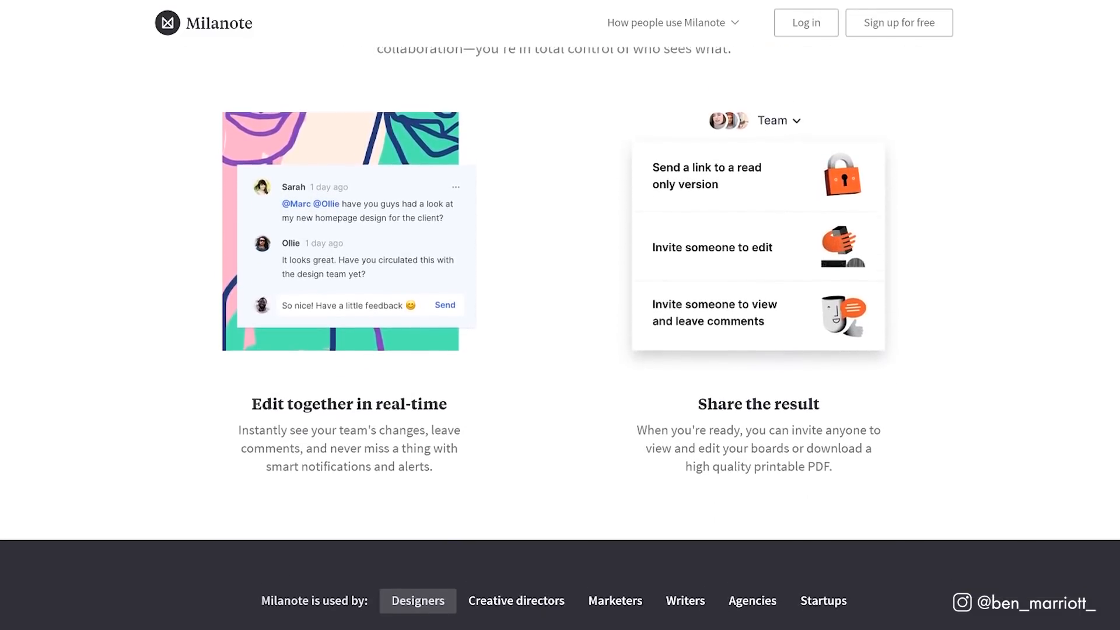
pyautogui.scroll(-3)
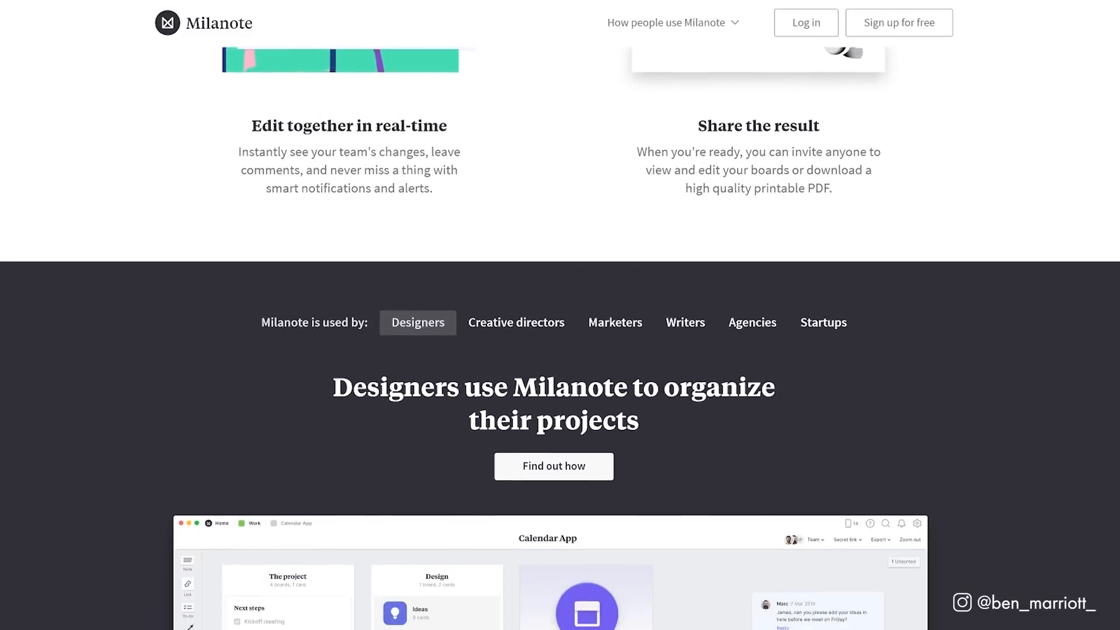
pyautogui.scroll(-3)
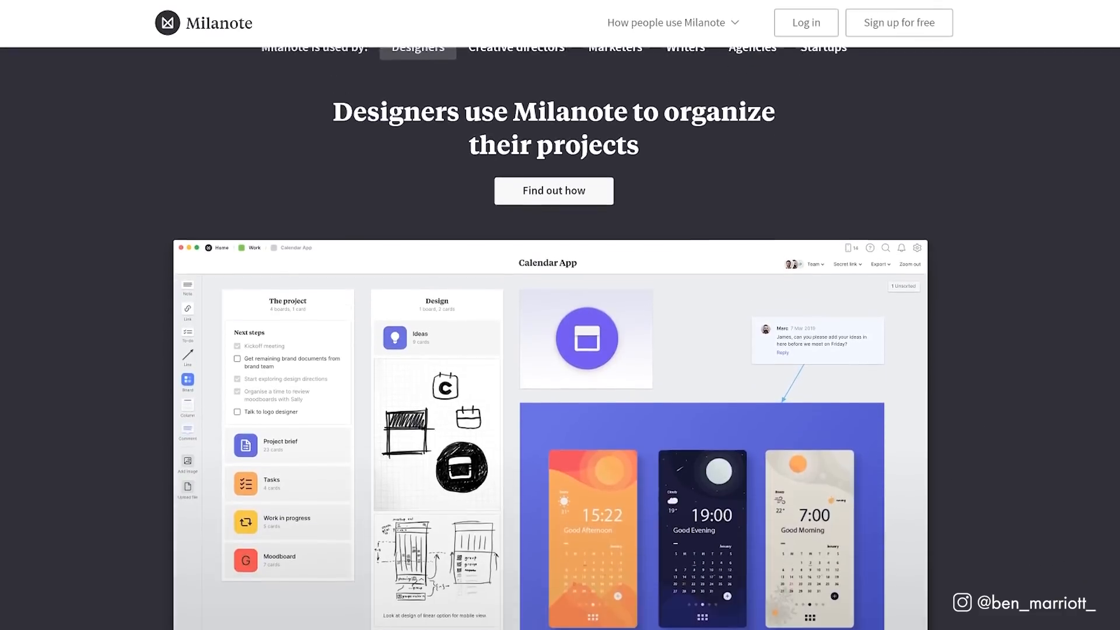
pyautogui.scroll(-3)
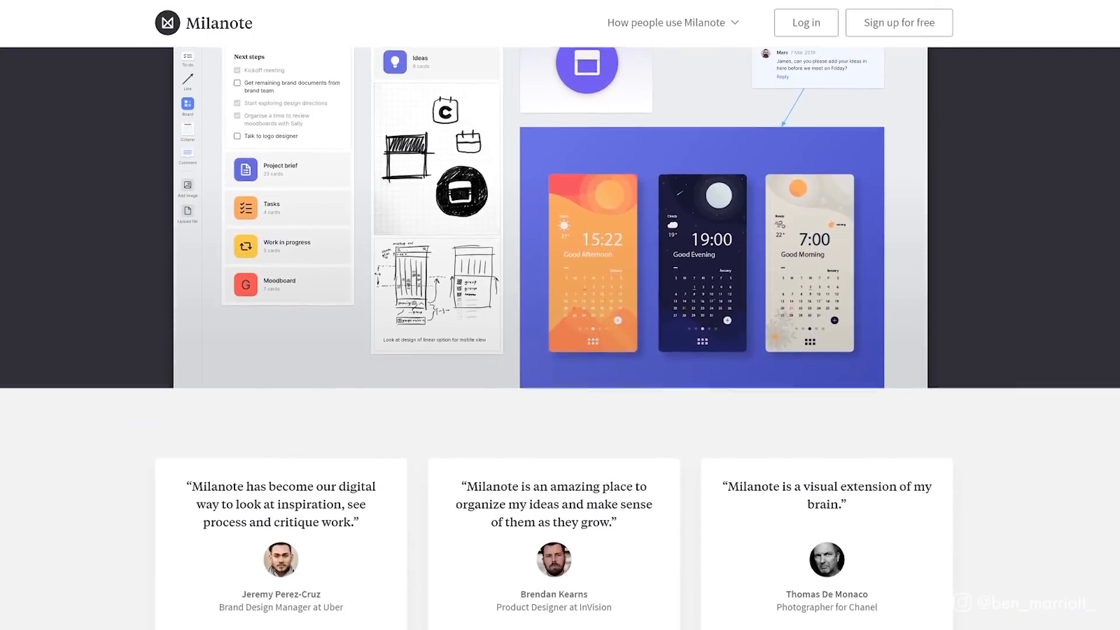
pyautogui.scroll(-3)
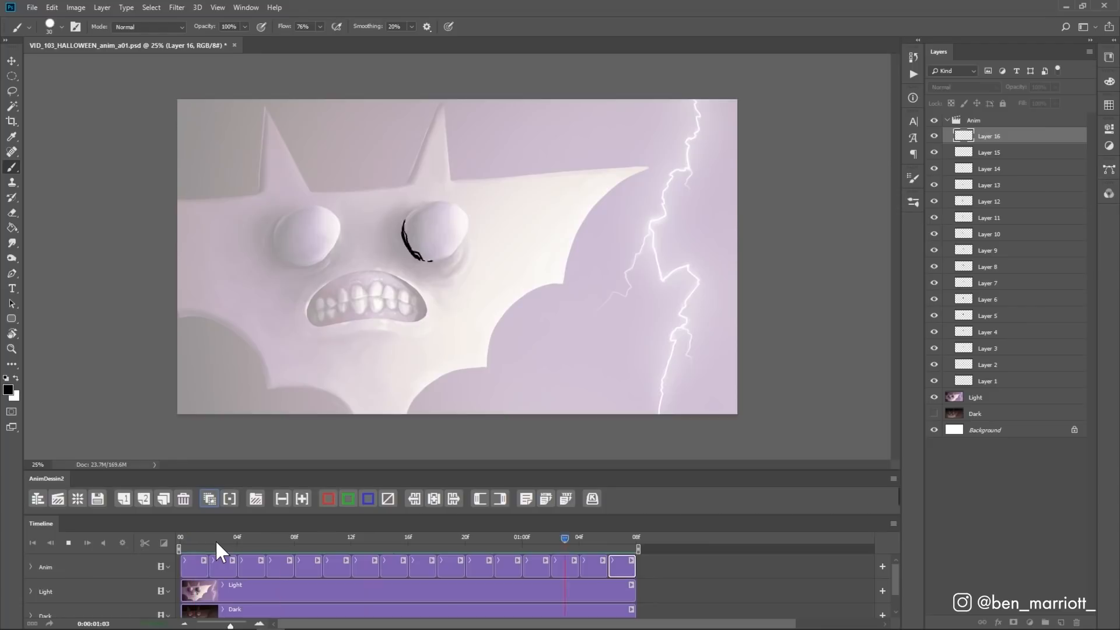
# Jump to an early frame in the Timeline of the bat animation document.
pyautogui.click(294, 548)
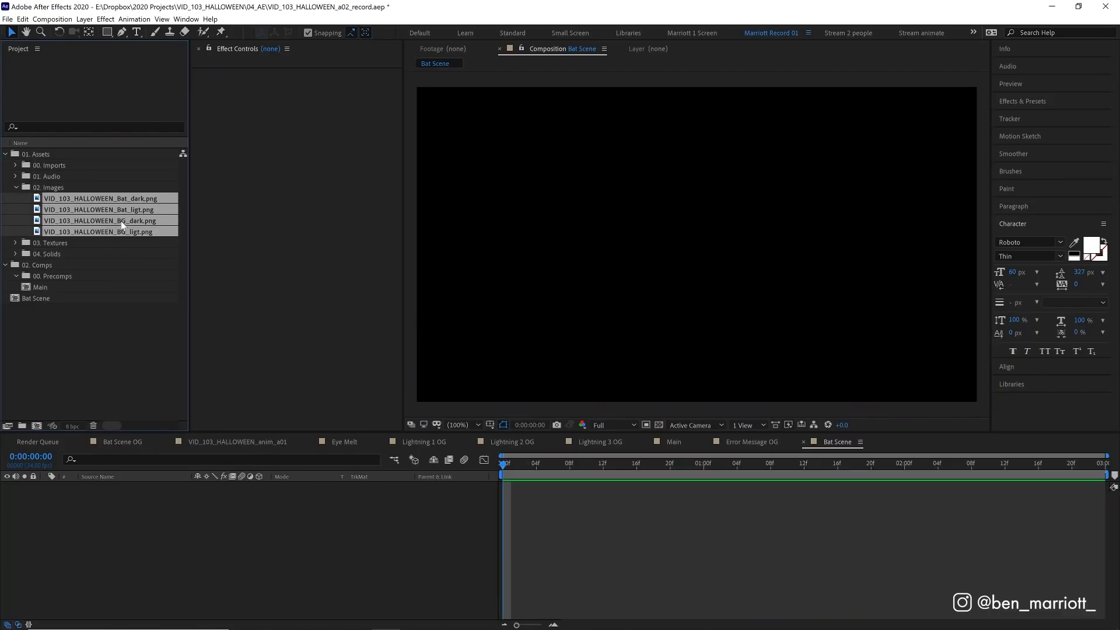
pyautogui.moveTo(129, 223)
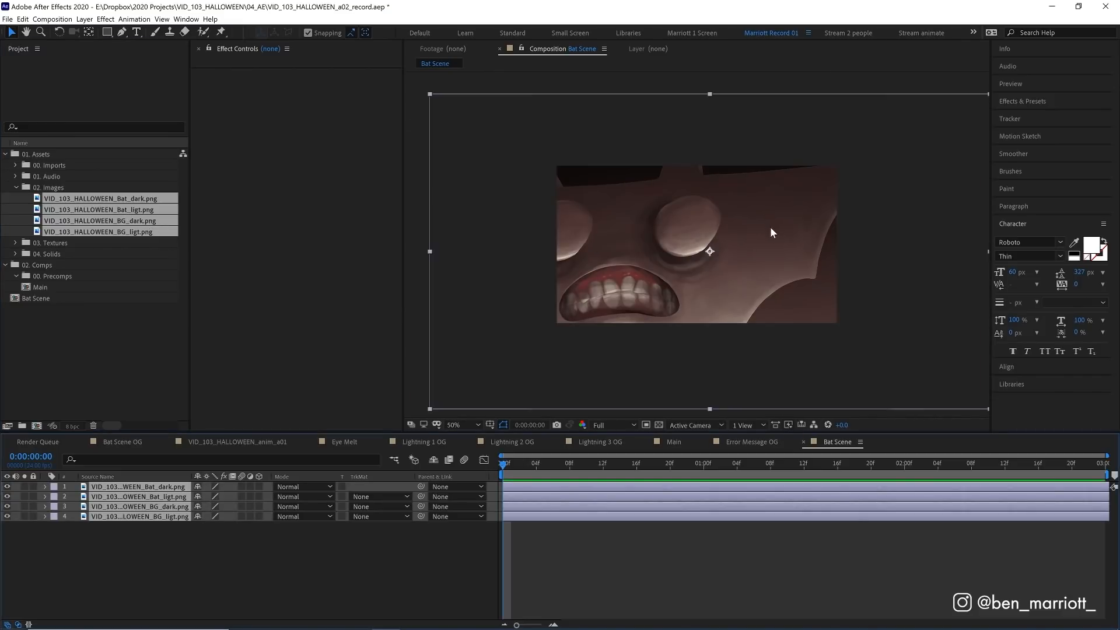
# Fit the background and bat images to the comp and rename the layers Bat Light, Bat Dark, BG Light, BG Dark.
pyautogui.click(139, 515)
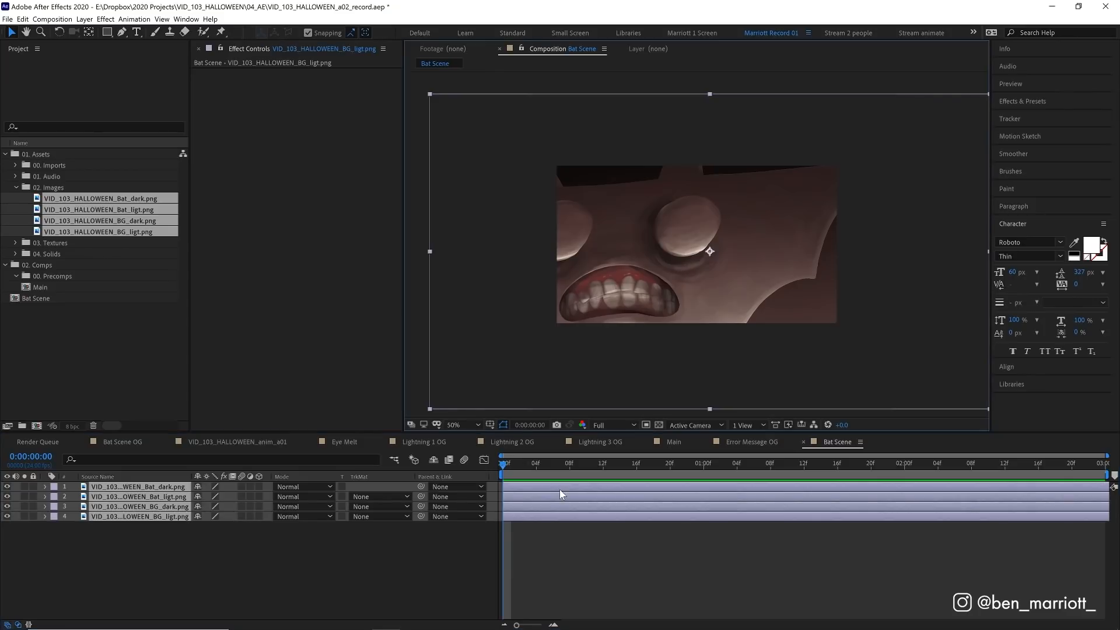
pyautogui.press('ctrl+shift+alt+z')
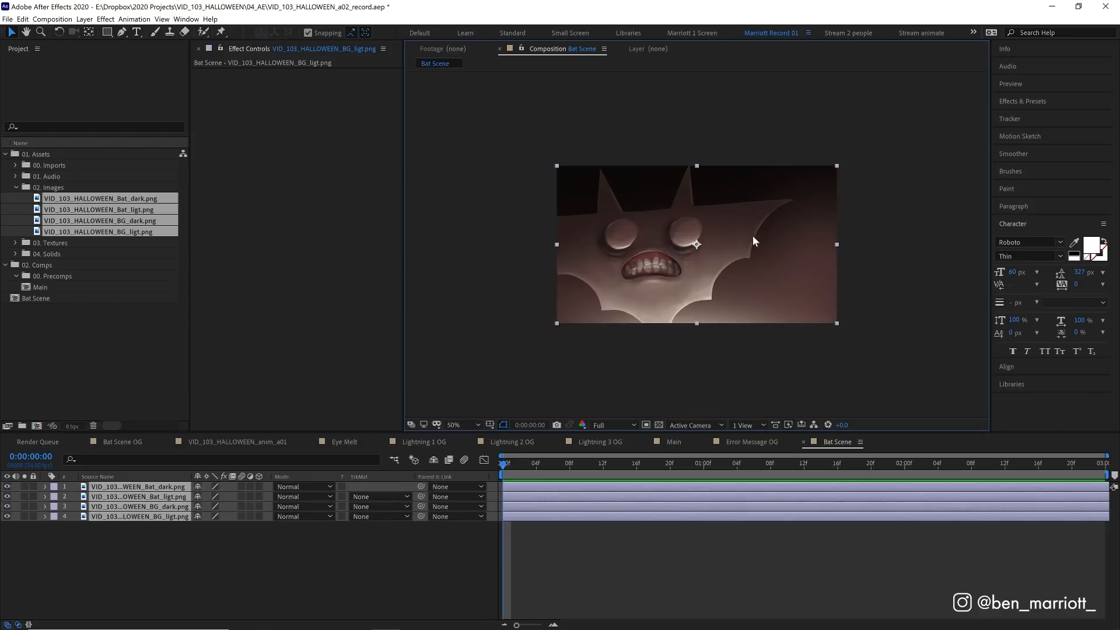
pyautogui.click(457, 425)
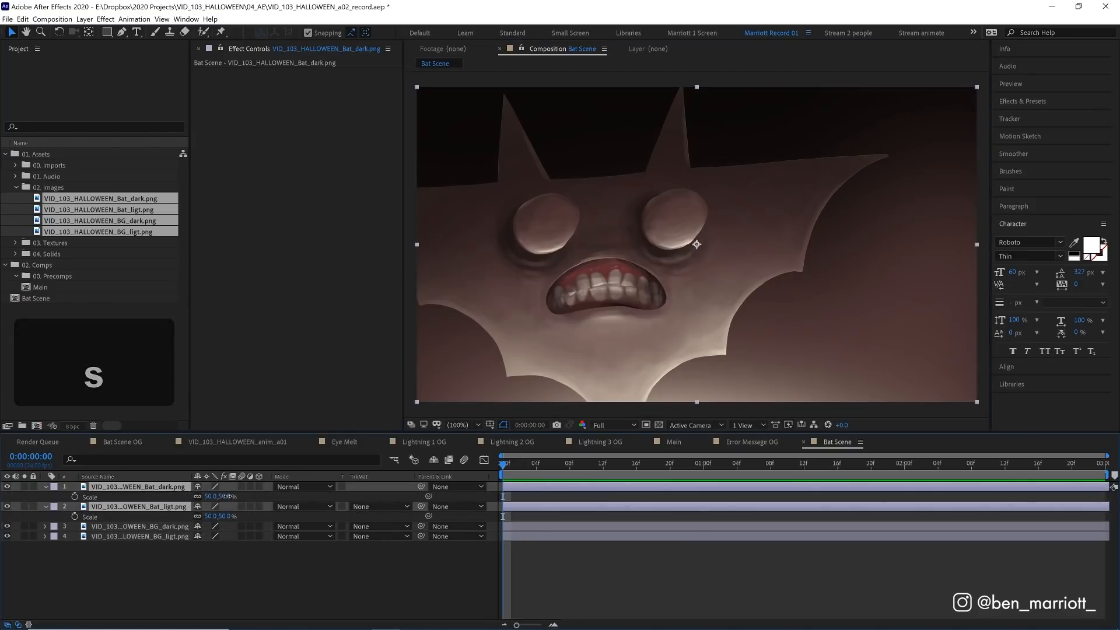
pyautogui.press('ctrl+z')
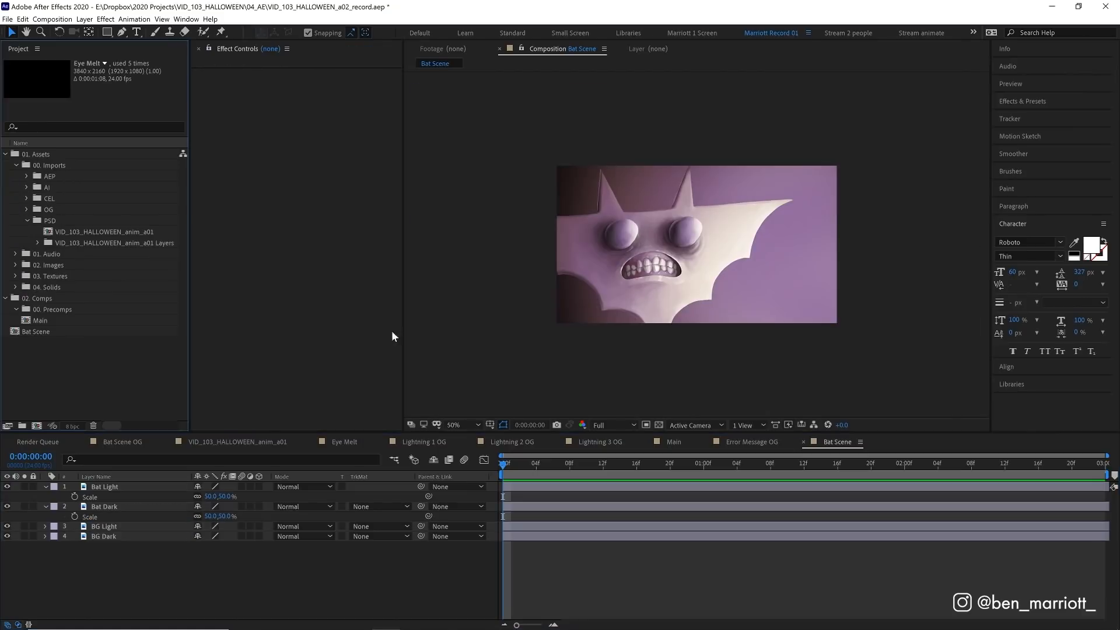
# Reveal the imported PSD's layers, add Eye Melt to Bat Scene and view the comp at 100%.
pyautogui.click(108, 231)
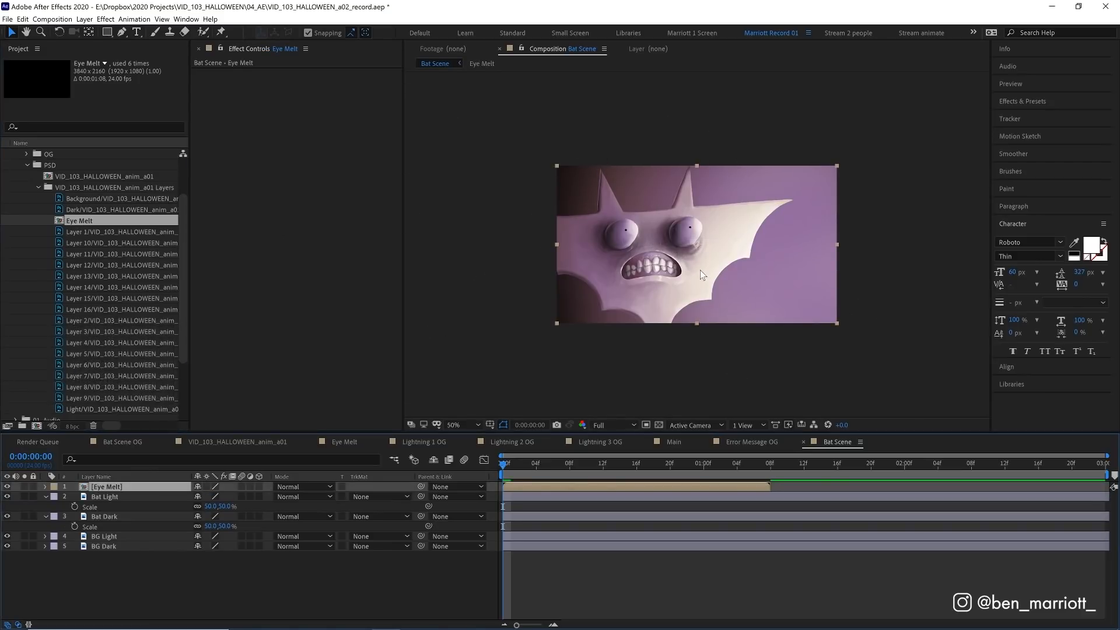
pyautogui.press('space')
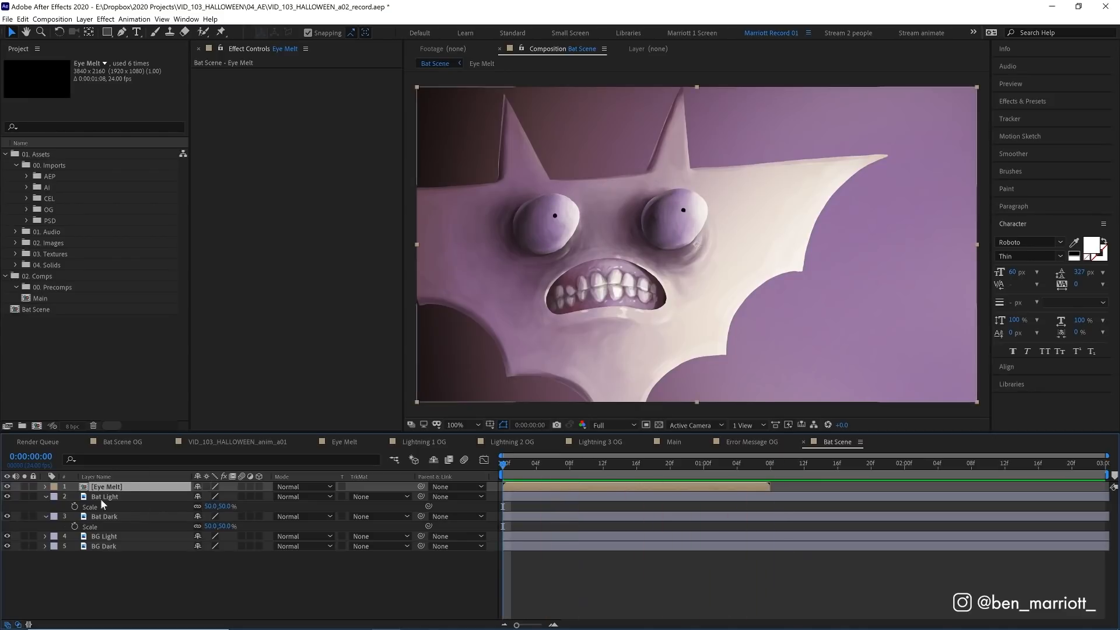
pyautogui.press('ctrl+space')
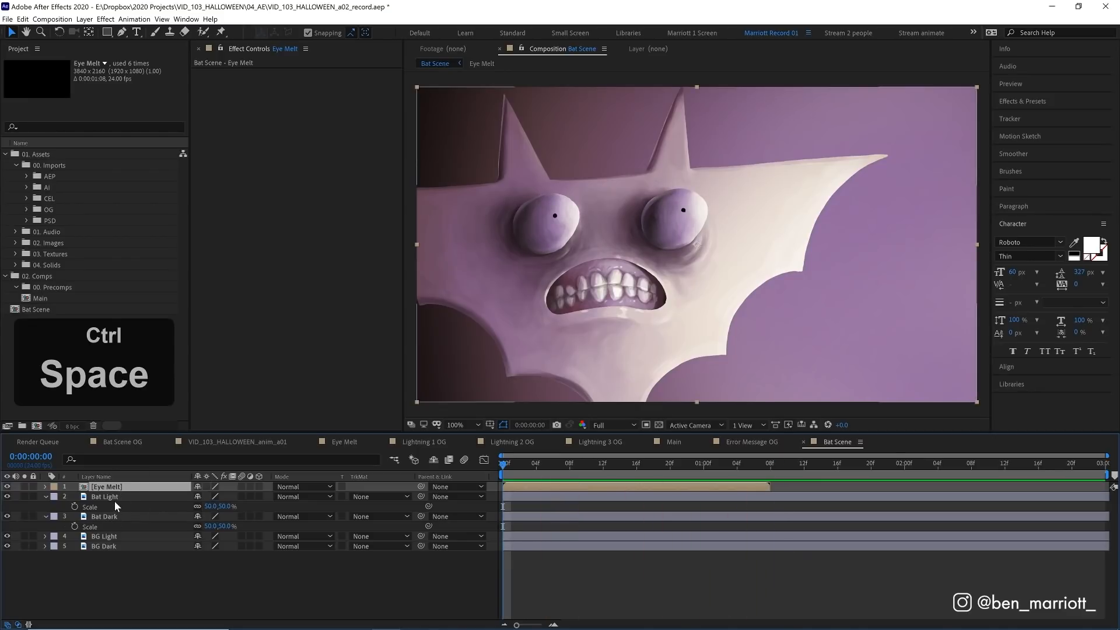
pyautogui.press('space')
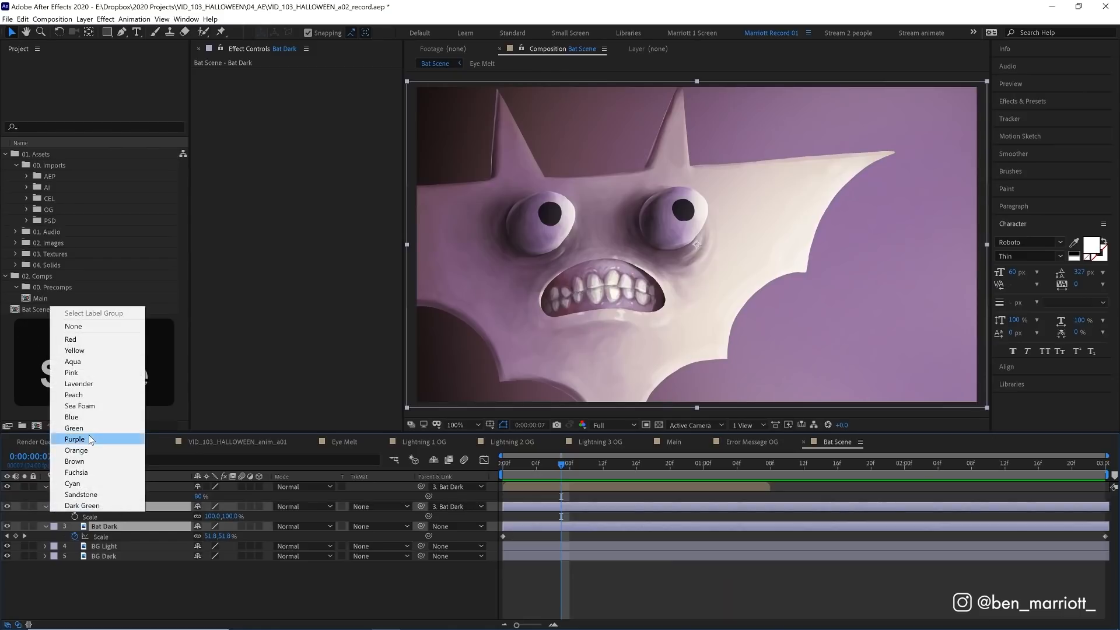
# Give Bat Light and Bat Dark the same label colour to group the bat layers.
pyautogui.click(75, 439)
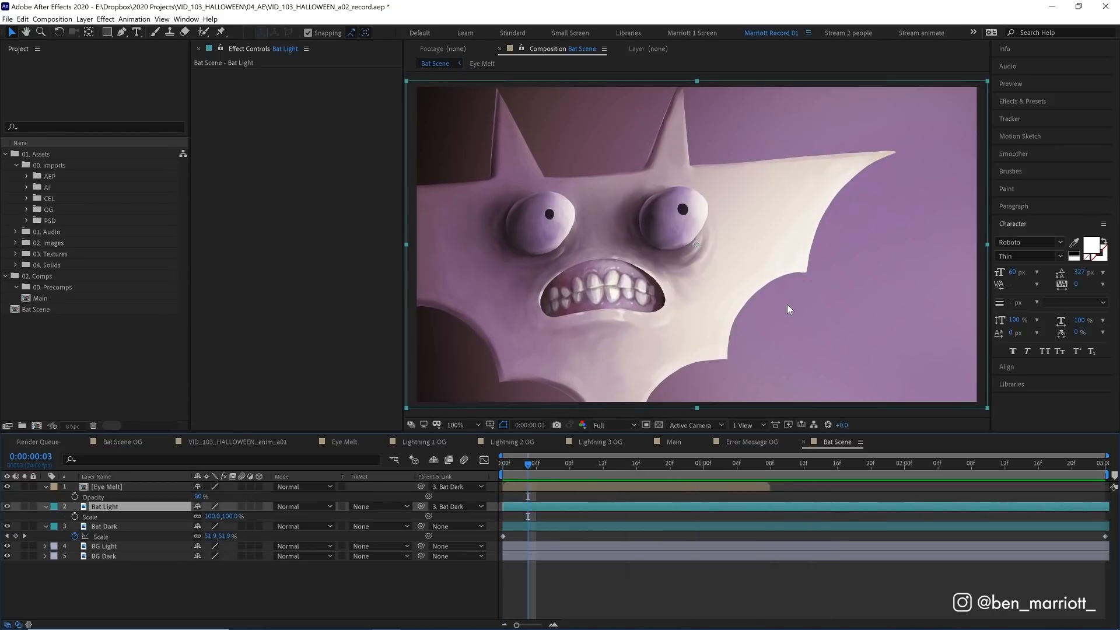
pyautogui.moveTo(599, 287)
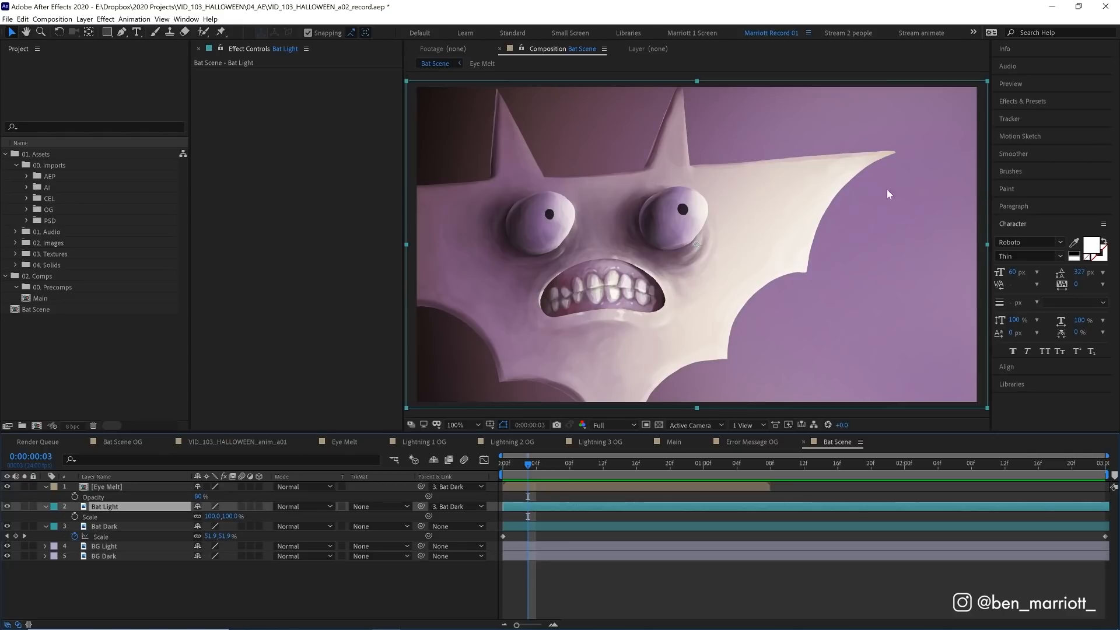
pyautogui.moveTo(942, 68)
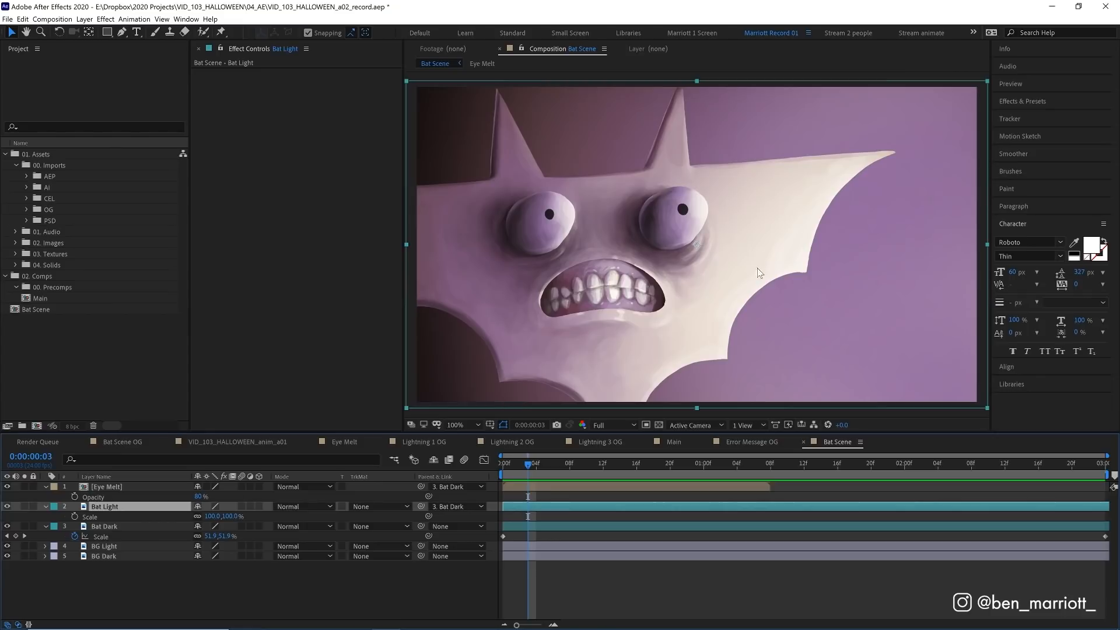
pyautogui.moveTo(241, 295)
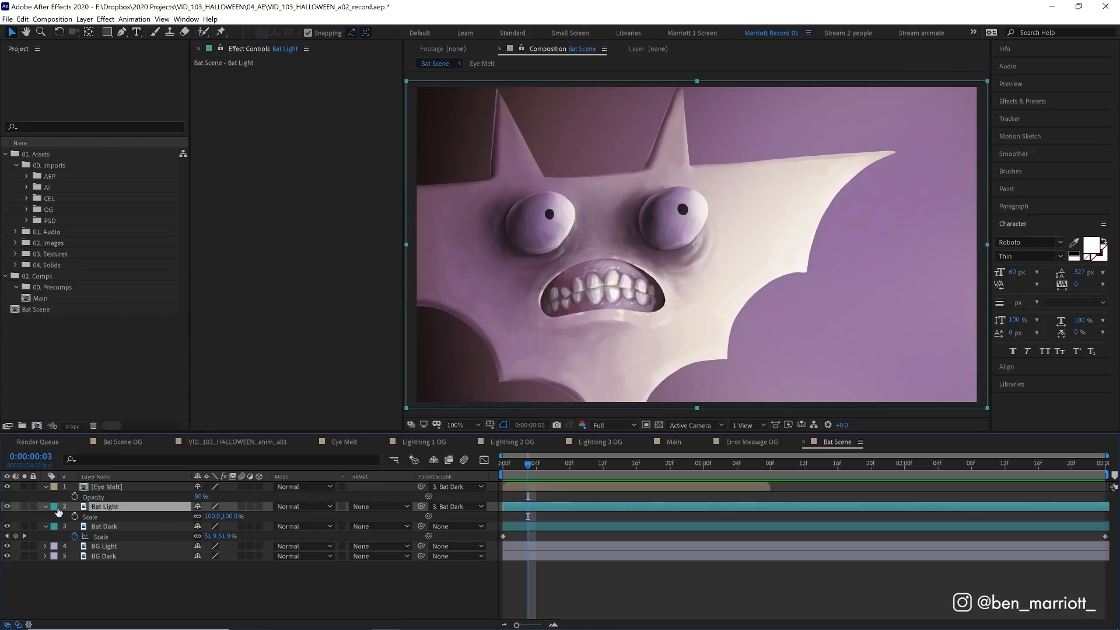
# Reveal Opacity on the layers and add an expression on BG Light's opacity linking it to Bat Light.
pyautogui.click(7, 507)
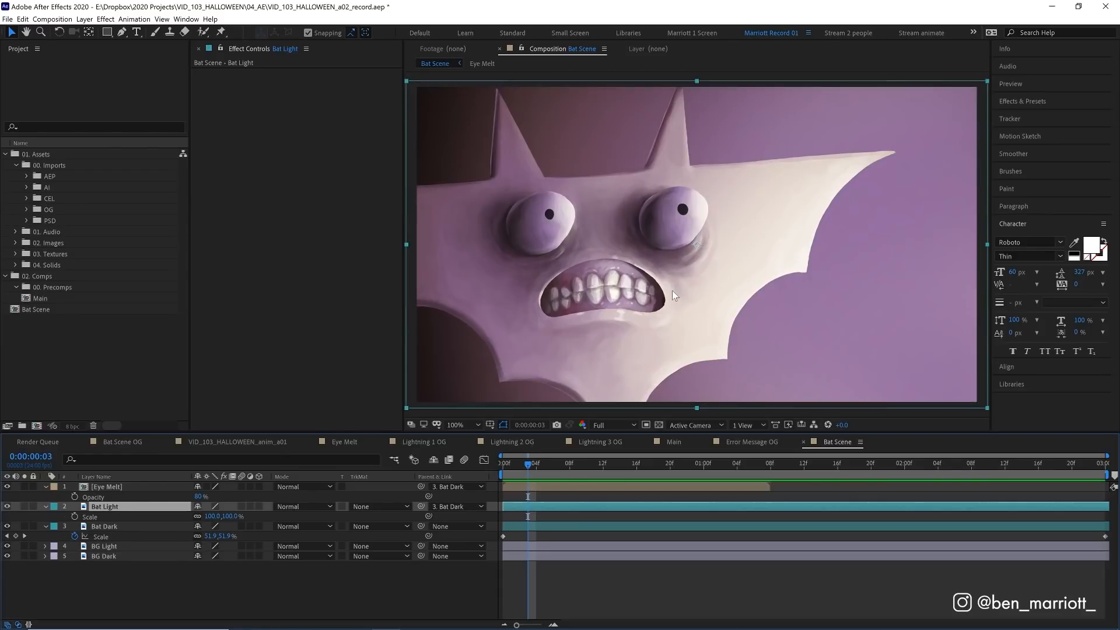
pyautogui.press('ctrl+space')
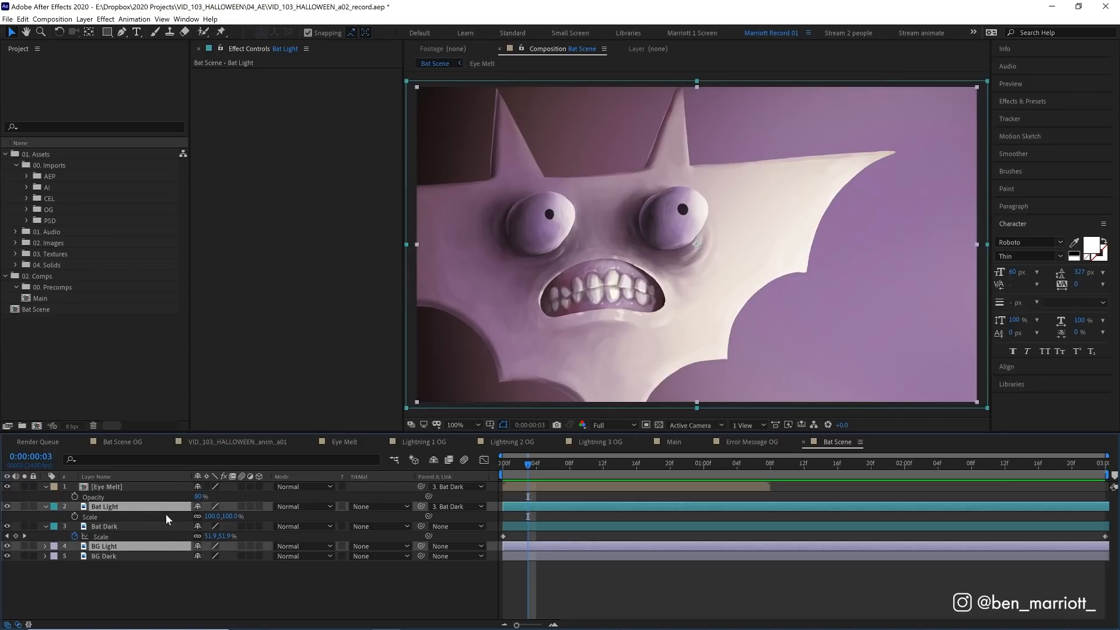
pyautogui.click(43, 546)
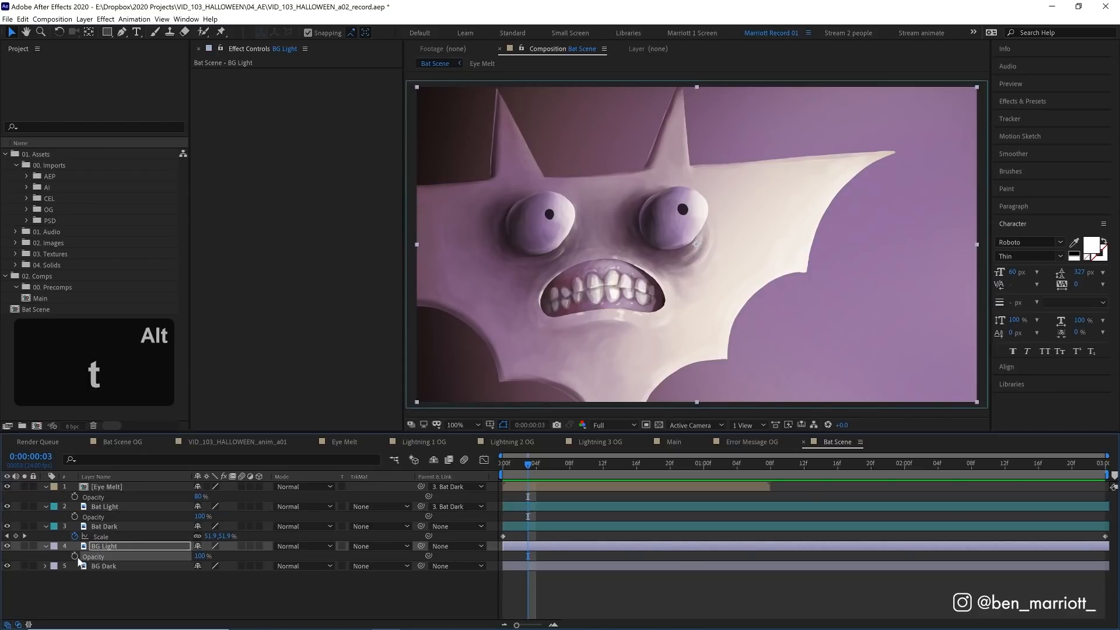
pyautogui.moveTo(75, 557)
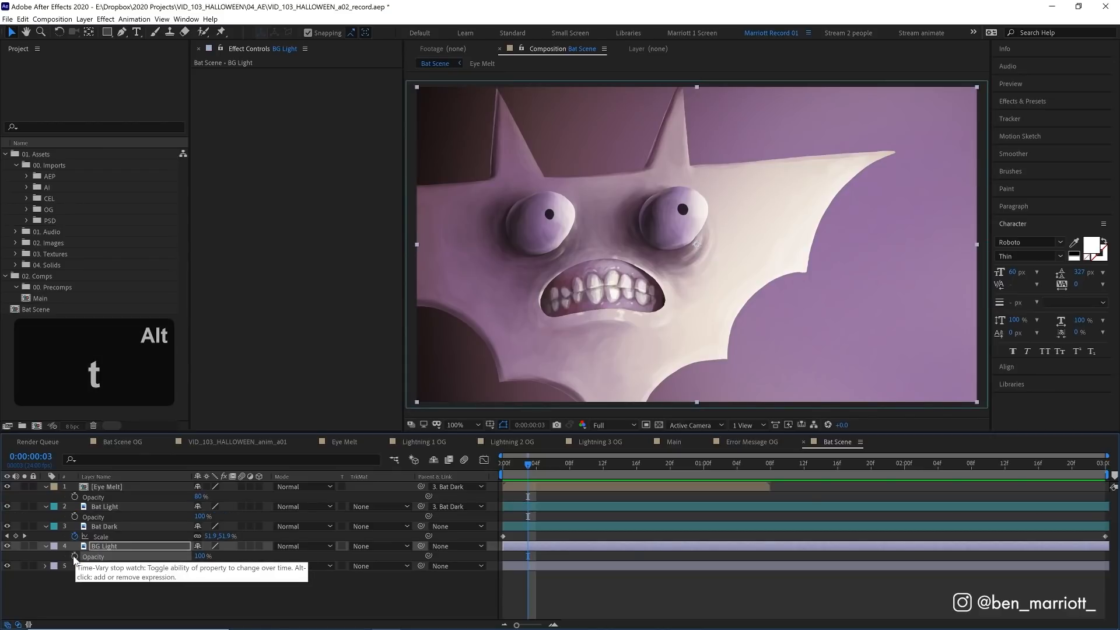
pyautogui.click(74, 558)
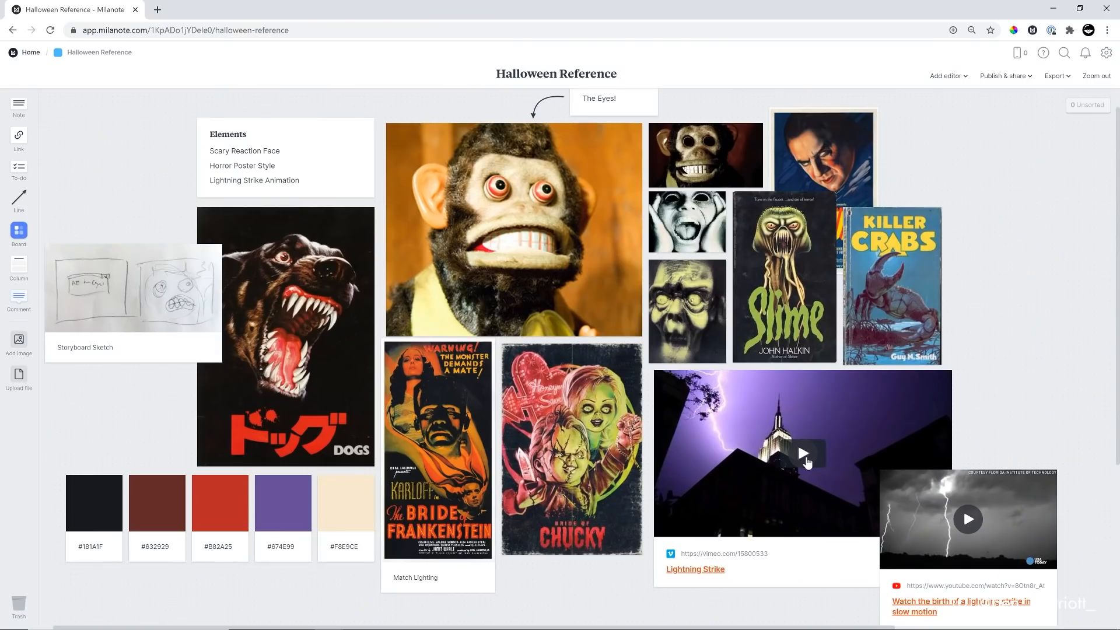
# Scroll to the lightning videos and play the slow-motion lightning strike reference.
pyautogui.scroll(-3)
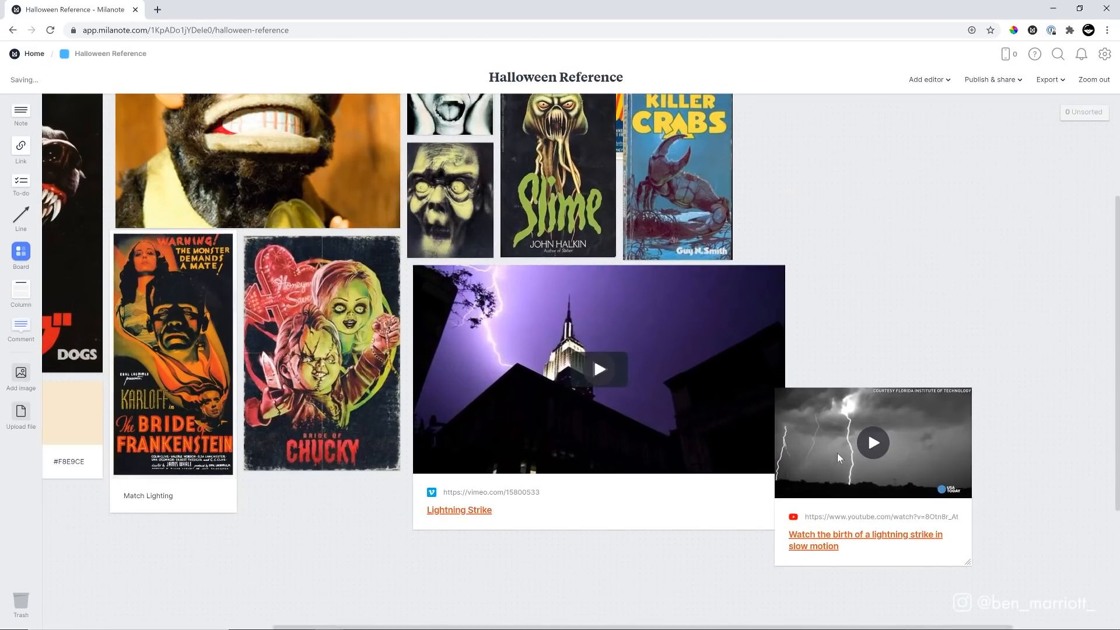
pyautogui.click(598, 369)
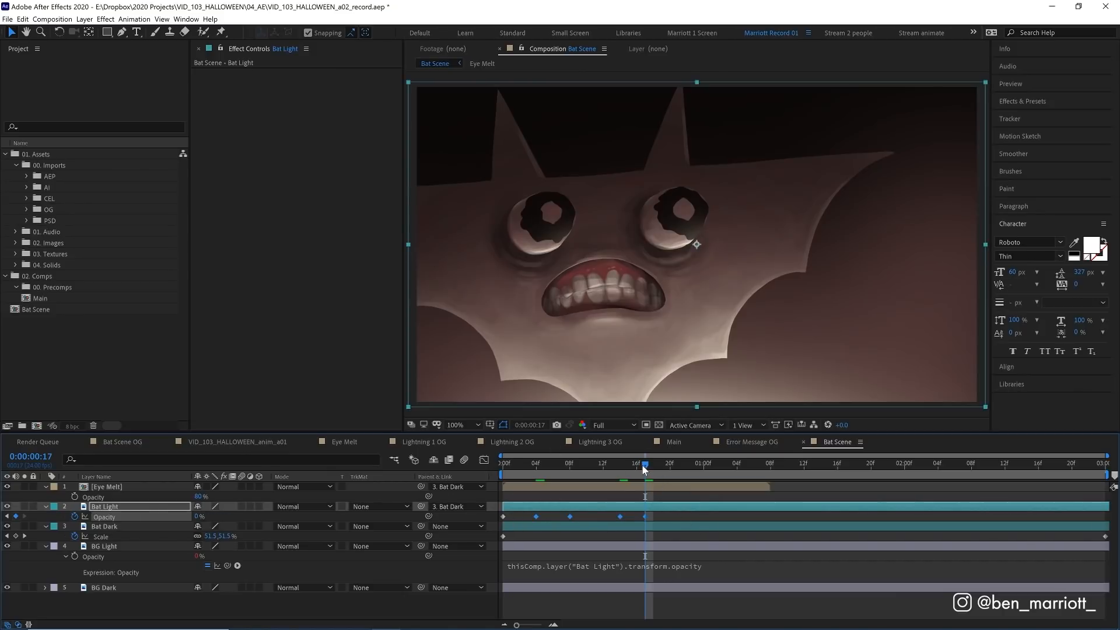
# Add several Bat Light opacity keyframes (0%, 40%, 50%) over the opening second for a flicker.
pyautogui.press('space')
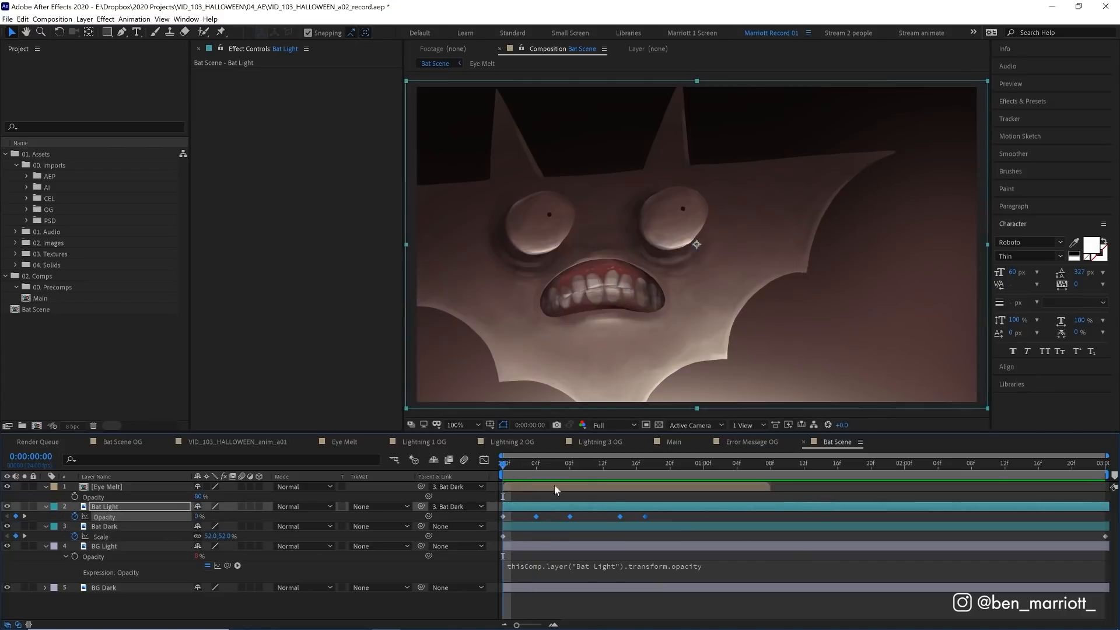
pyautogui.press('space')
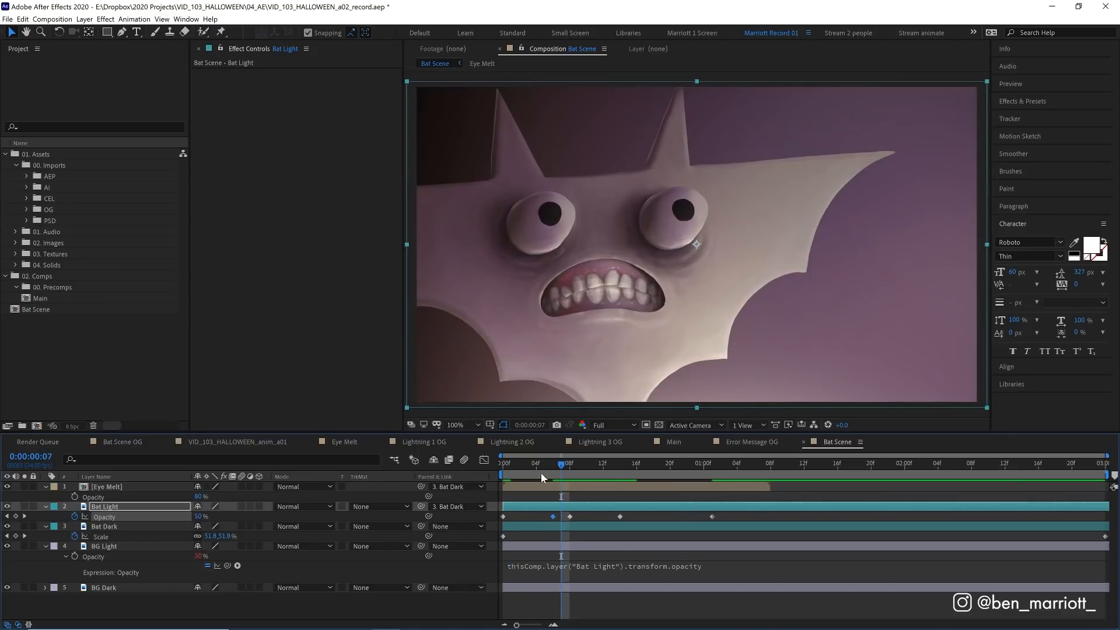
pyautogui.press('space')
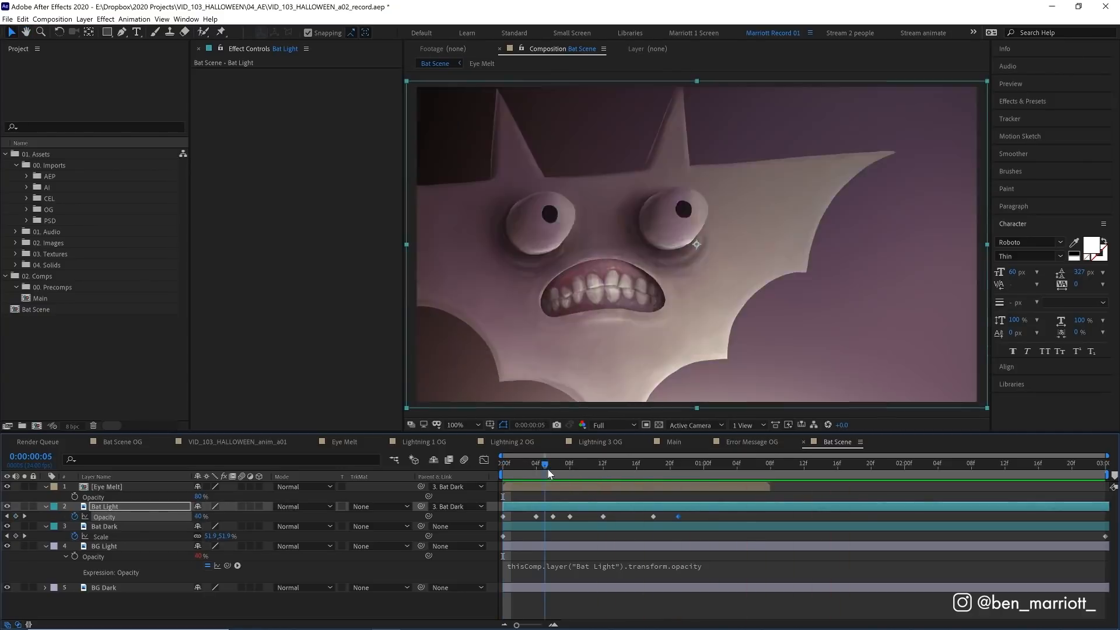
pyautogui.press('space')
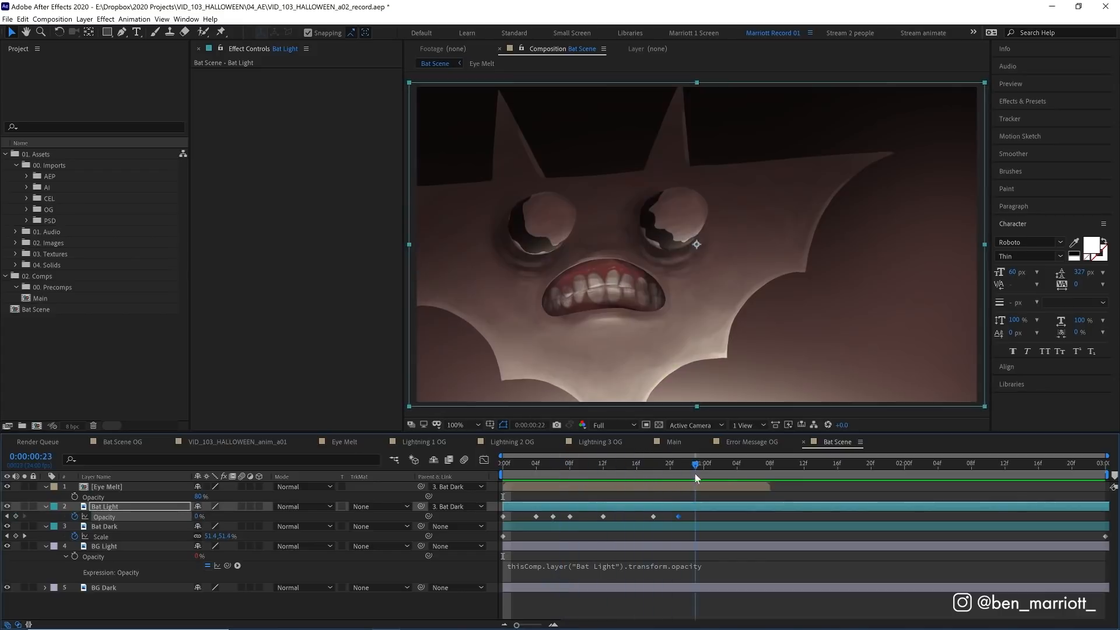
pyautogui.click(727, 463)
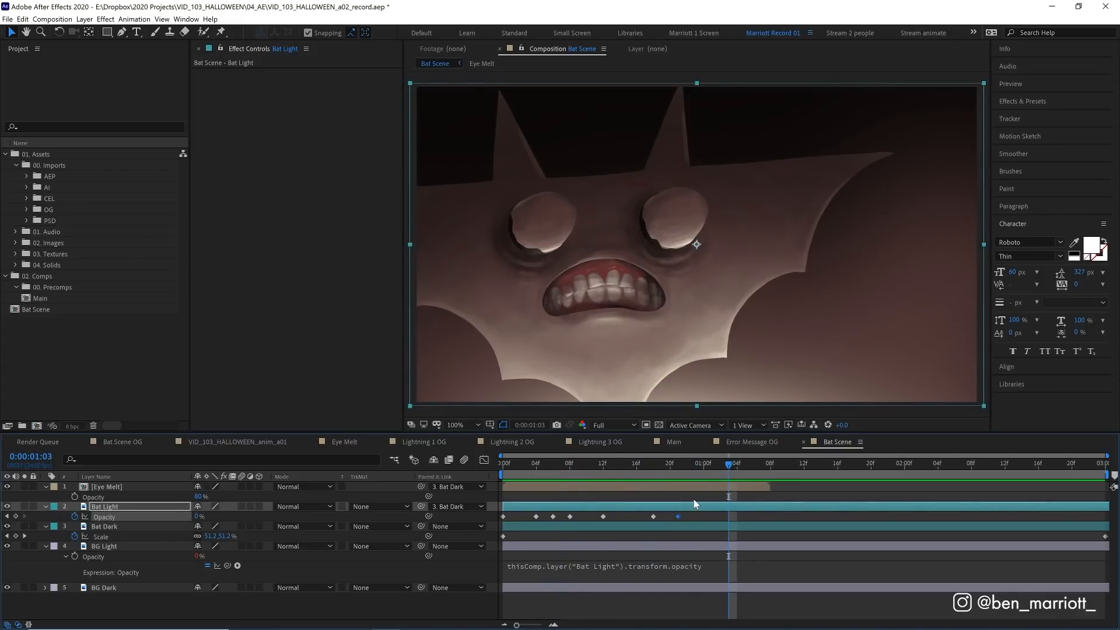
# Add both Lightning Bolt MP3s to Bat Scene and paste the flicker opacity keyframes further along.
pyautogui.click(15, 231)
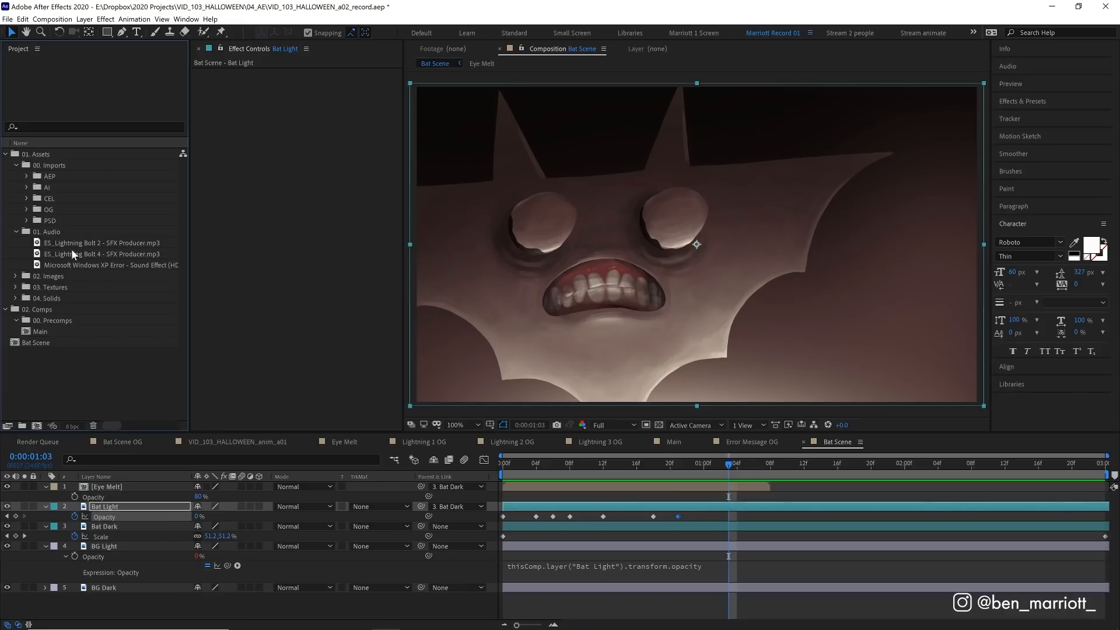
pyautogui.click(104, 243)
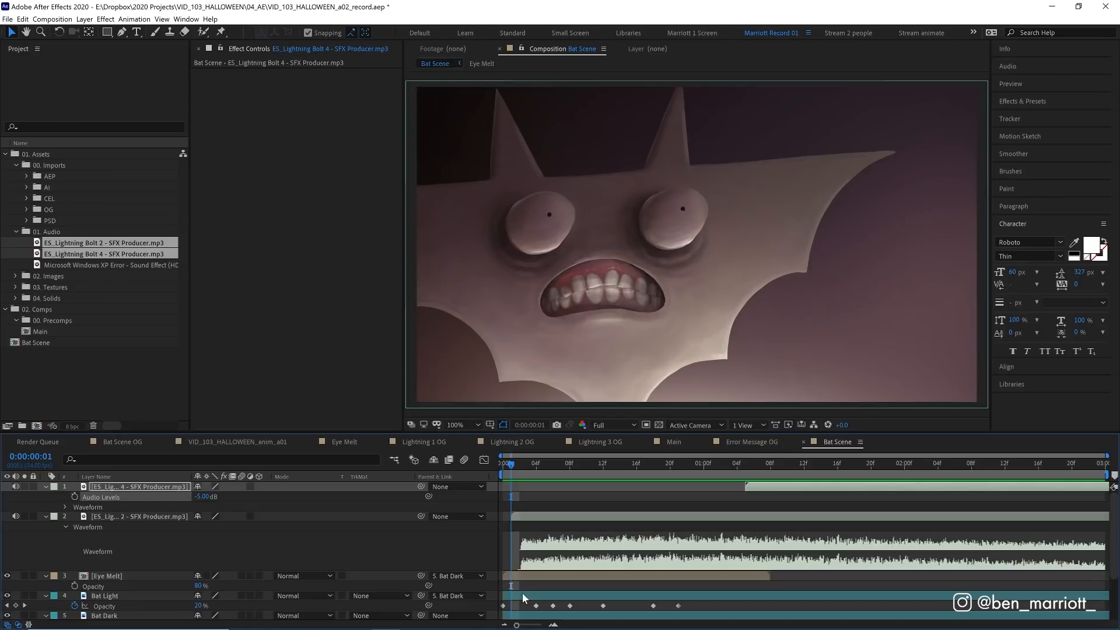
pyautogui.click(609, 463)
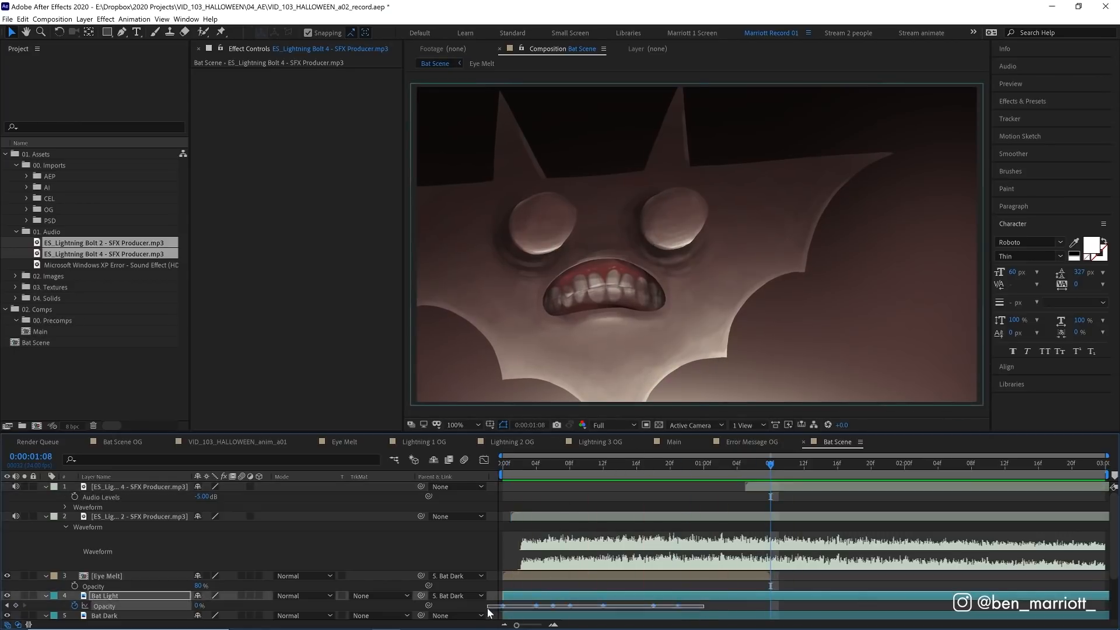
pyautogui.click(704, 464)
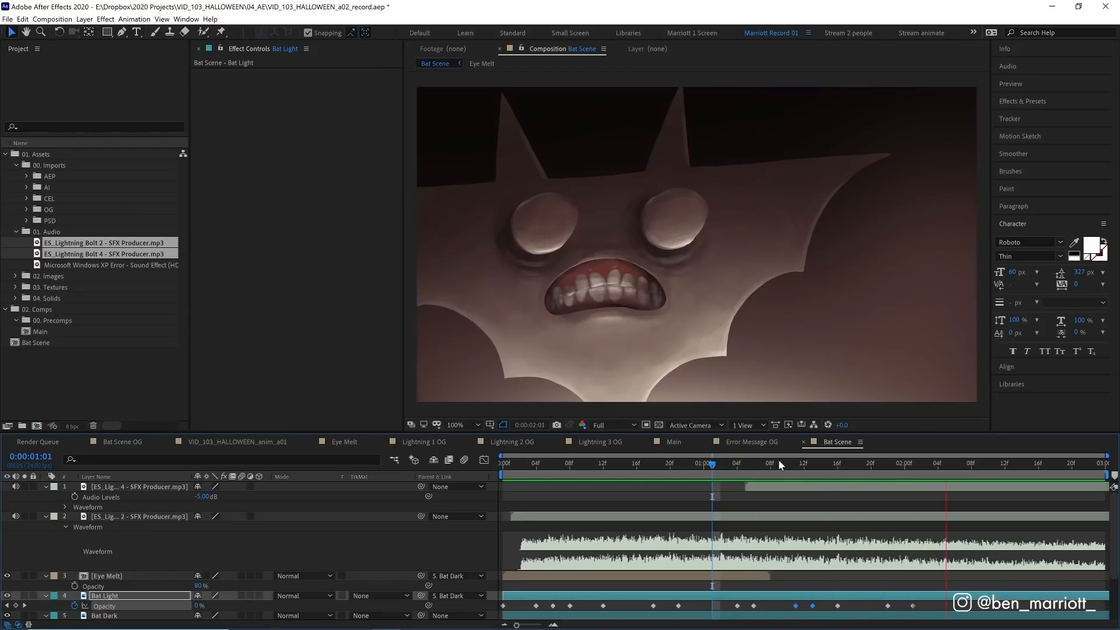
pyautogui.press('space')
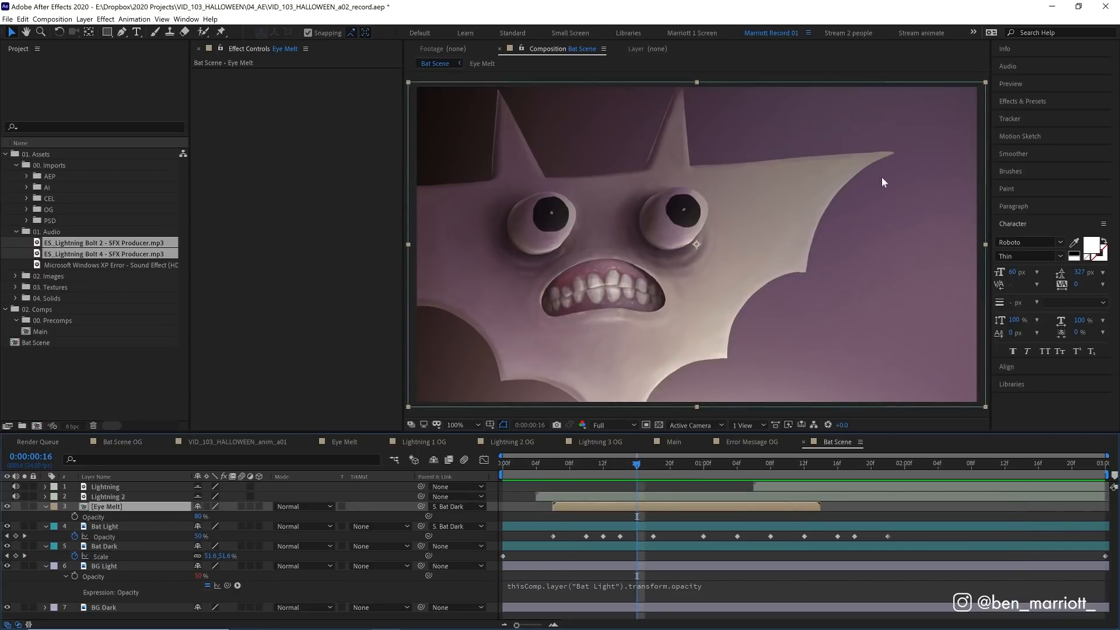
# Add an adjustment layer with the Lightning effect and preview it at a frame where the bat is lit.
pyautogui.click(553, 463)
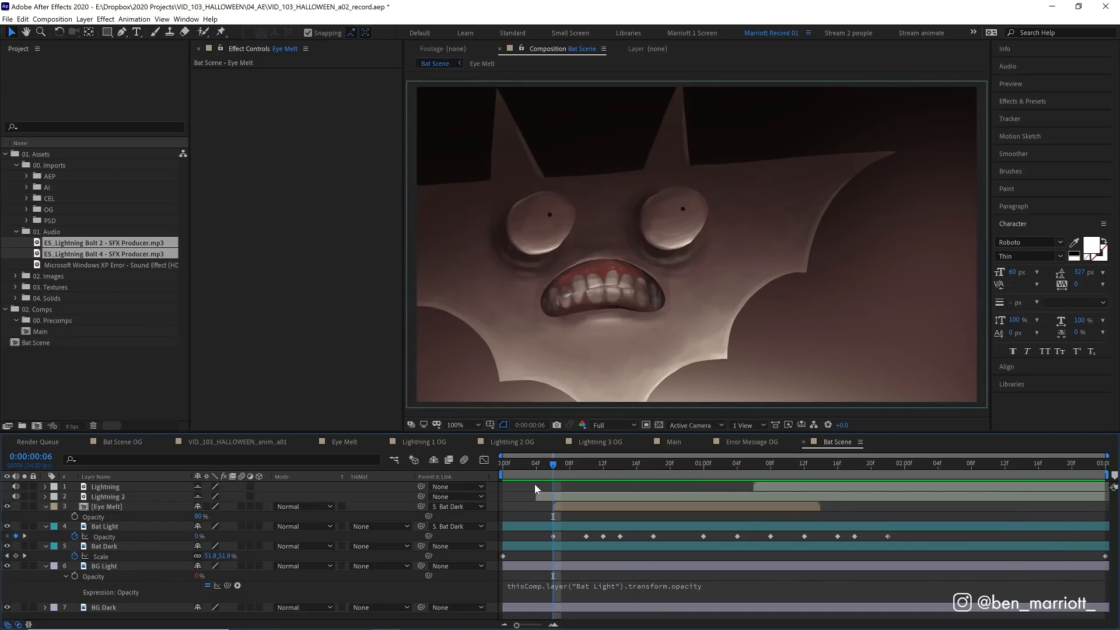
pyautogui.press('ctrl+alt+z')
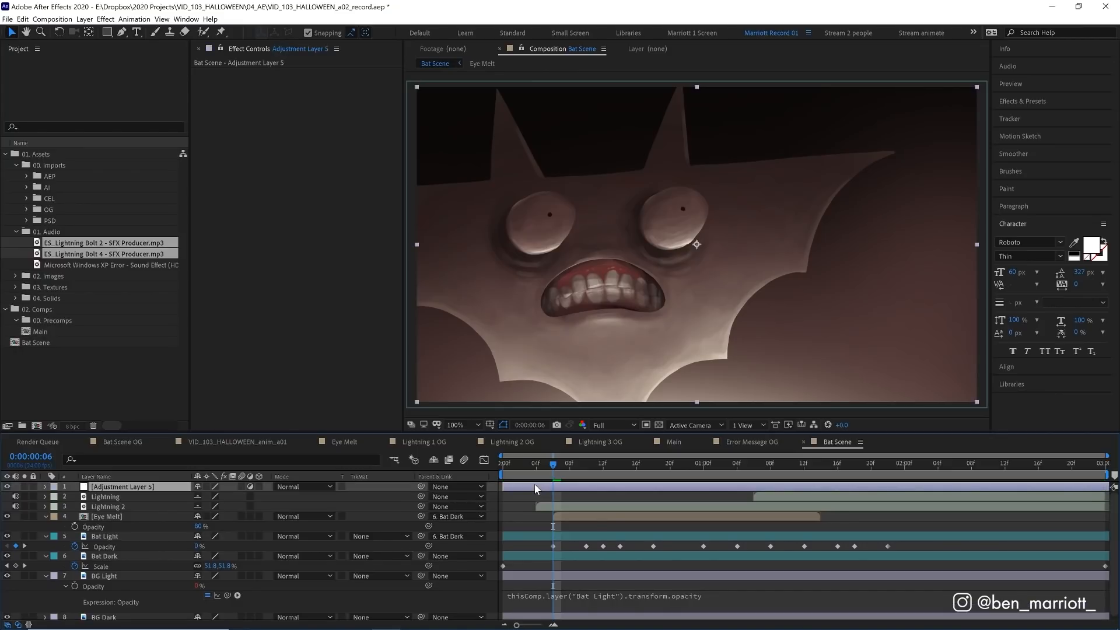
pyautogui.click(1023, 101)
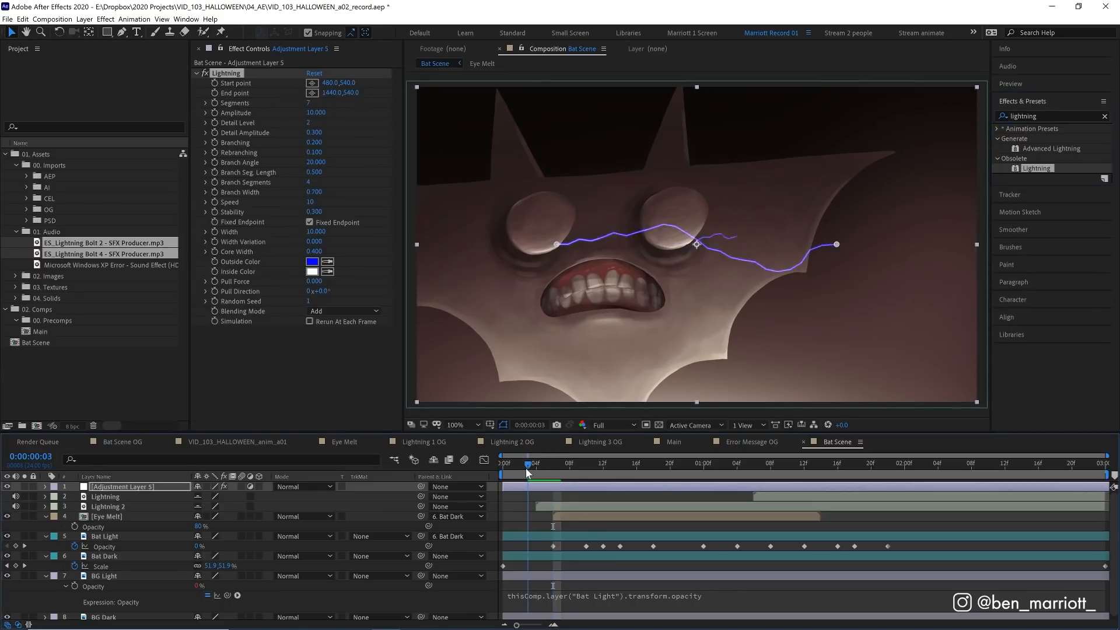
pyautogui.press('space')
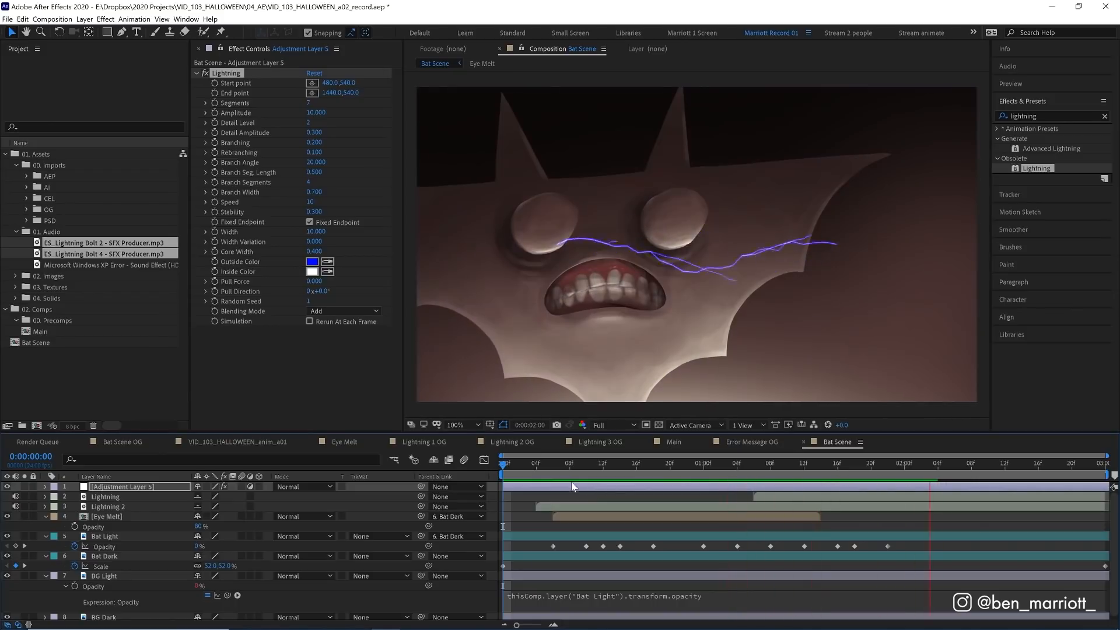
pyautogui.click(696, 463)
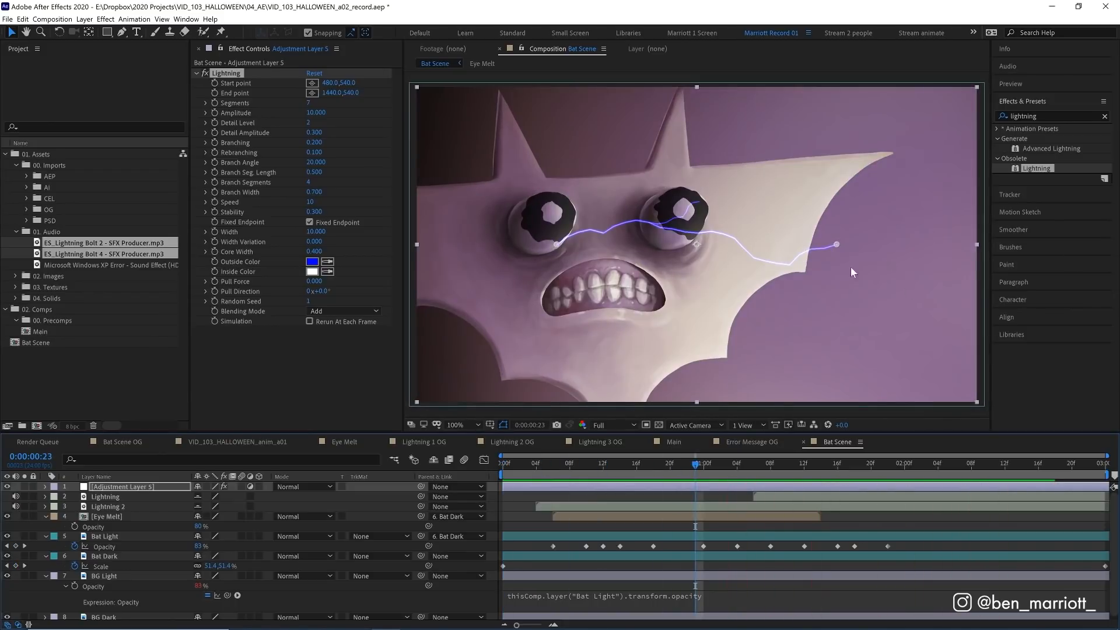
pyautogui.click(610, 464)
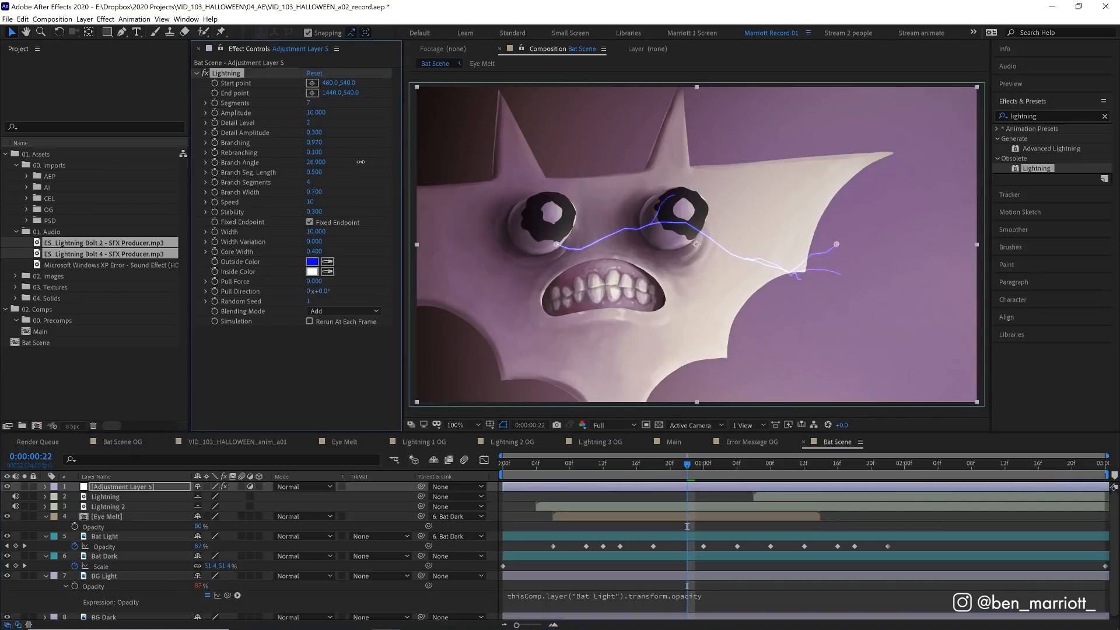
# Place the bolt's Start and End points so it strikes down the right edge, then bring up the window switcher.
pyautogui.press('space')
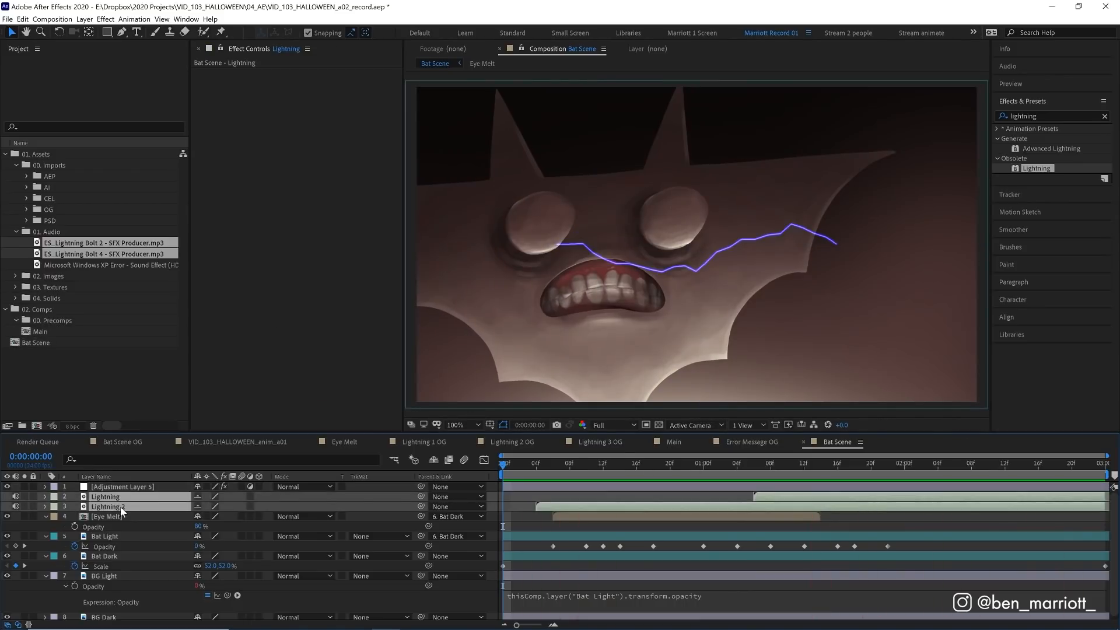
pyautogui.click(121, 487)
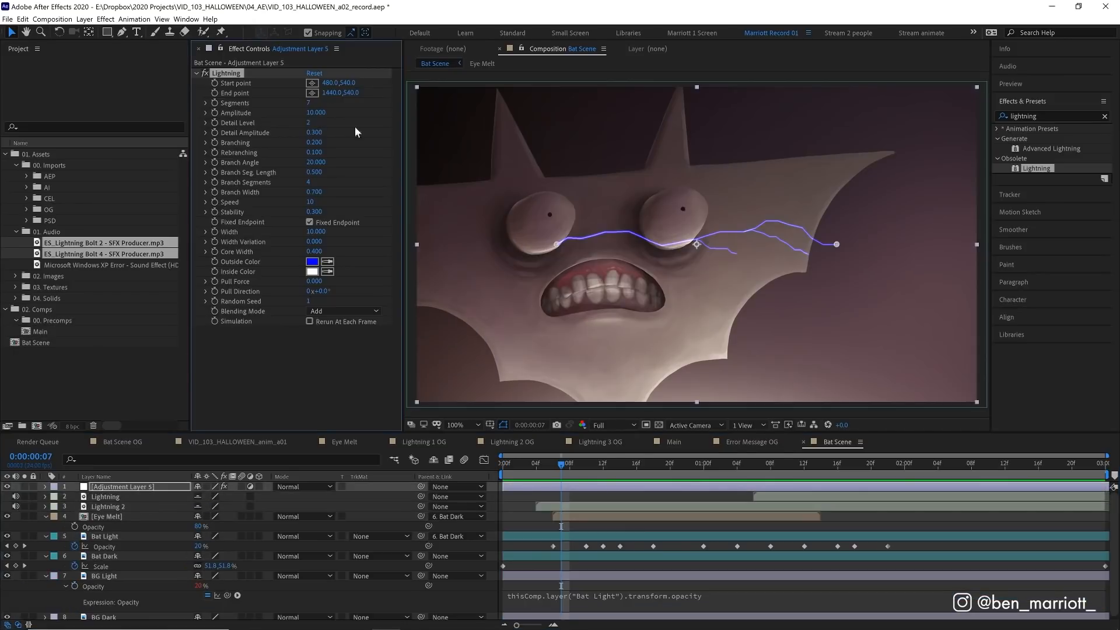
pyautogui.moveTo(823, 247)
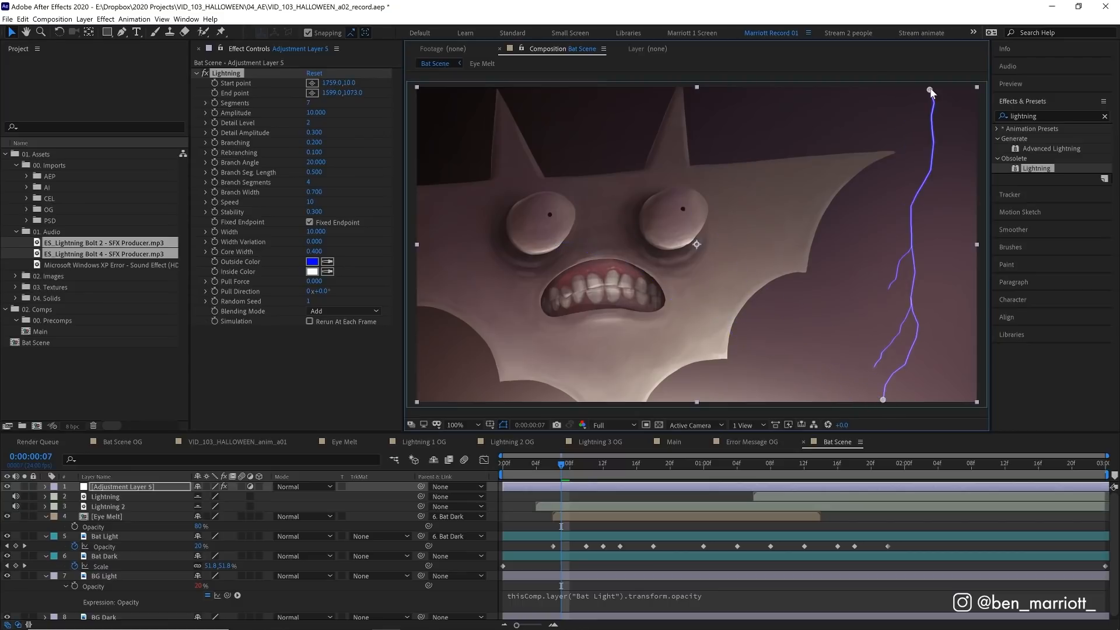
pyautogui.press('Win+Tab')
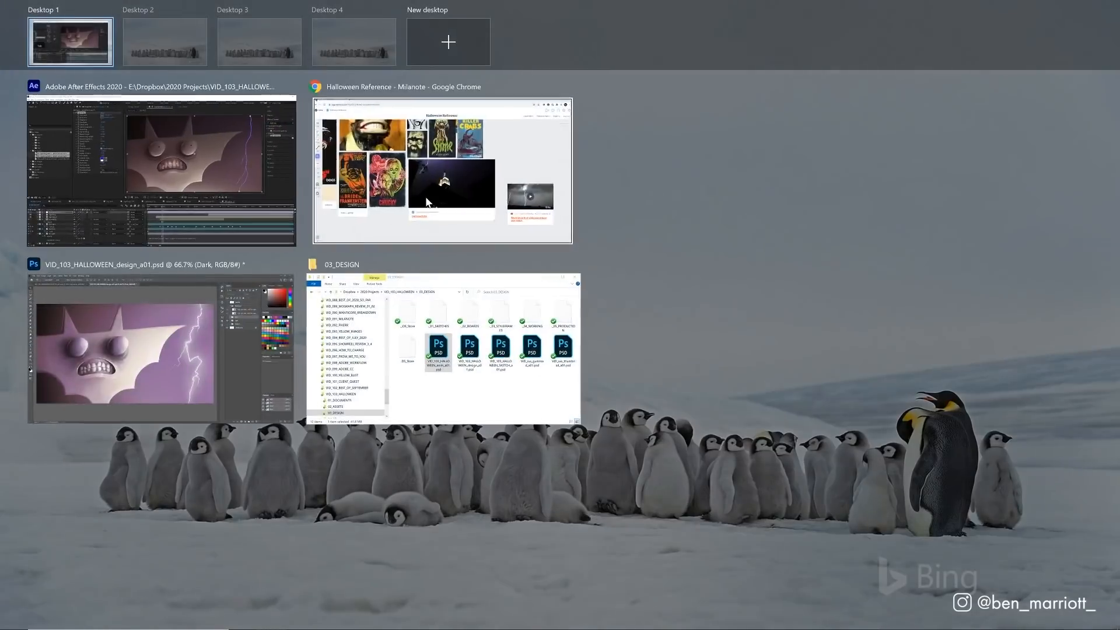
# Play the Vimeo Lightning Strike video on the Halloween Reference board.
pyautogui.click(441, 170)
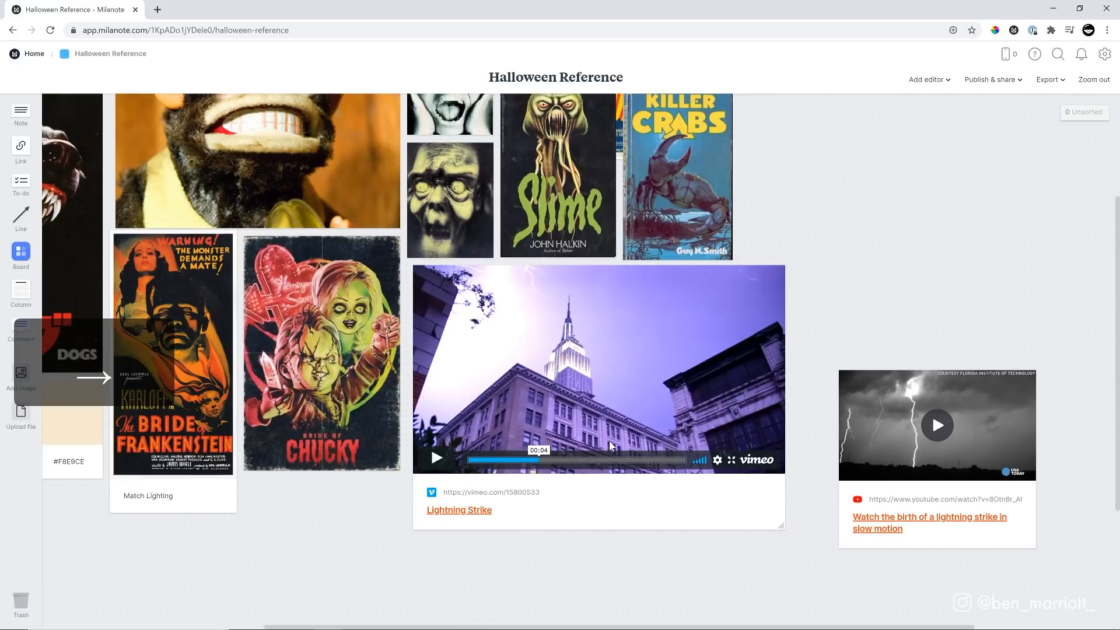
pyautogui.moveTo(618, 385)
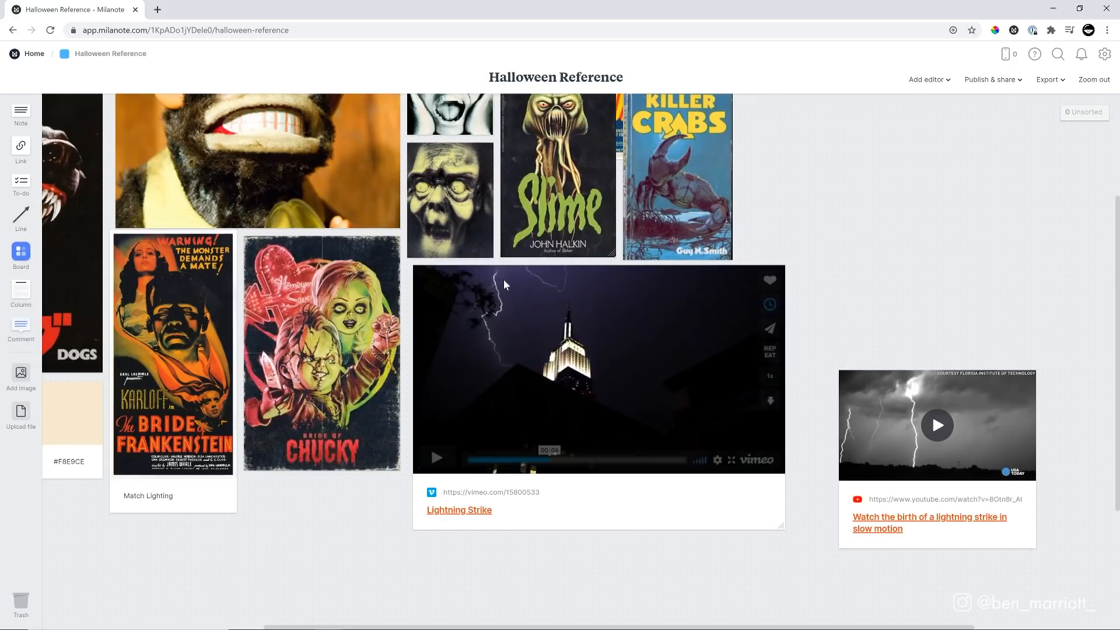
# Return to After Effects and play back the Bat Scene with its vertical lightning bolt.
pyautogui.press('alt+tab')
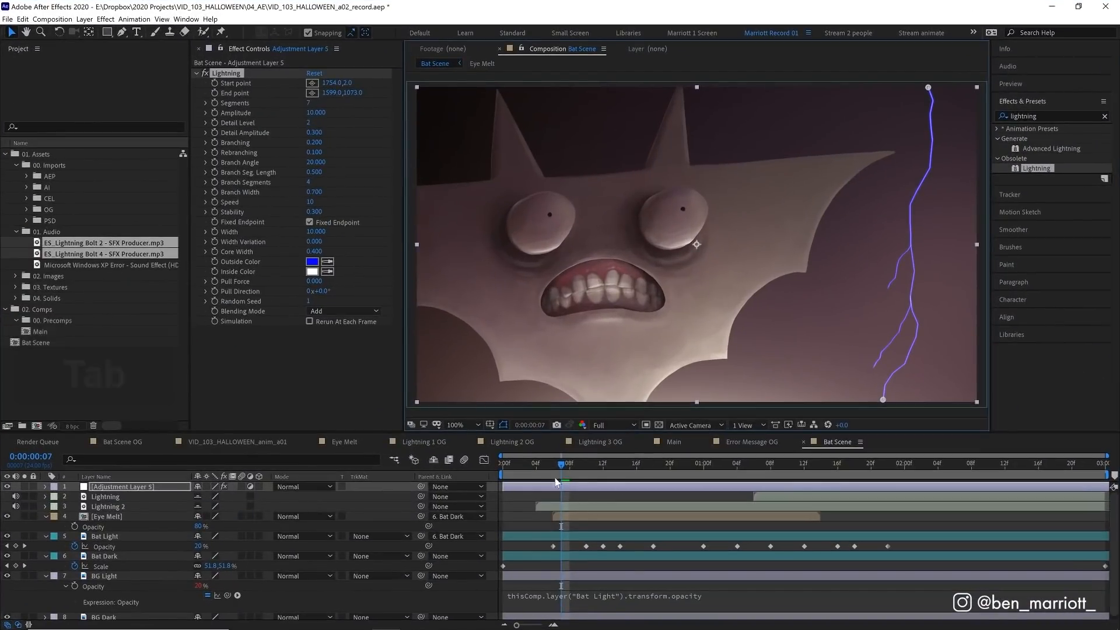
pyautogui.press('space')
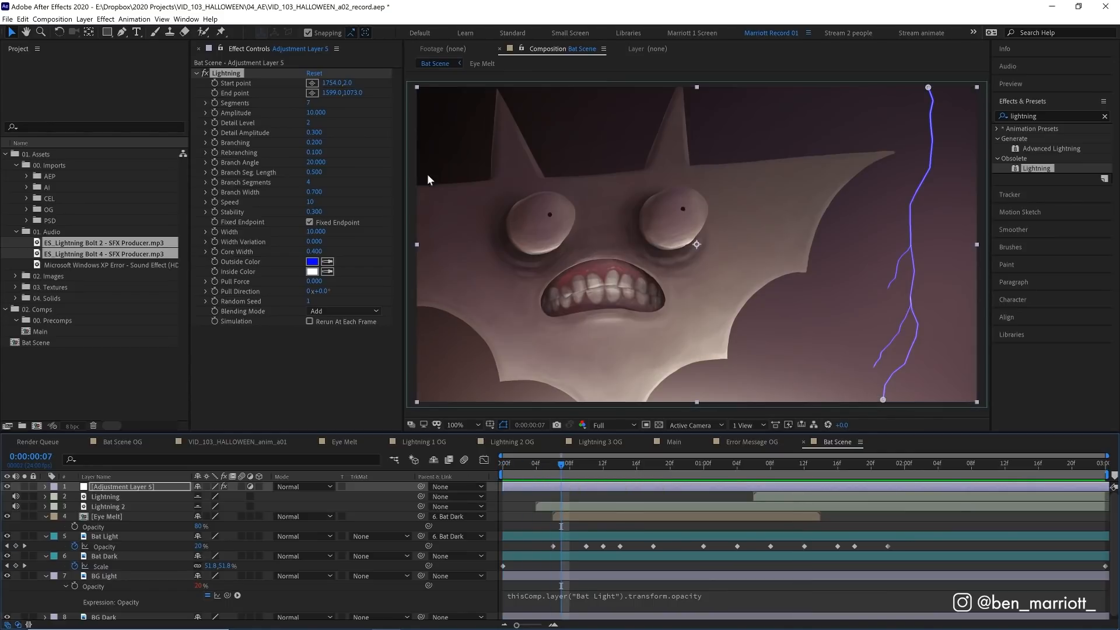
pyautogui.moveTo(697, 303)
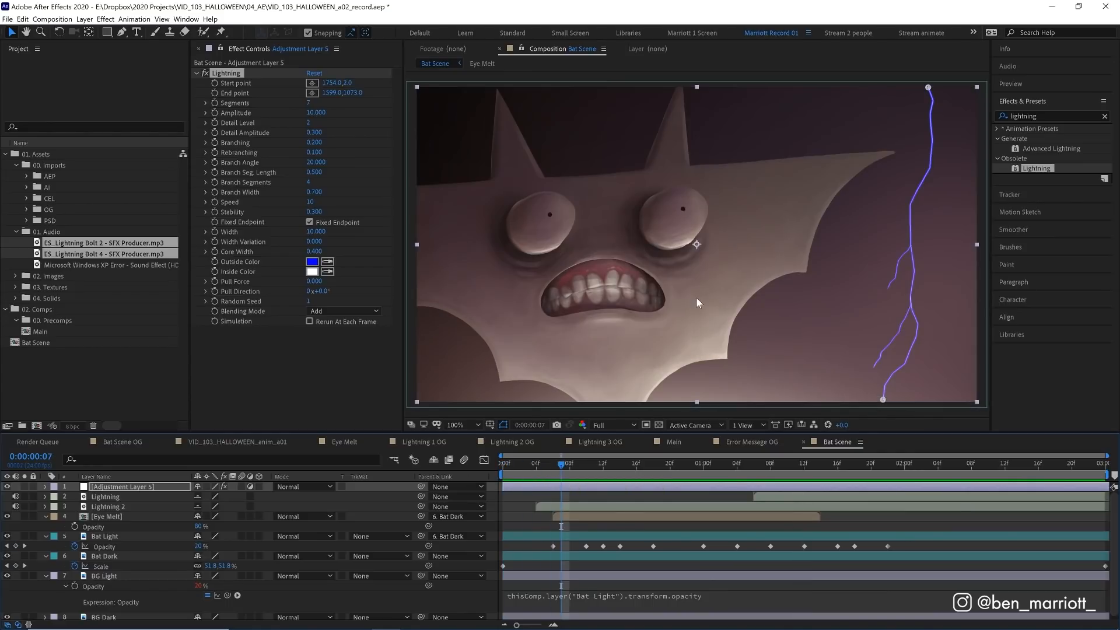
pyautogui.moveTo(570, 443)
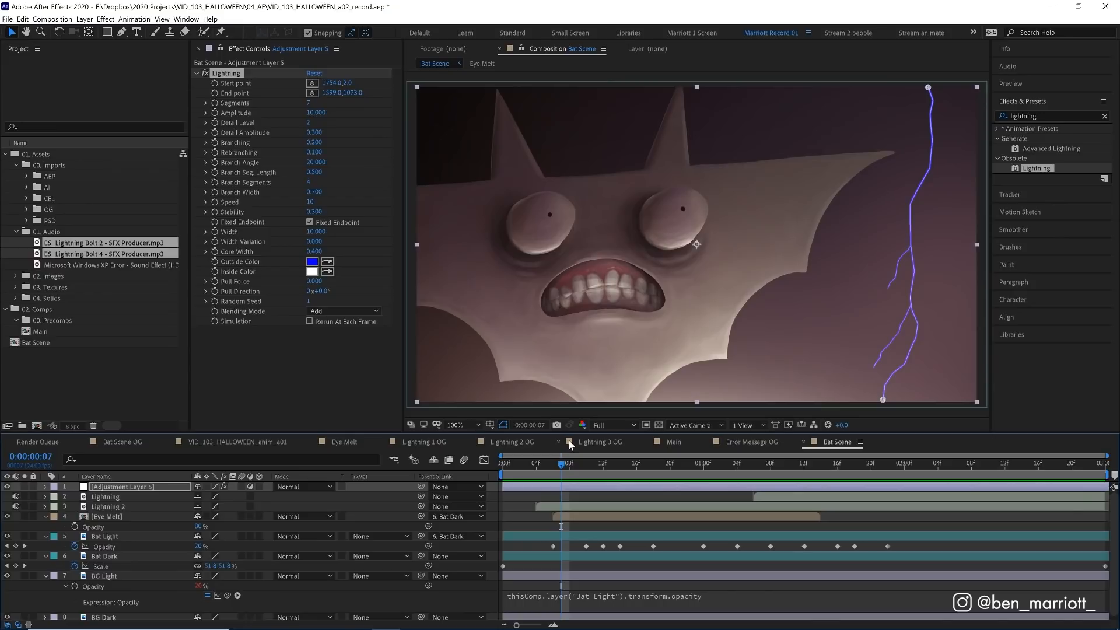
pyautogui.moveTo(621, 326)
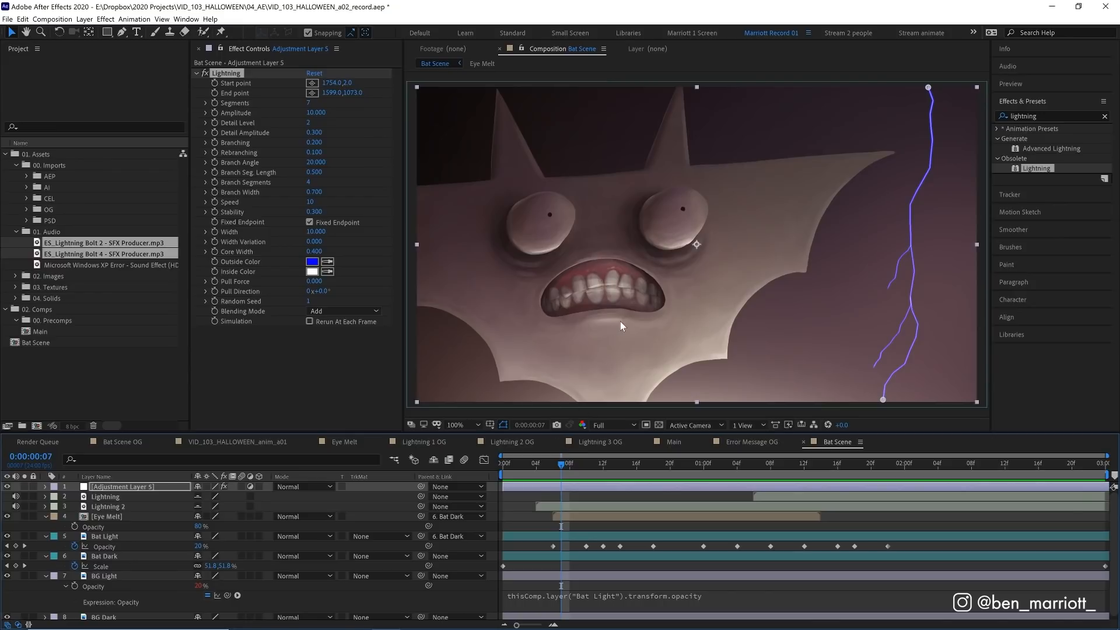
pyautogui.moveTo(580, 388)
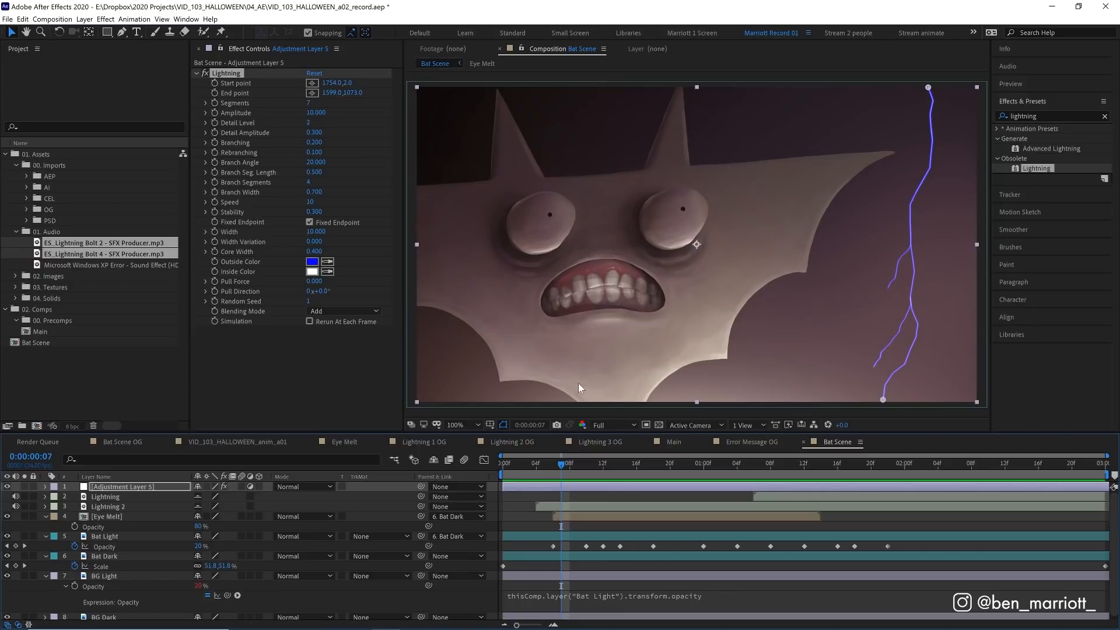
pyautogui.moveTo(549, 499)
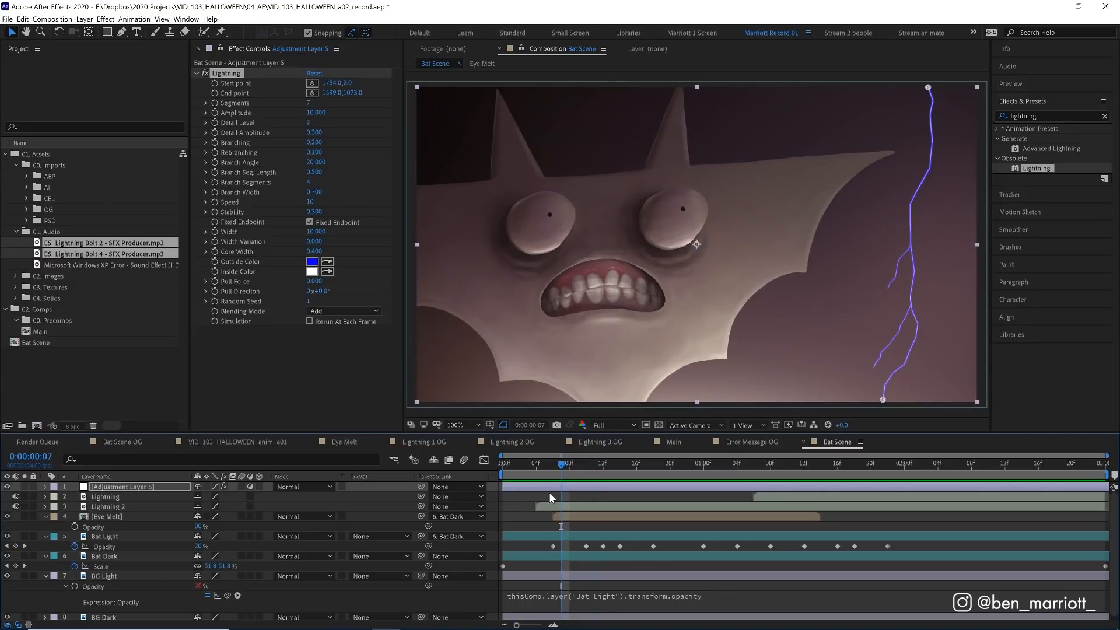
pyautogui.moveTo(557, 495)
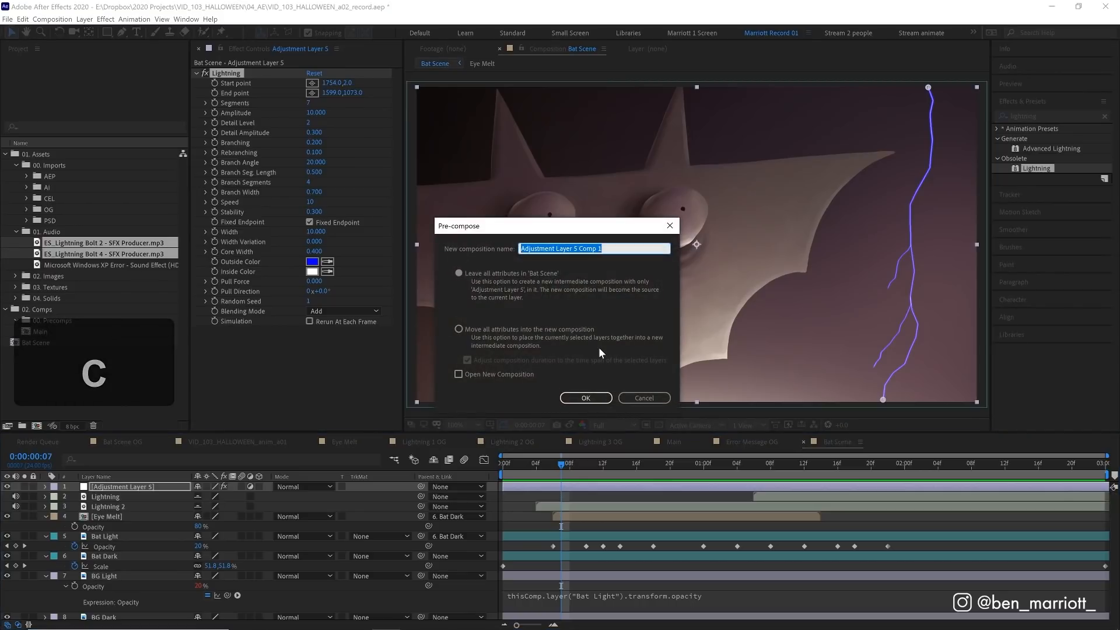
# Pre-compose the adjustment layer as 'Lightning 1' with Move all attributes.
pyautogui.write('Lightning 1')
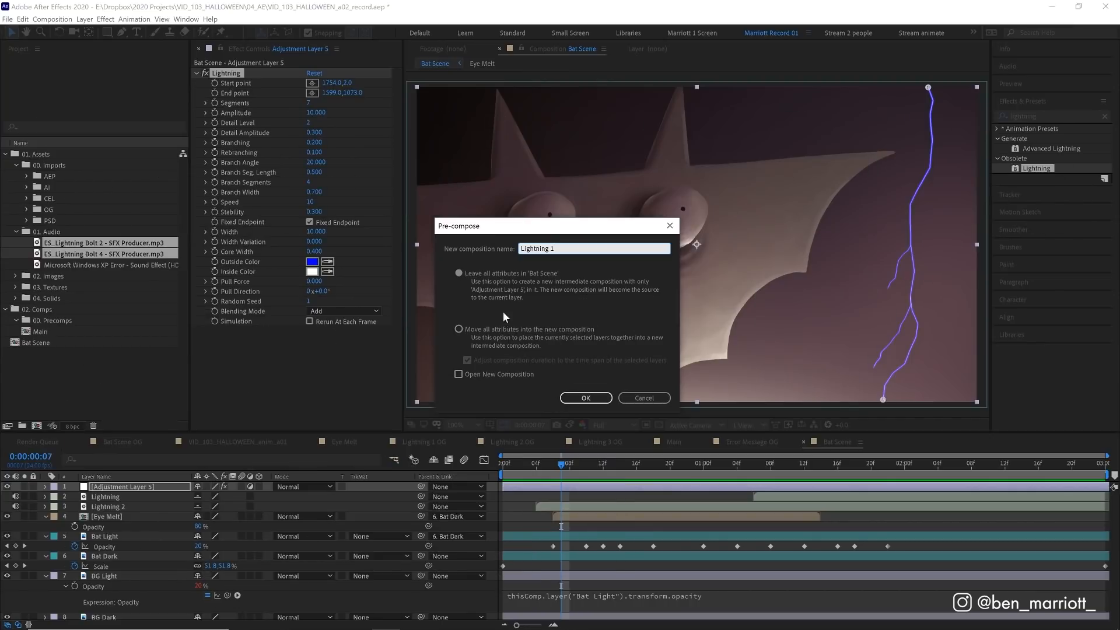
pyautogui.click(459, 330)
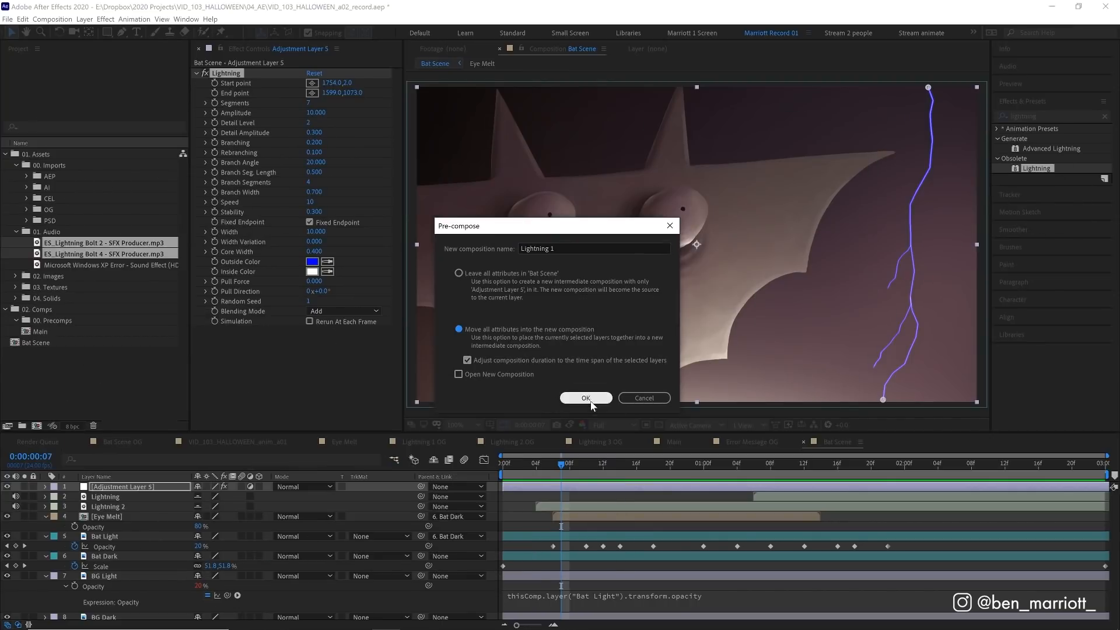
pyautogui.click(585, 398)
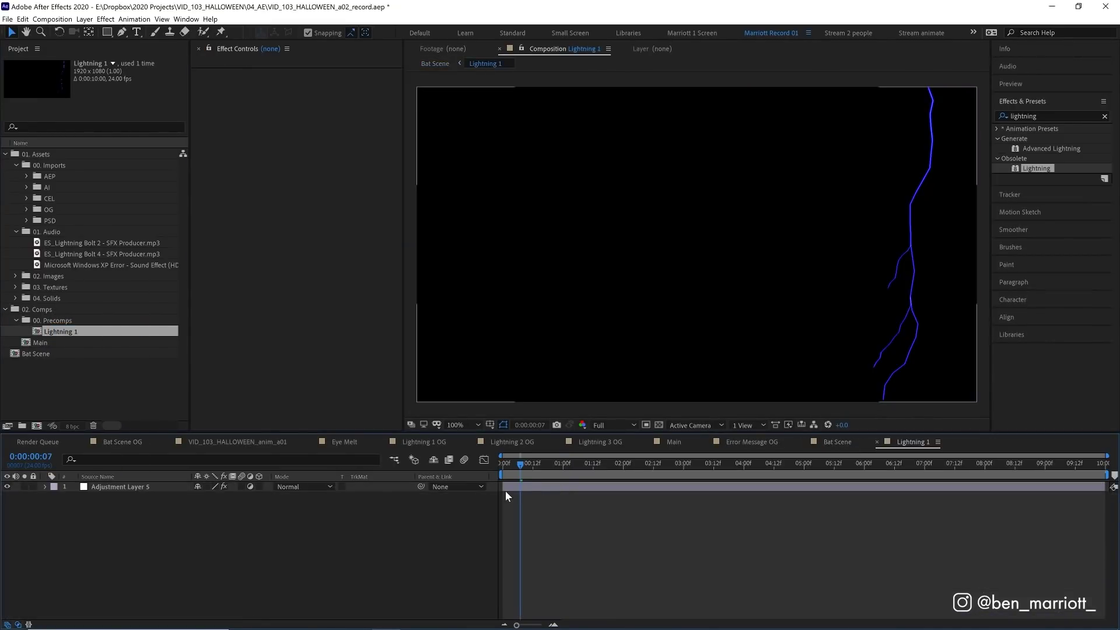
# Set the Lightning 1 composition duration to 0:00:00:01.
pyautogui.click(120, 486)
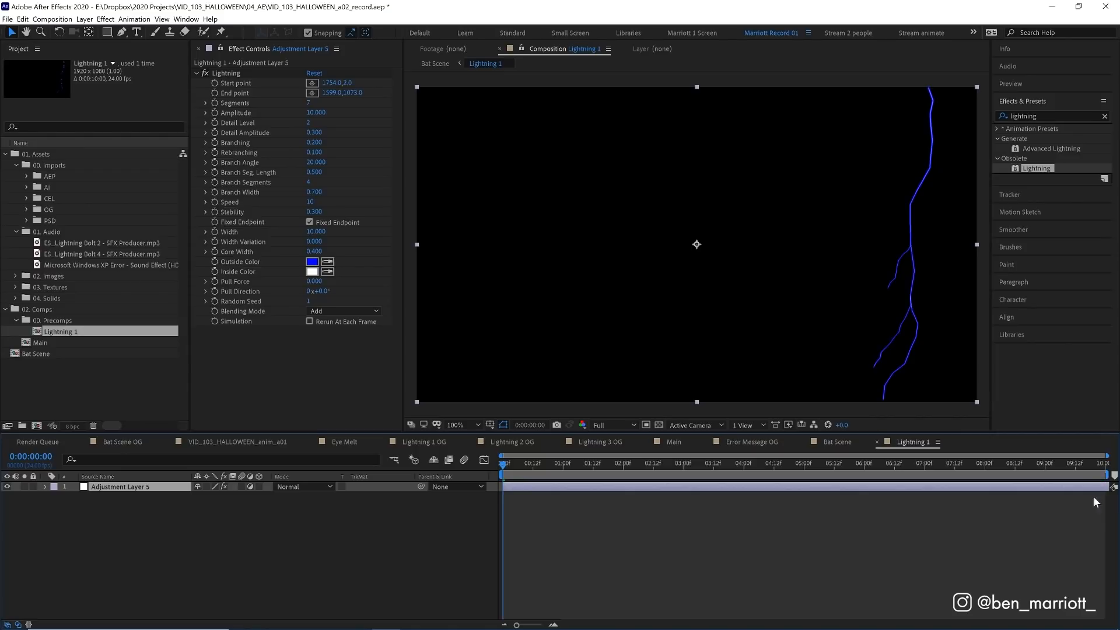
pyautogui.click(511, 492)
pyautogui.write('0:00:00:01')
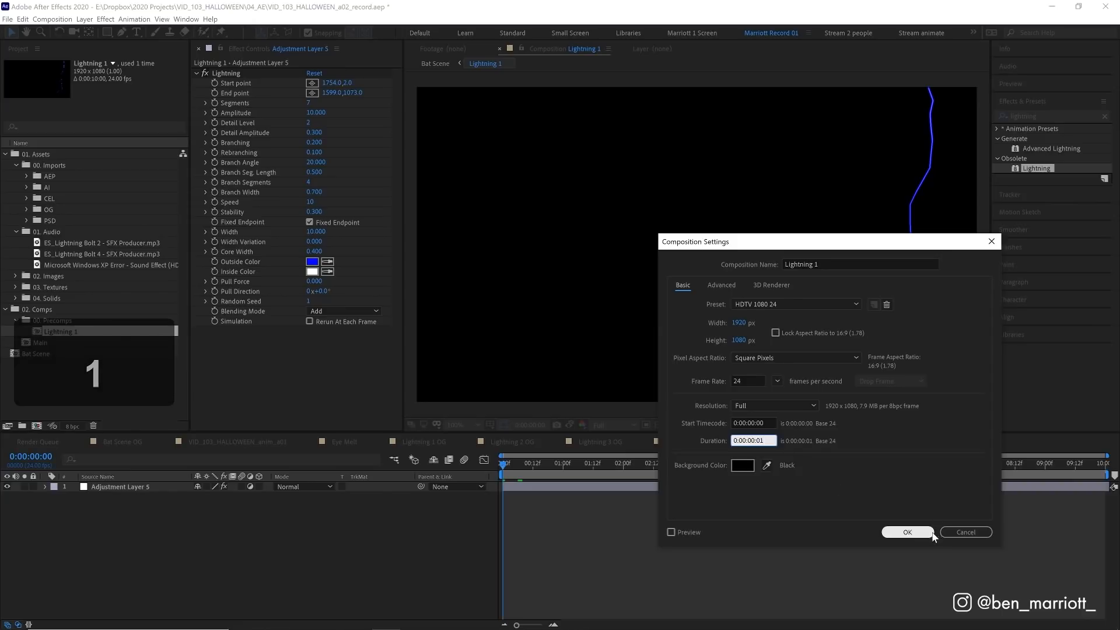
pyautogui.click(907, 532)
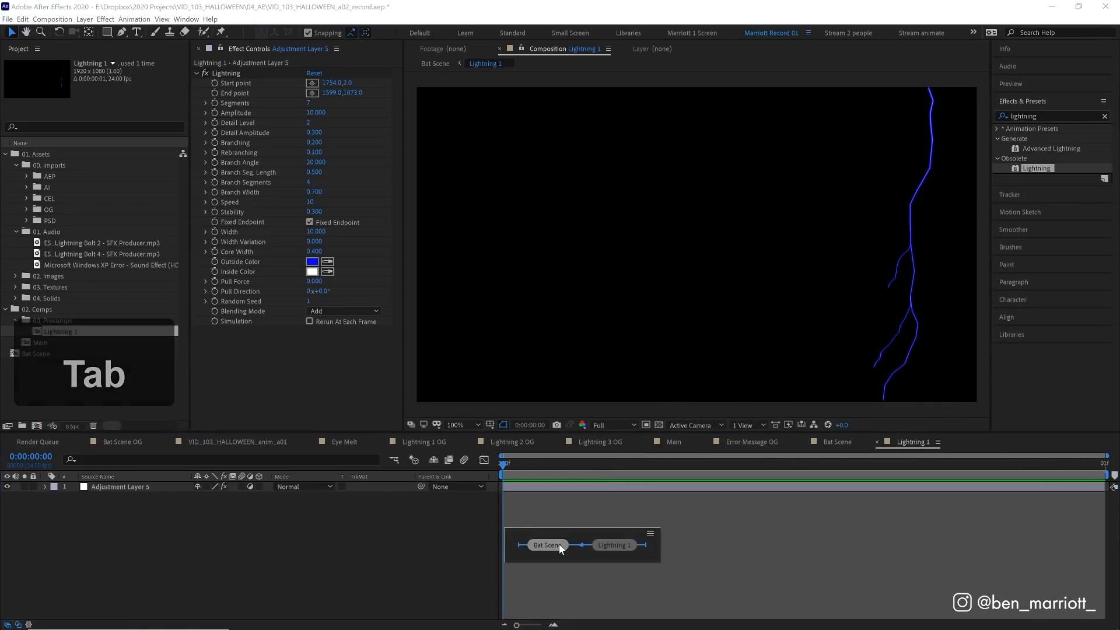
# Freeze Frame the Lightning 1 layer in Bat Scene and preview the held bolt.
pyautogui.click(836, 441)
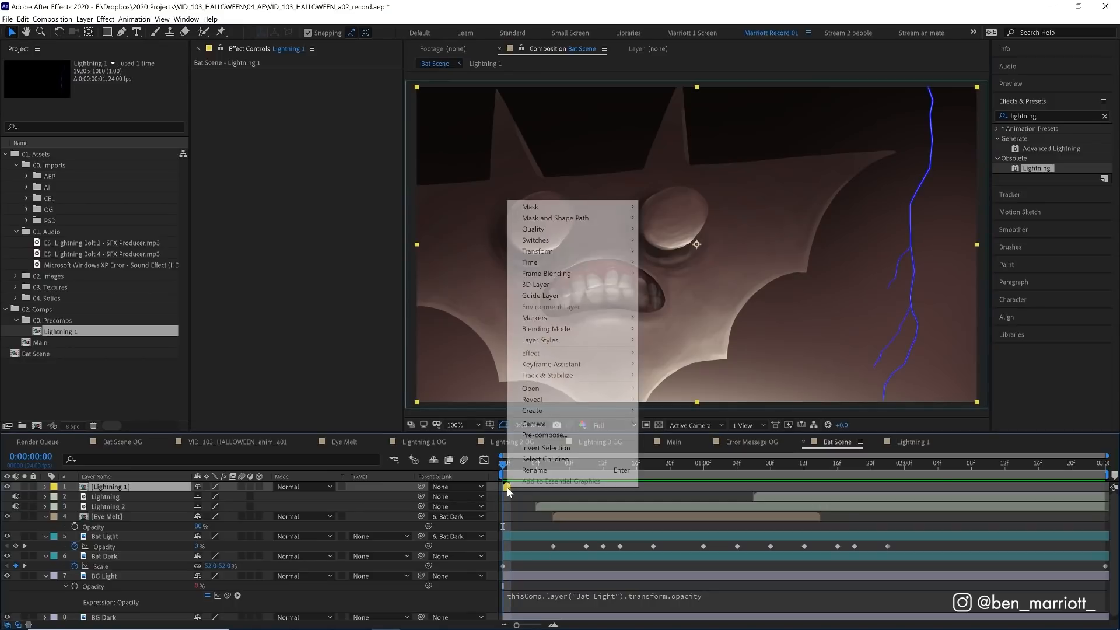
pyautogui.click(529, 263)
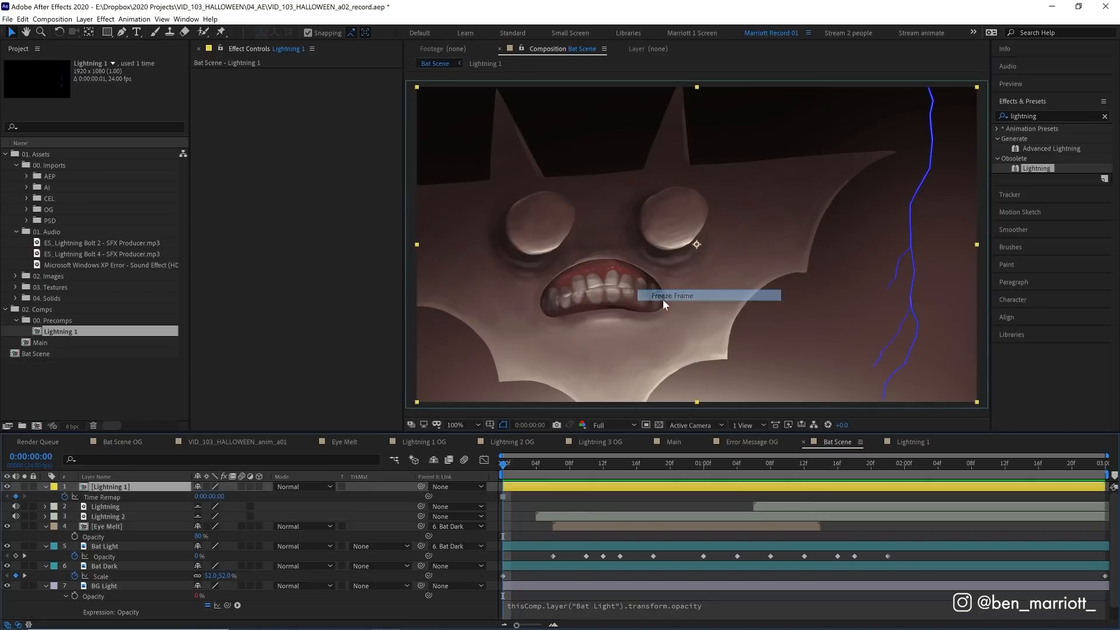
pyautogui.click(922, 463)
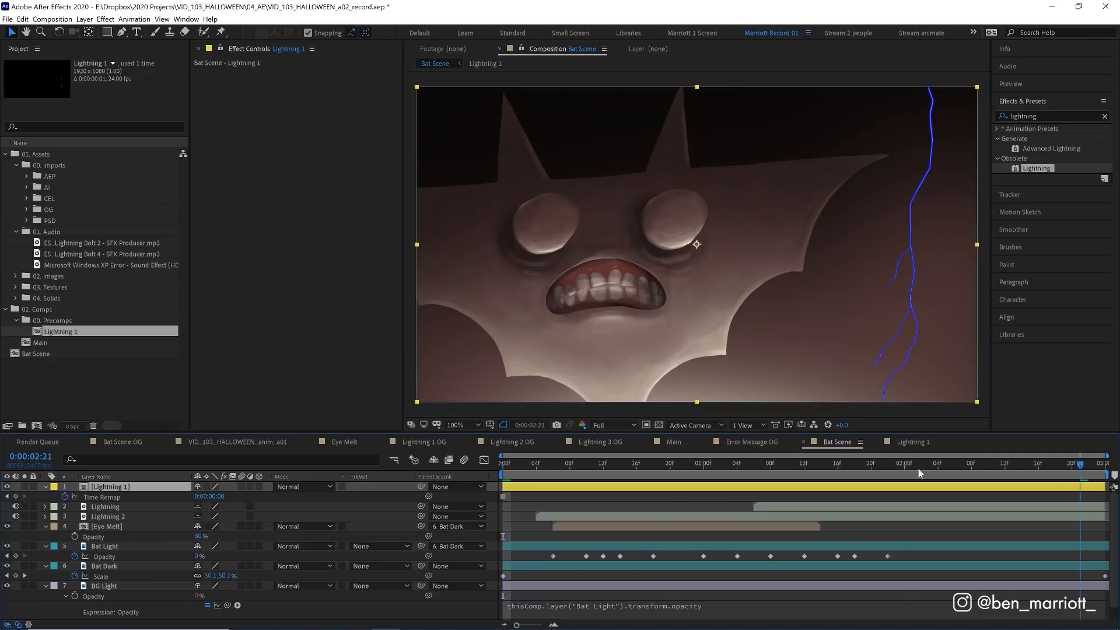
pyautogui.press('space')
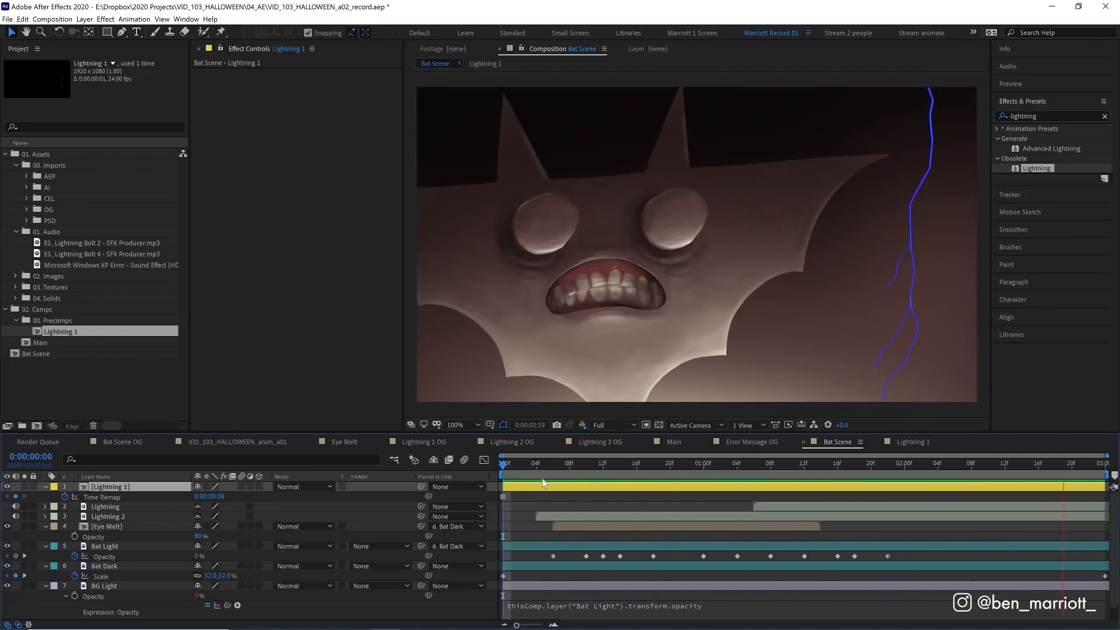
pyautogui.click(635, 464)
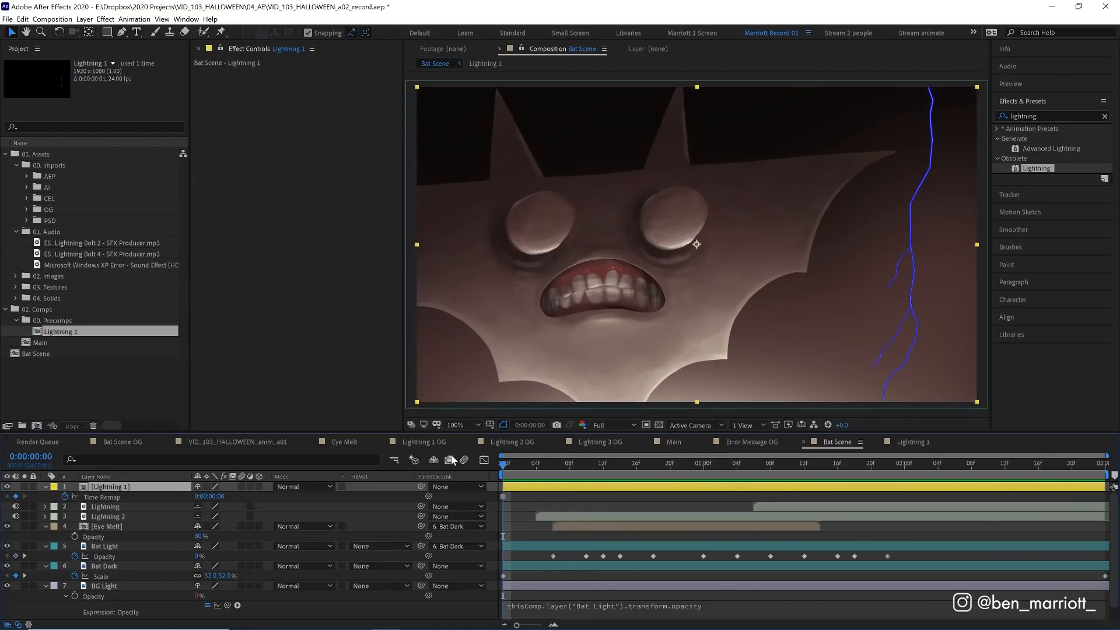
# Inside Lightning 1 set Lightning Width 2, Core Width 1 and Outside Color white.
pyautogui.click(913, 441)
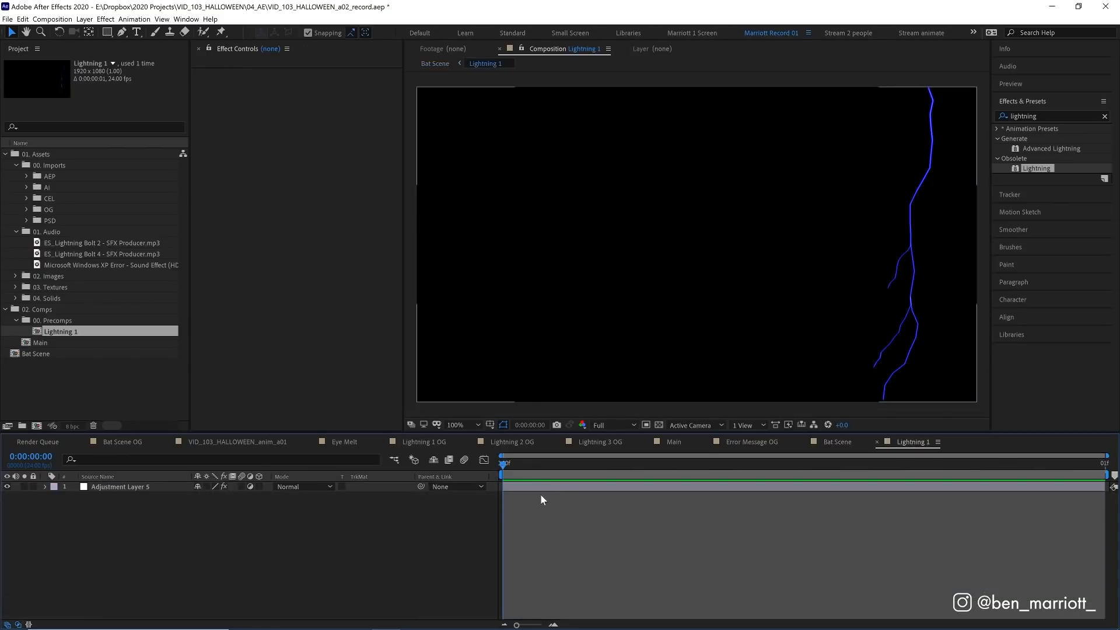
pyautogui.click(121, 487)
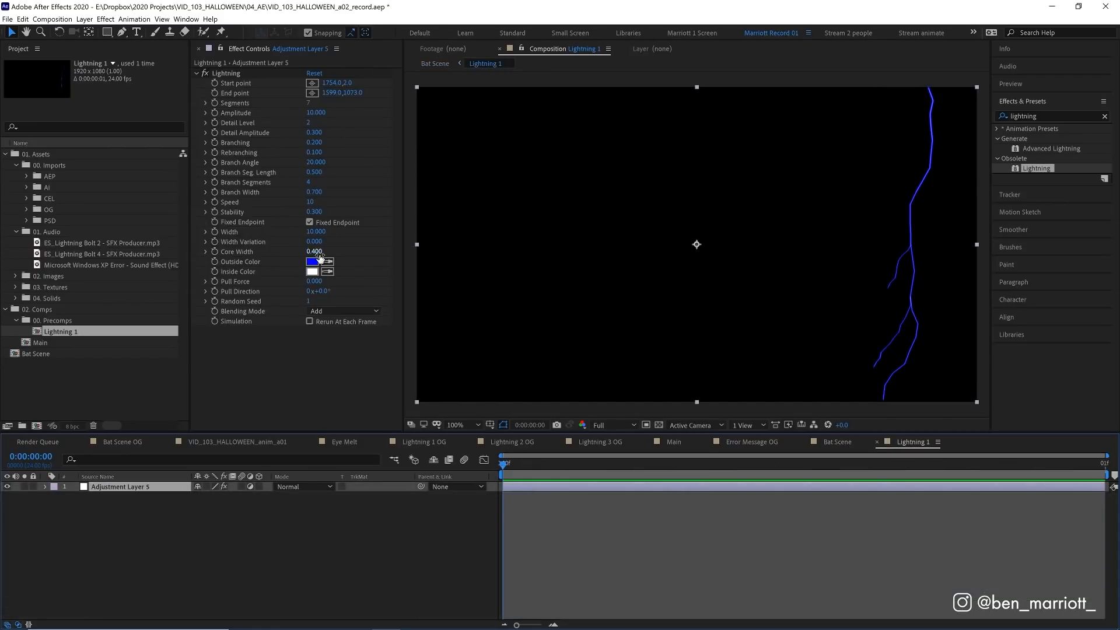
pyautogui.click(312, 261)
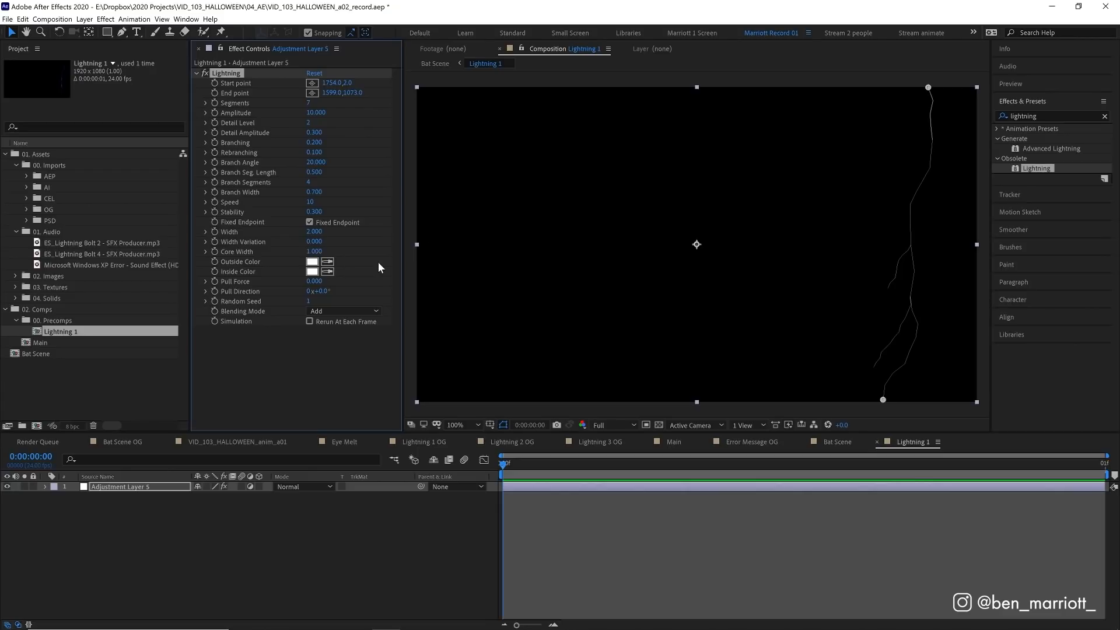
pyautogui.moveTo(919, 237)
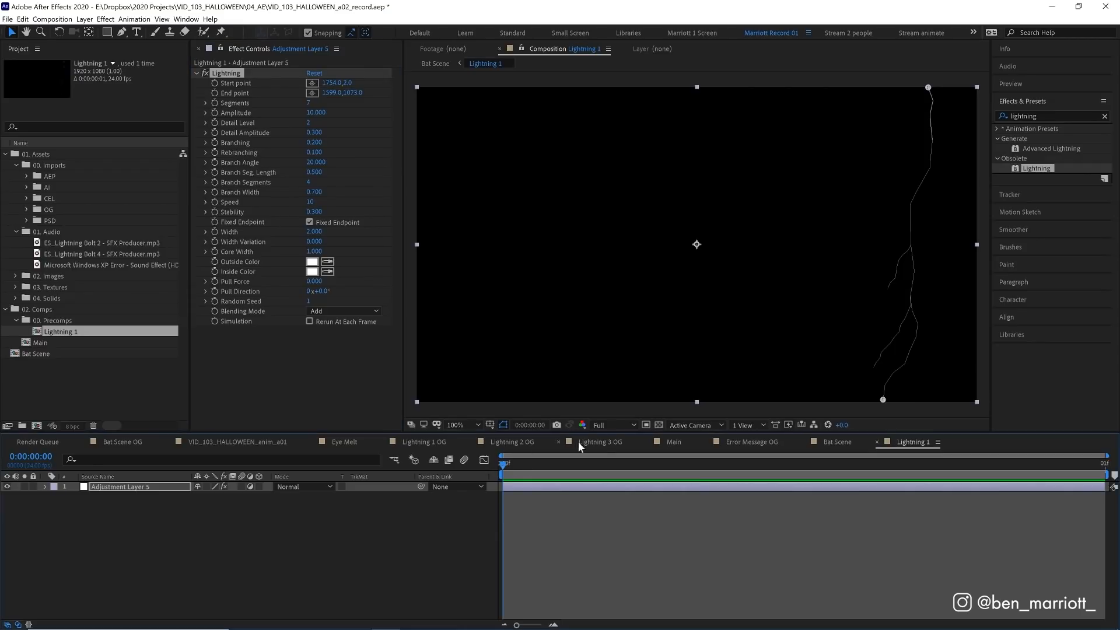
pyautogui.press('Tab')
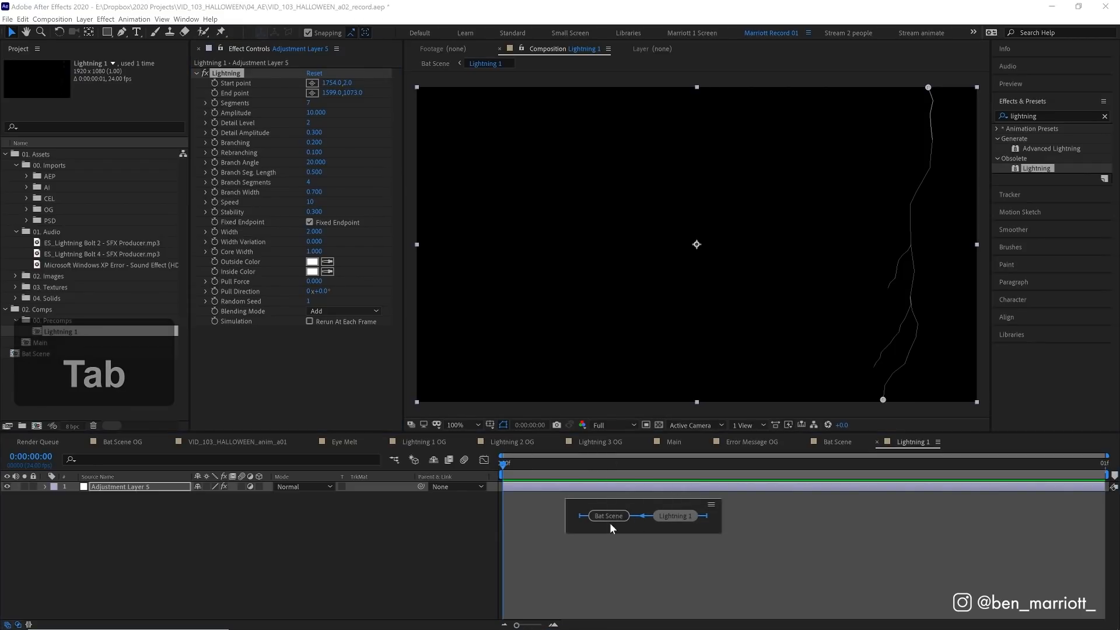
pyautogui.click(835, 441)
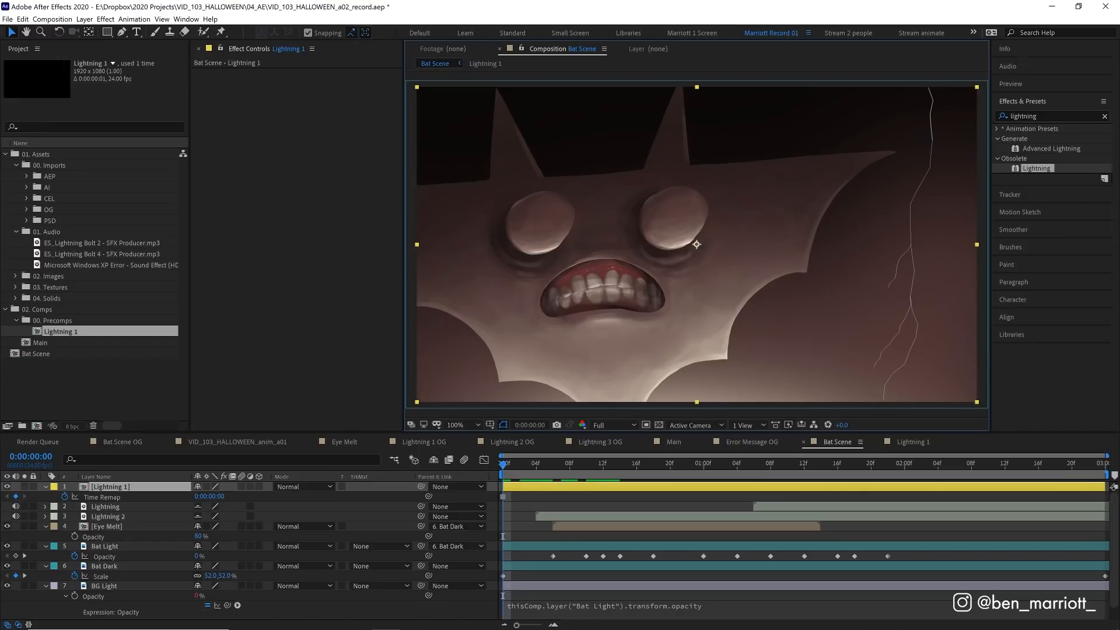
pyautogui.click(300, 487)
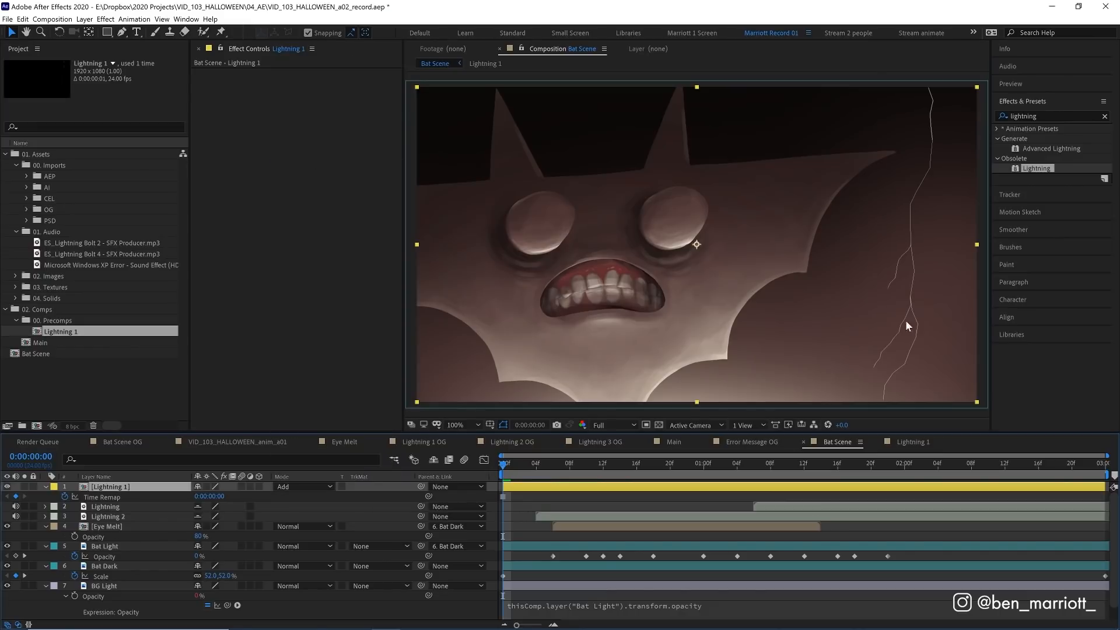
pyautogui.moveTo(481, 416)
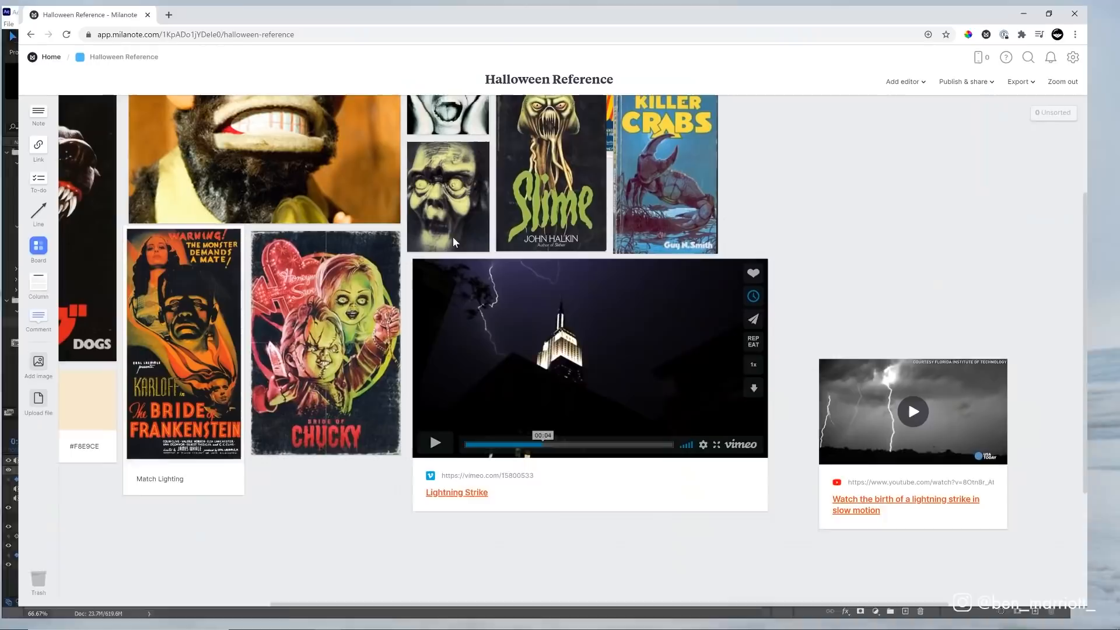
# Play the Lightning Strike reference and pause on the bright flash over the skyscraper.
pyautogui.click(436, 442)
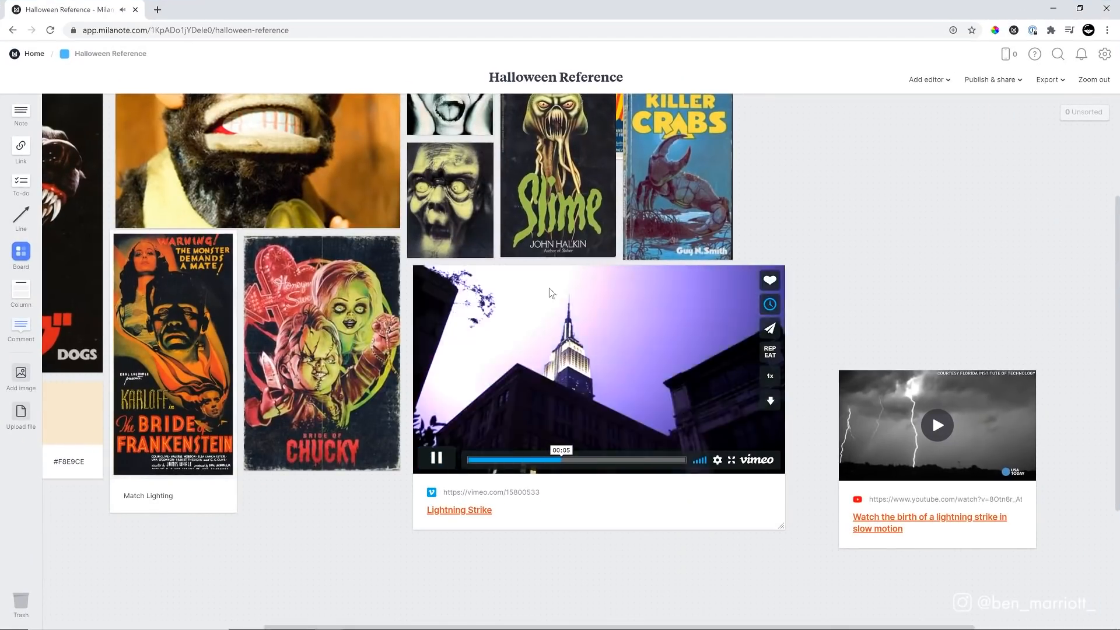
pyautogui.click(436, 458)
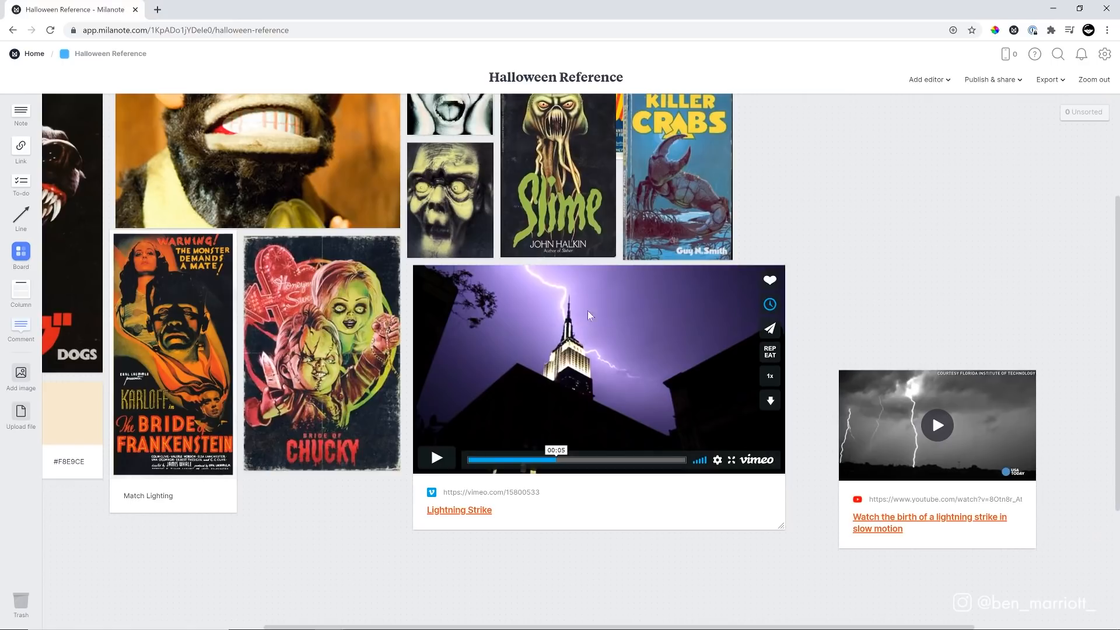
pyautogui.moveTo(561, 239)
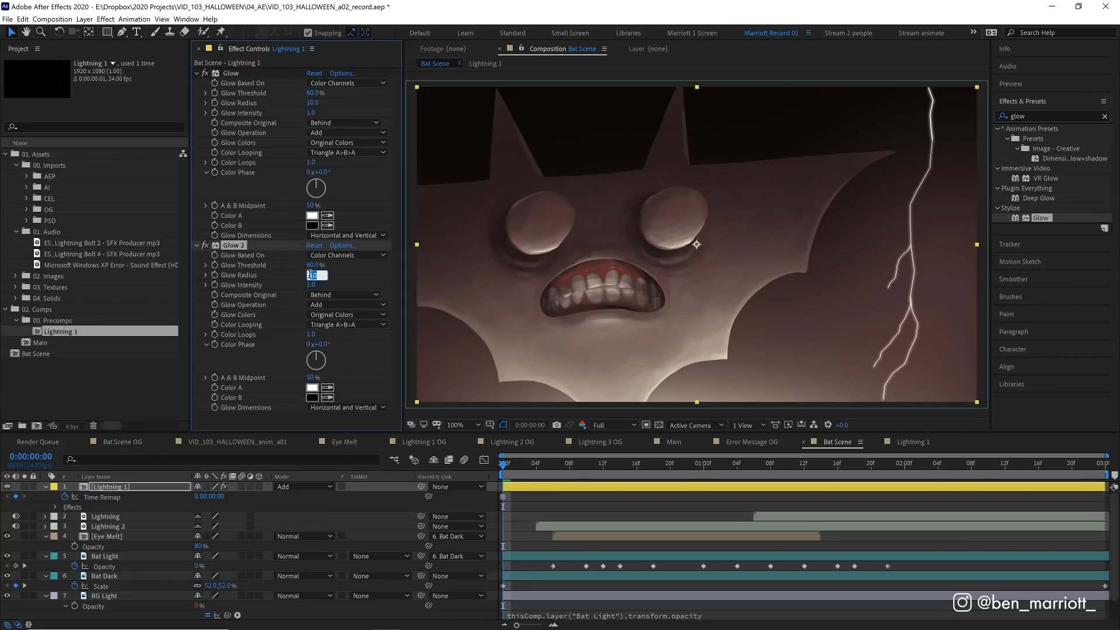
# Stack four Glow effects on Lightning 1, Glow 2 radius 25, and collapse them.
pyautogui.write('25.0')
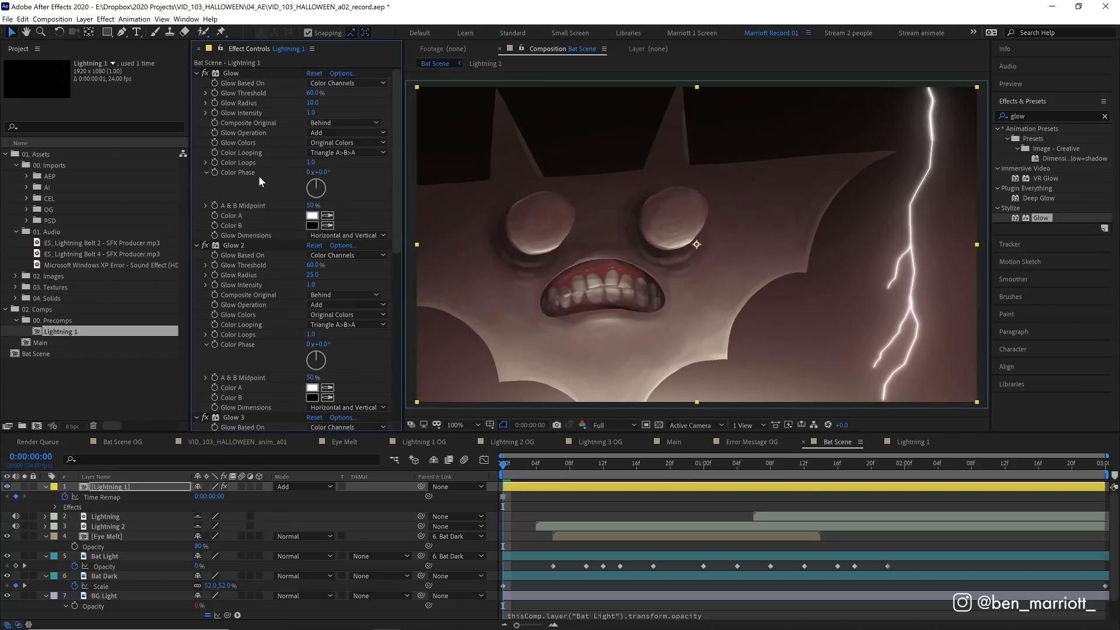
pyautogui.click(196, 73)
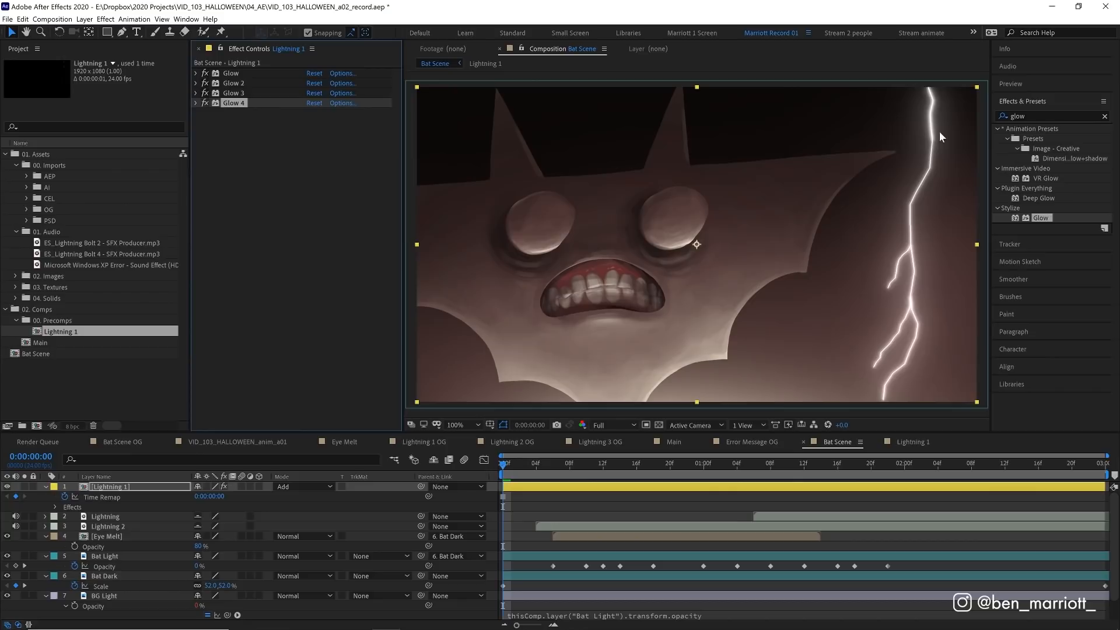
pyautogui.moveTo(922, 81)
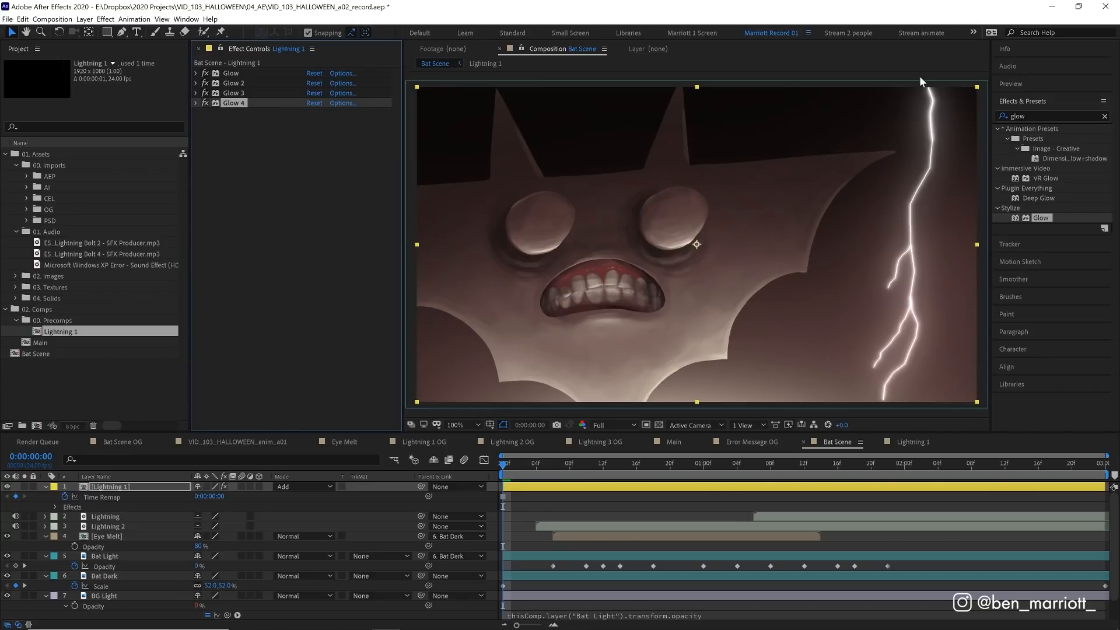
pyautogui.moveTo(912, 198)
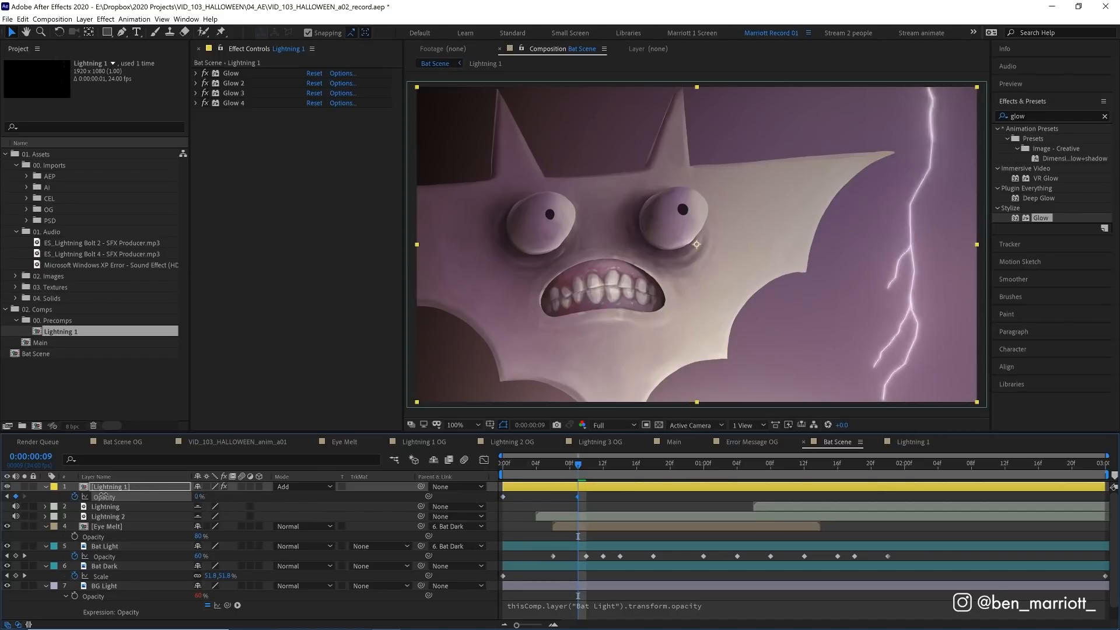
# Move the Lightning 1 layer's in point to frame 8 where the scene flashes.
pyautogui.click(571, 463)
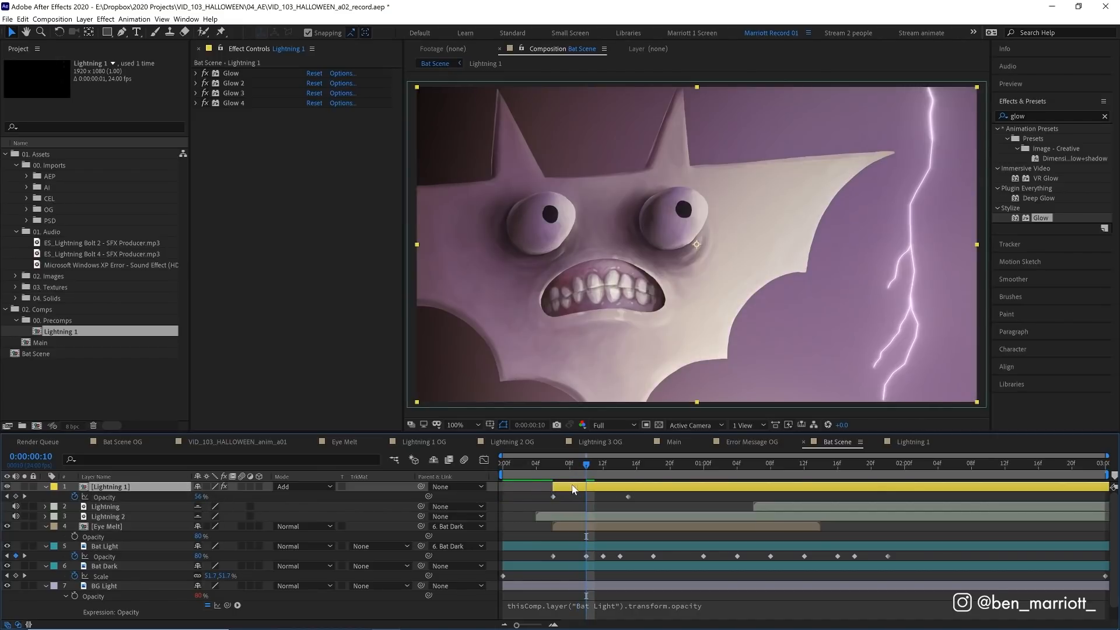
pyautogui.press('space')
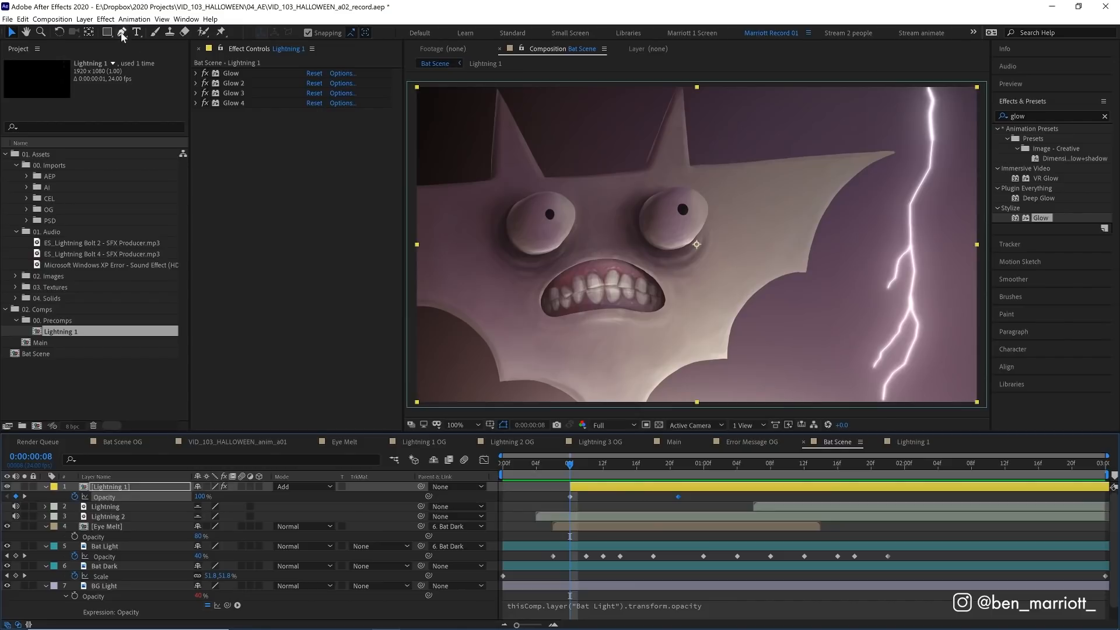
# Draw a Pen mask over the Lightning 1 strike and set its mode to Subtract.
pyautogui.click(122, 33)
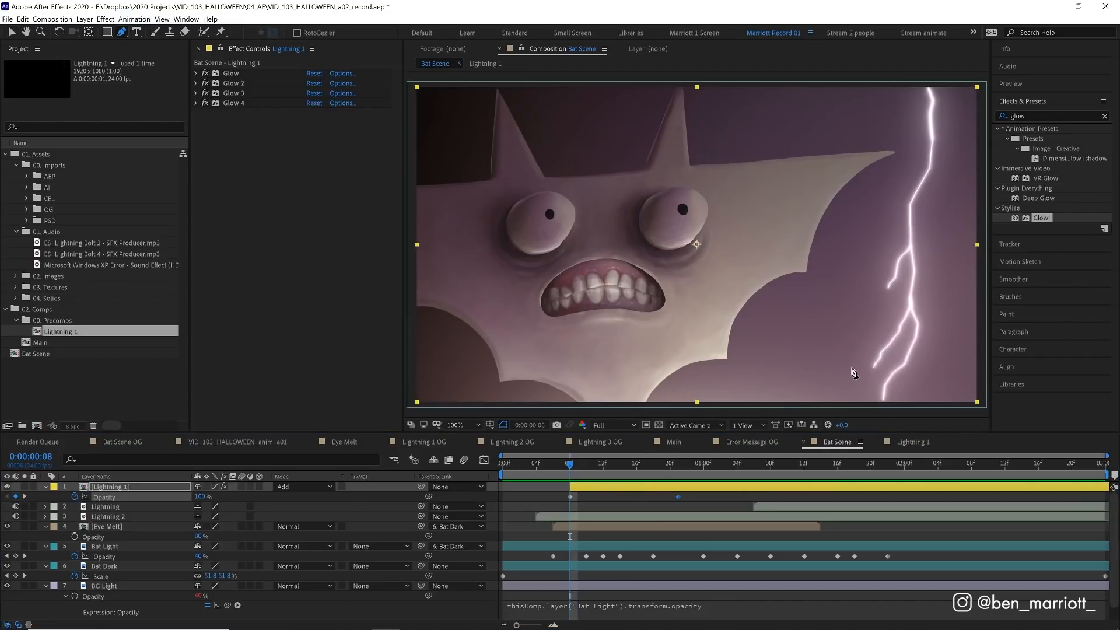
pyautogui.click(454, 425)
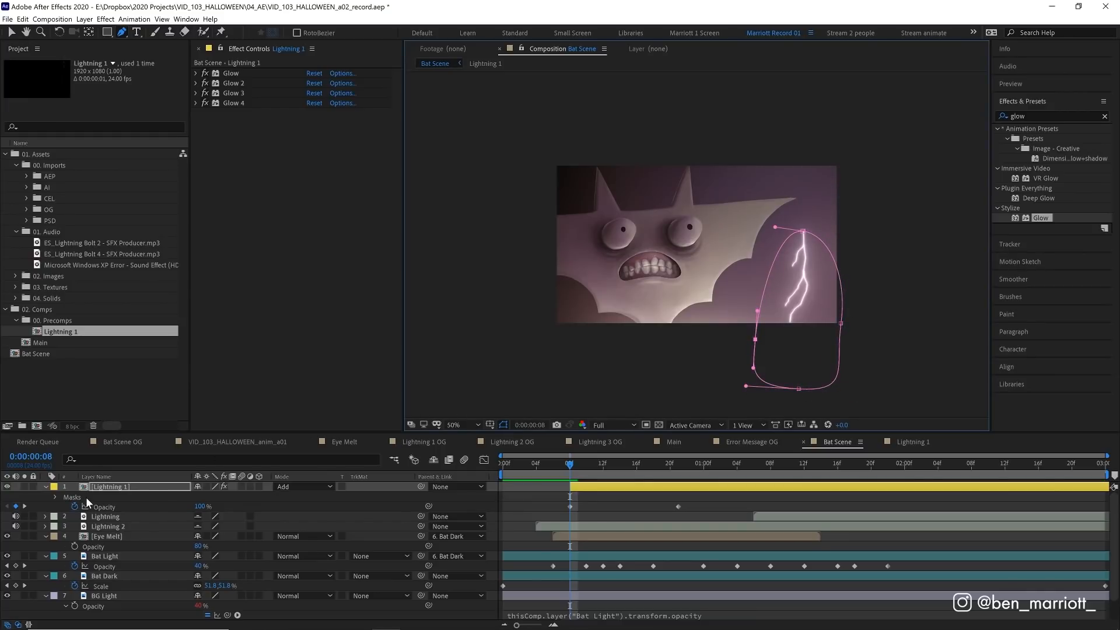
pyautogui.click(55, 497)
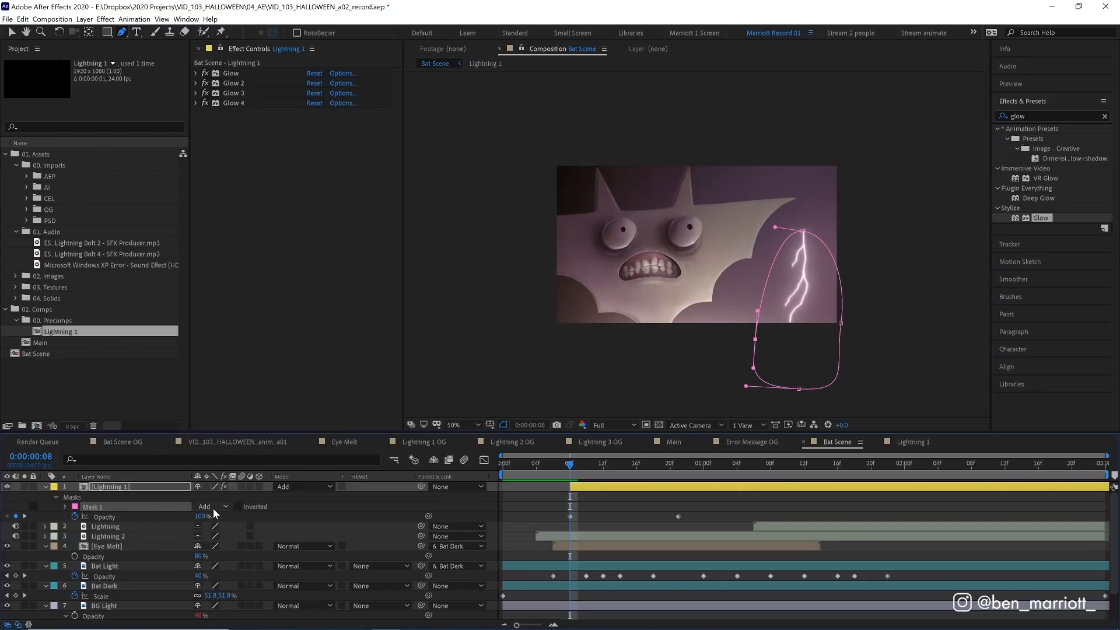
pyautogui.click(215, 507)
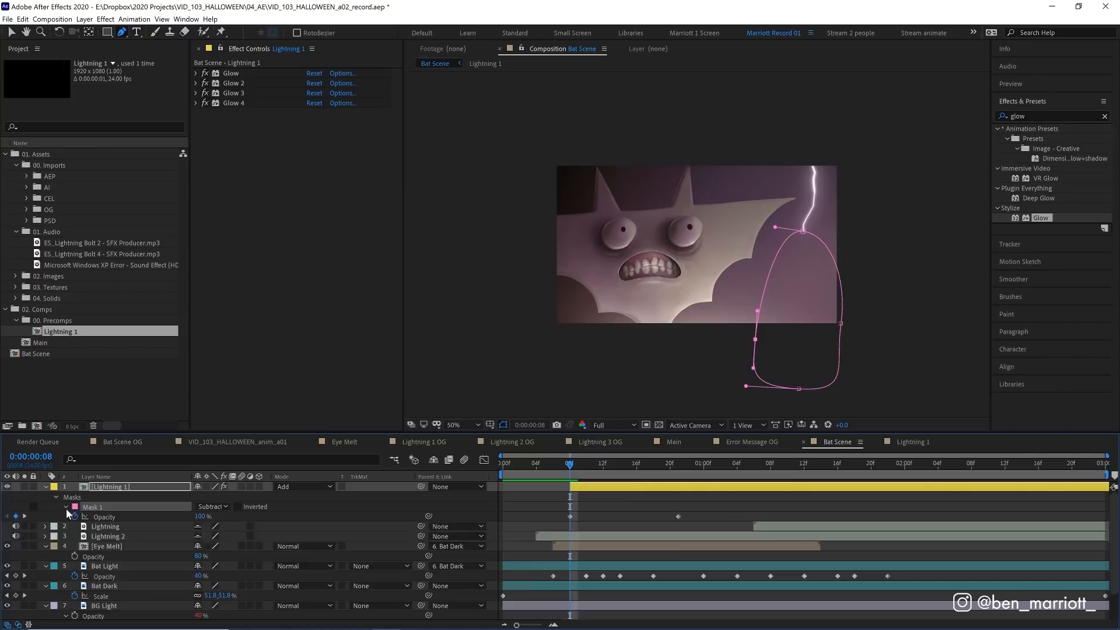
# Feather the mask, keyframe its Mask Path for a downward reveal and preview it.
pyautogui.click(65, 507)
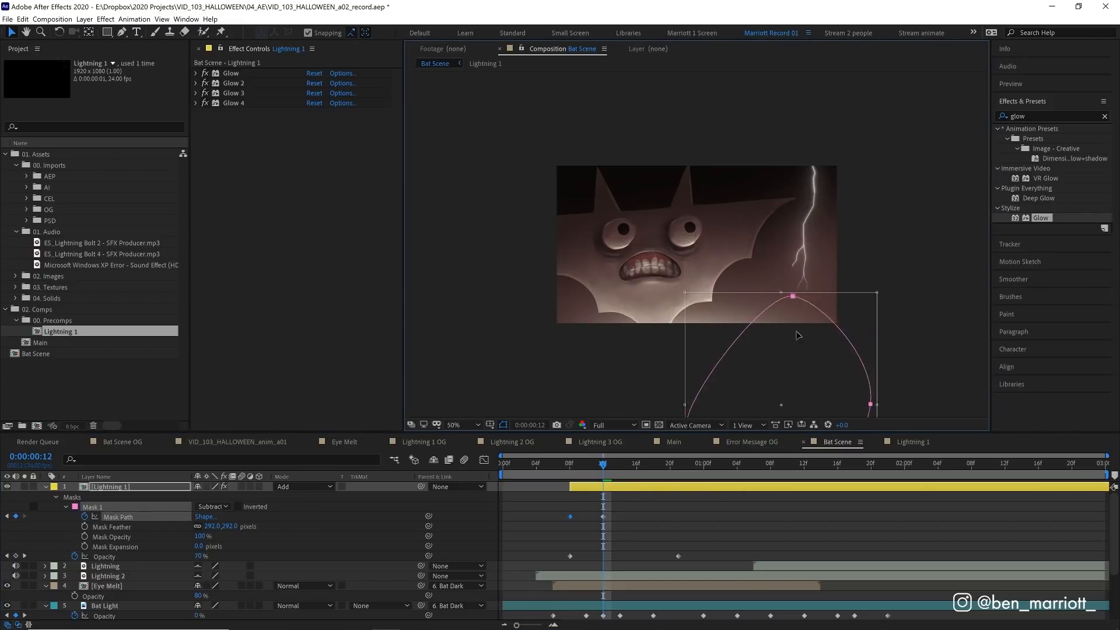
pyautogui.press('space')
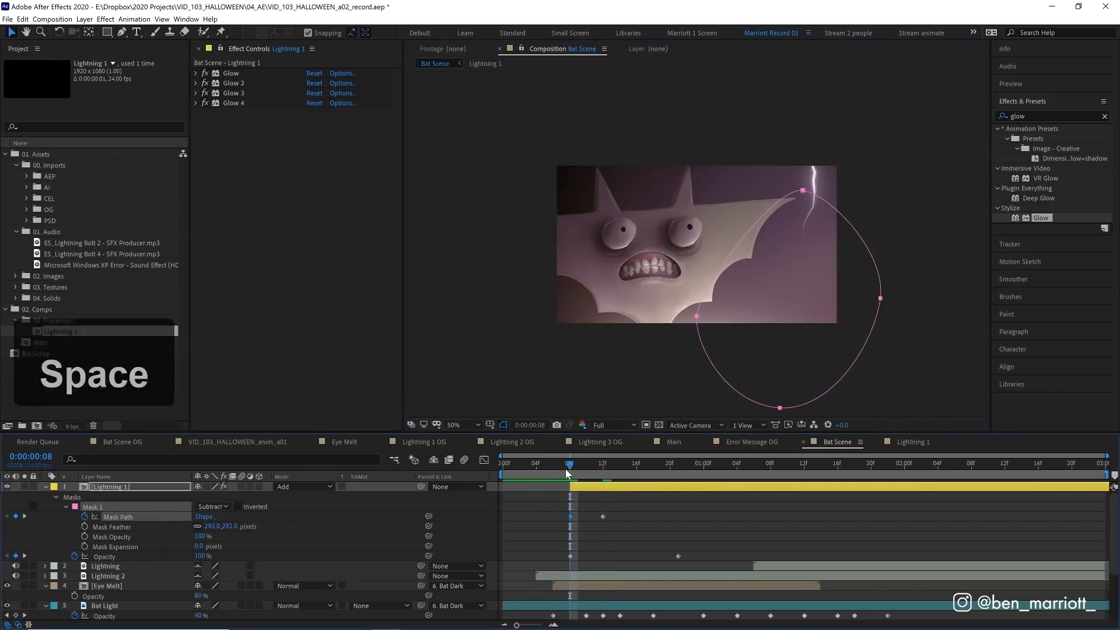
pyautogui.click(455, 425)
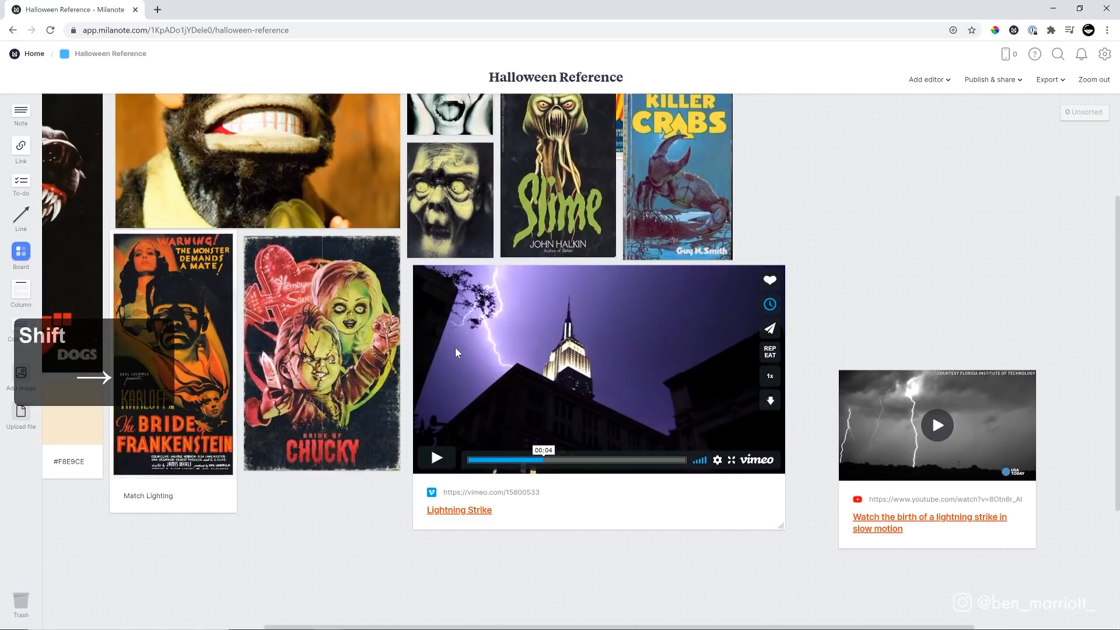
pyautogui.moveTo(537, 386)
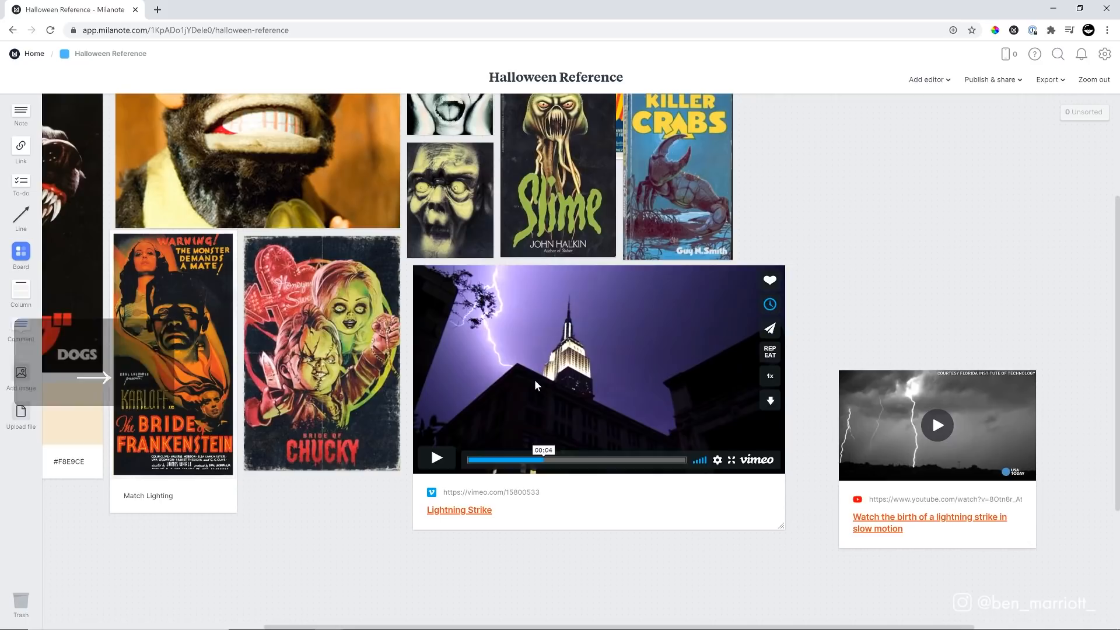
pyautogui.moveTo(496, 324)
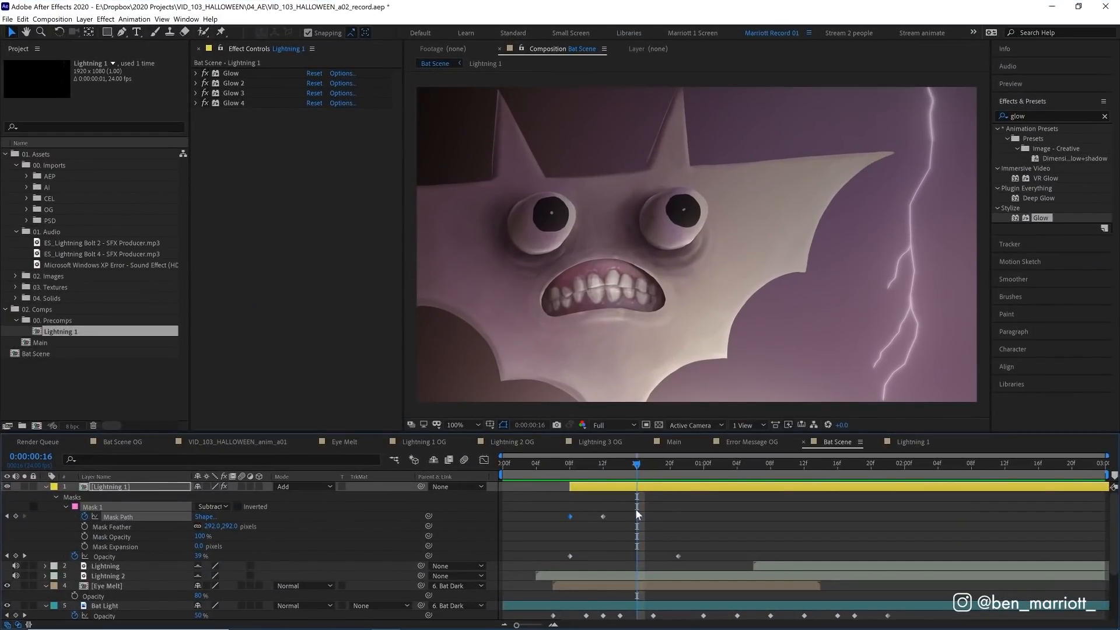
# Create a new solid layer coloured pale purple E8AEFF for the lightning flash.
pyautogui.click(84, 19)
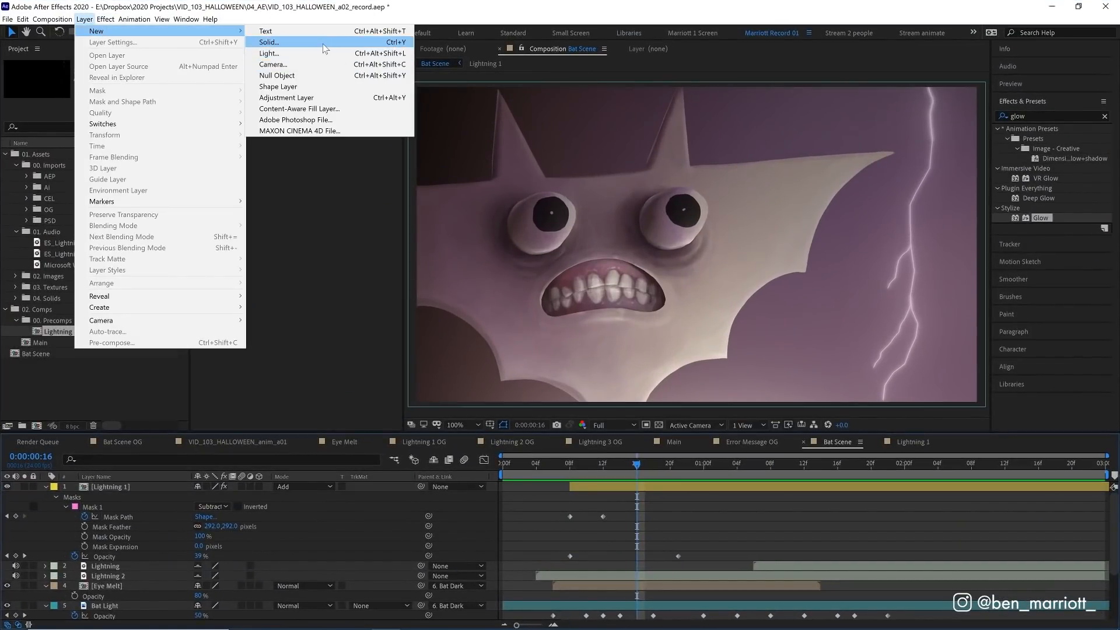
pyautogui.click(269, 42)
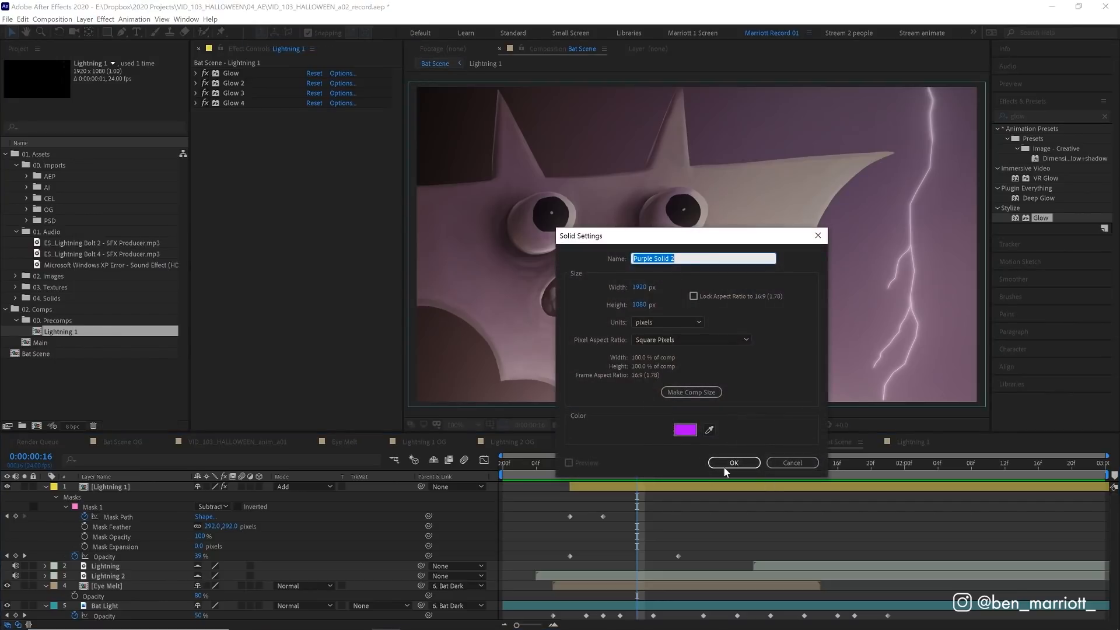
pyautogui.click(684, 429)
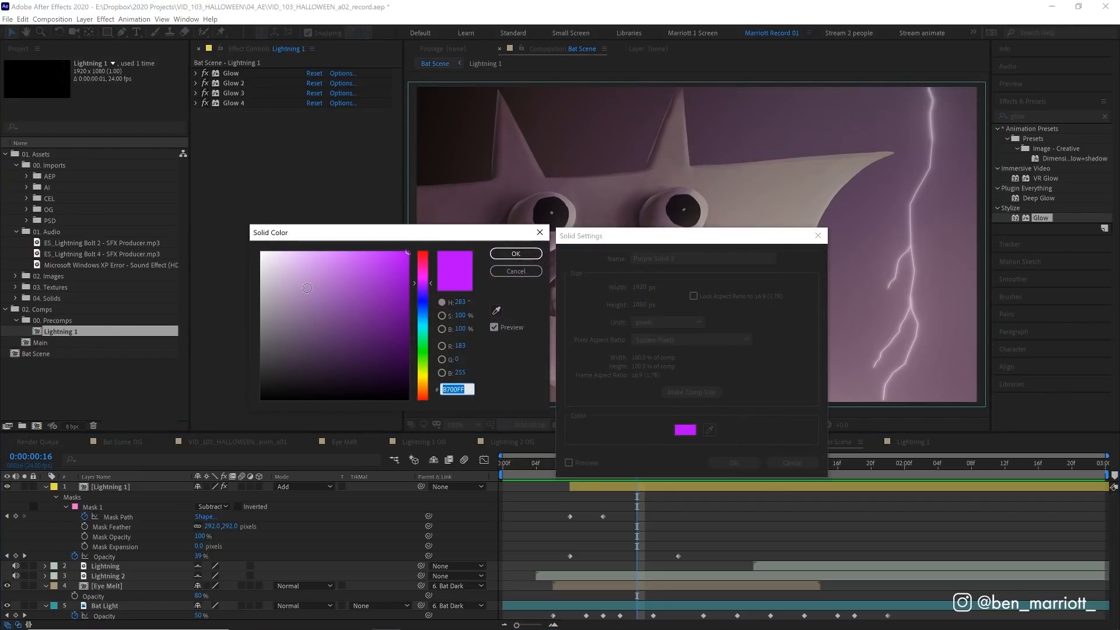
pyautogui.click(307, 256)
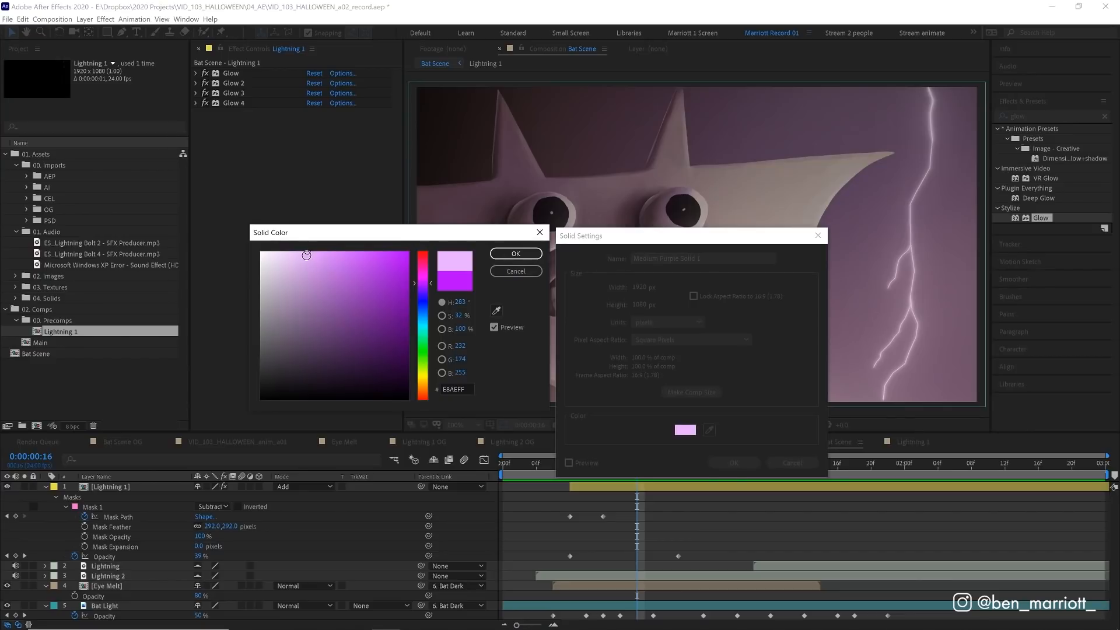
pyautogui.click(514, 253)
pyautogui.write('Lightning Flash')
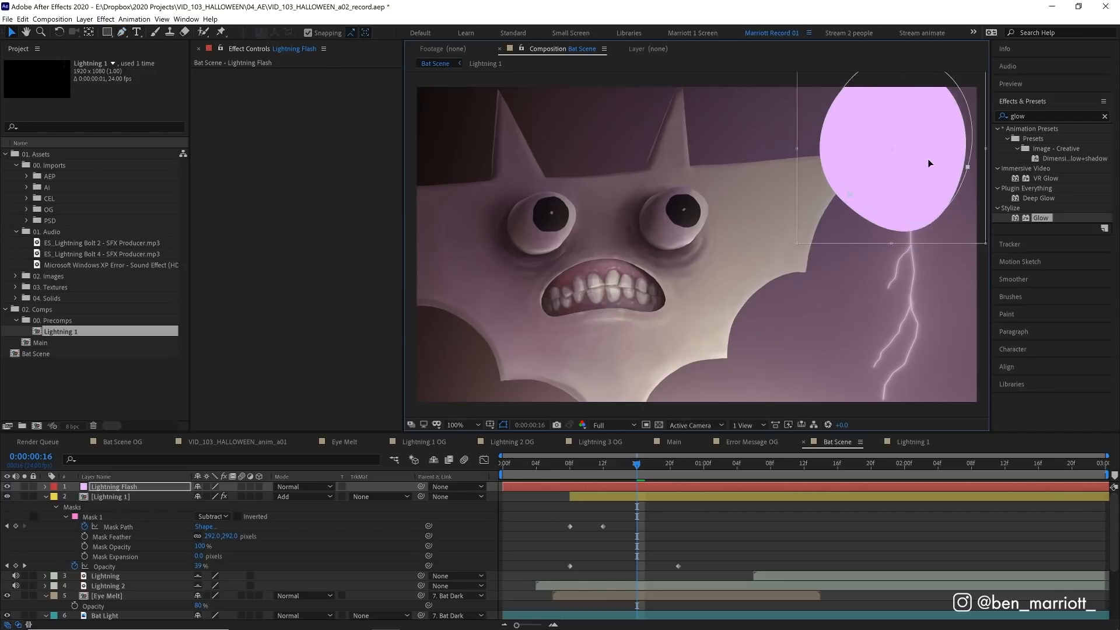
# Give the flash a feathered ellipse mask and set its blending mode to Add.
pyautogui.click(574, 463)
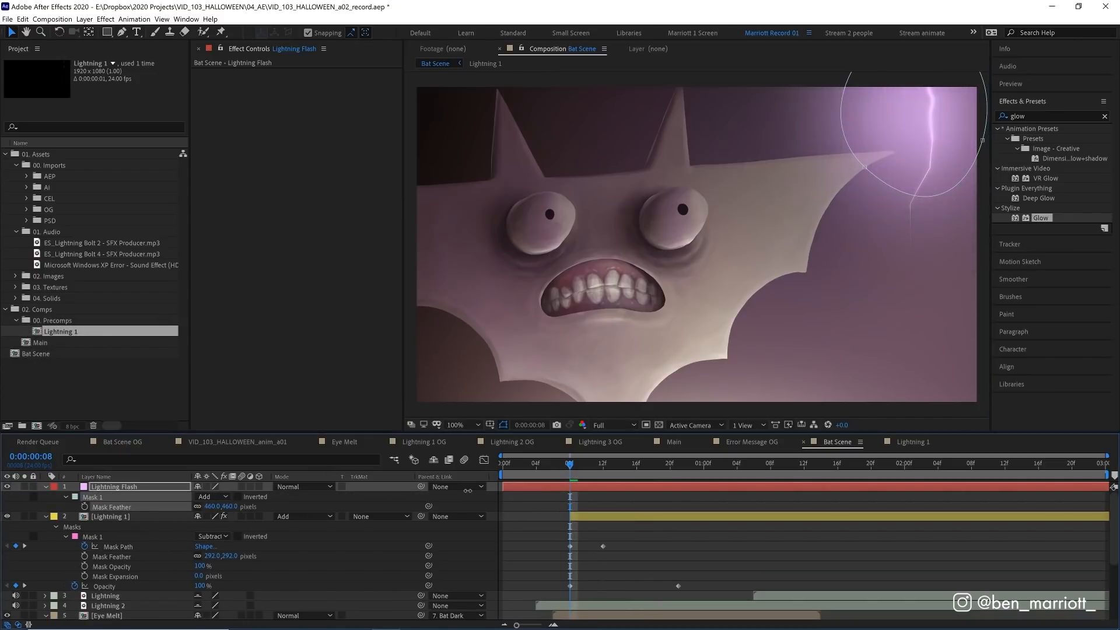
pyautogui.click(303, 486)
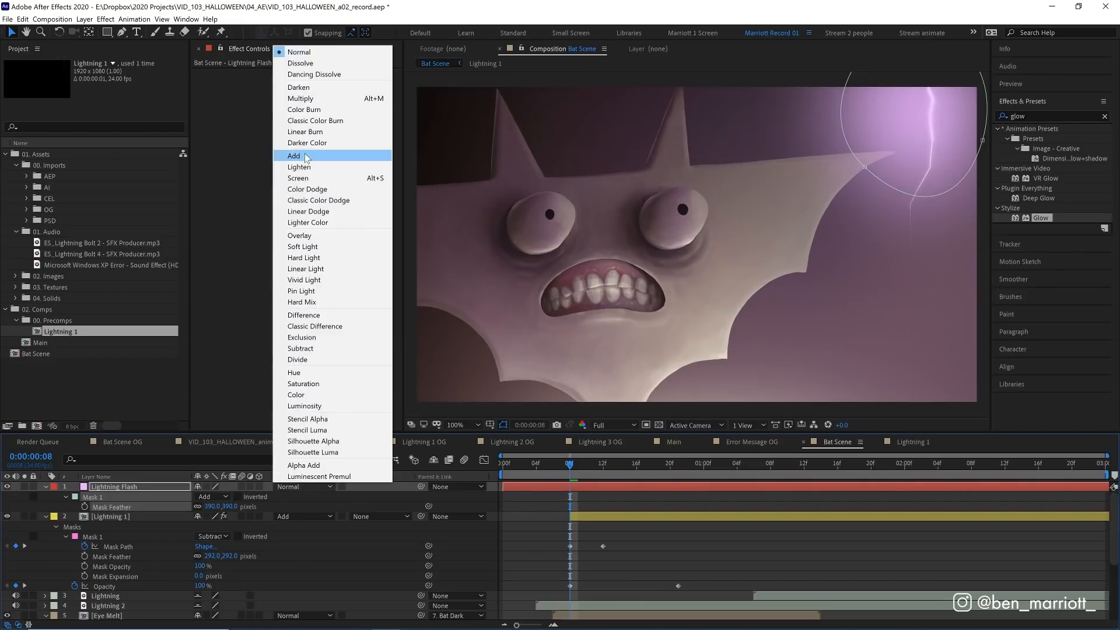
pyautogui.click(295, 155)
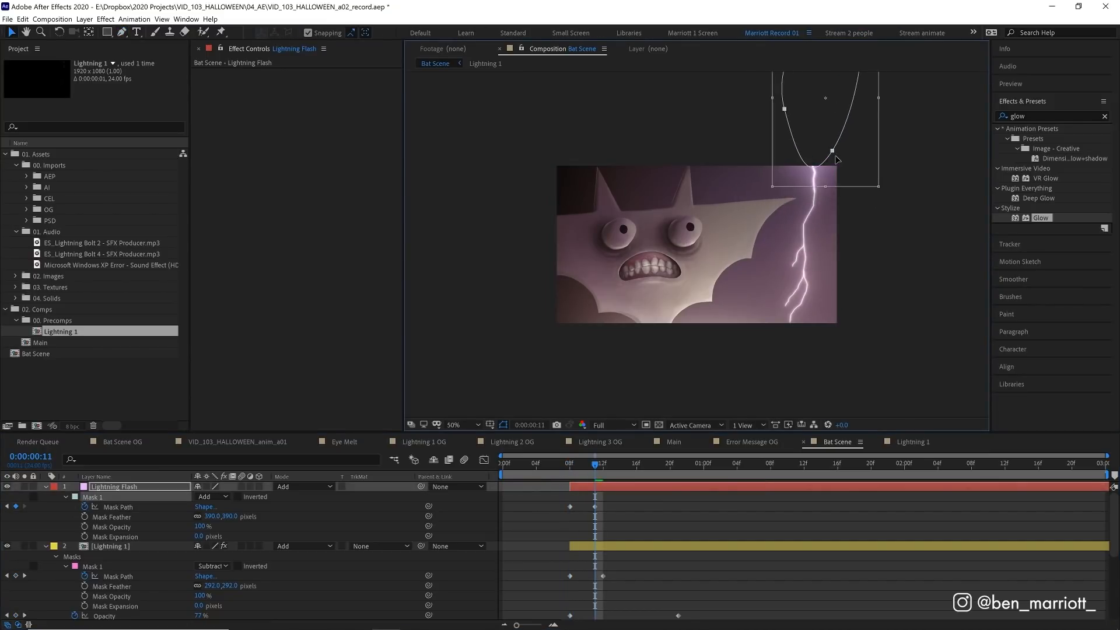
# Keyframe the flash's Mask Path and preview the brightening of the top-right corner.
pyautogui.press('space')
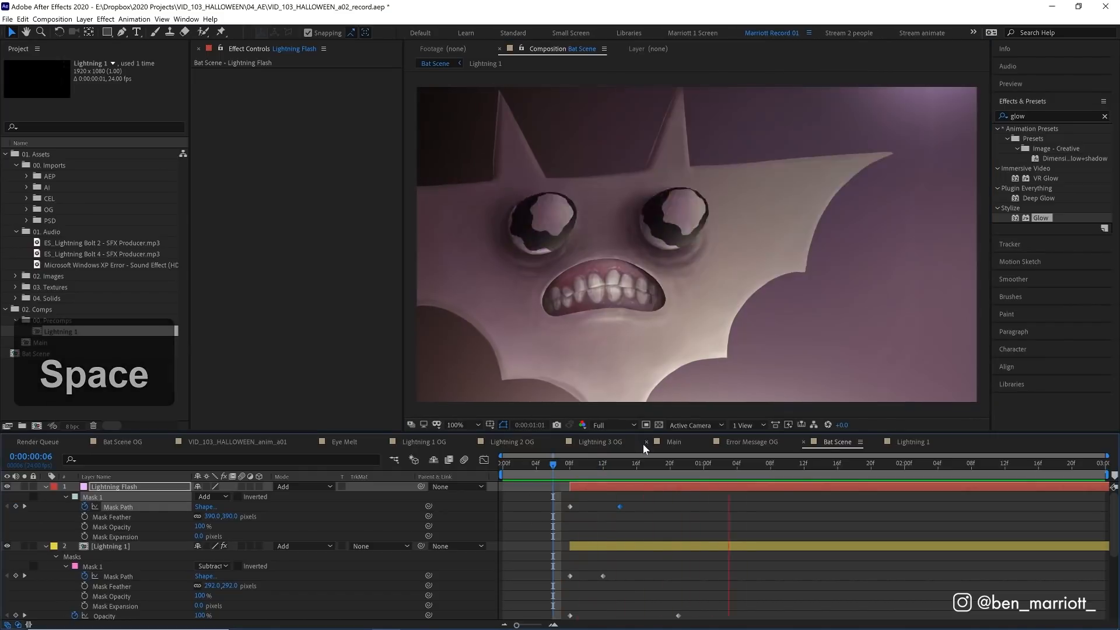
pyautogui.press('space')
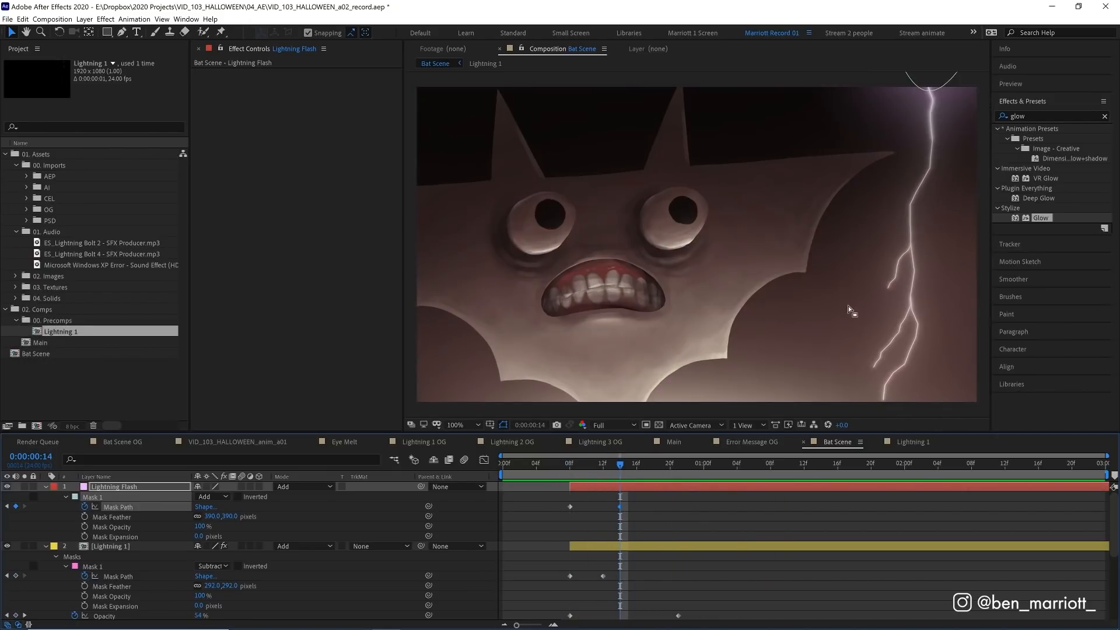
pyautogui.click(570, 463)
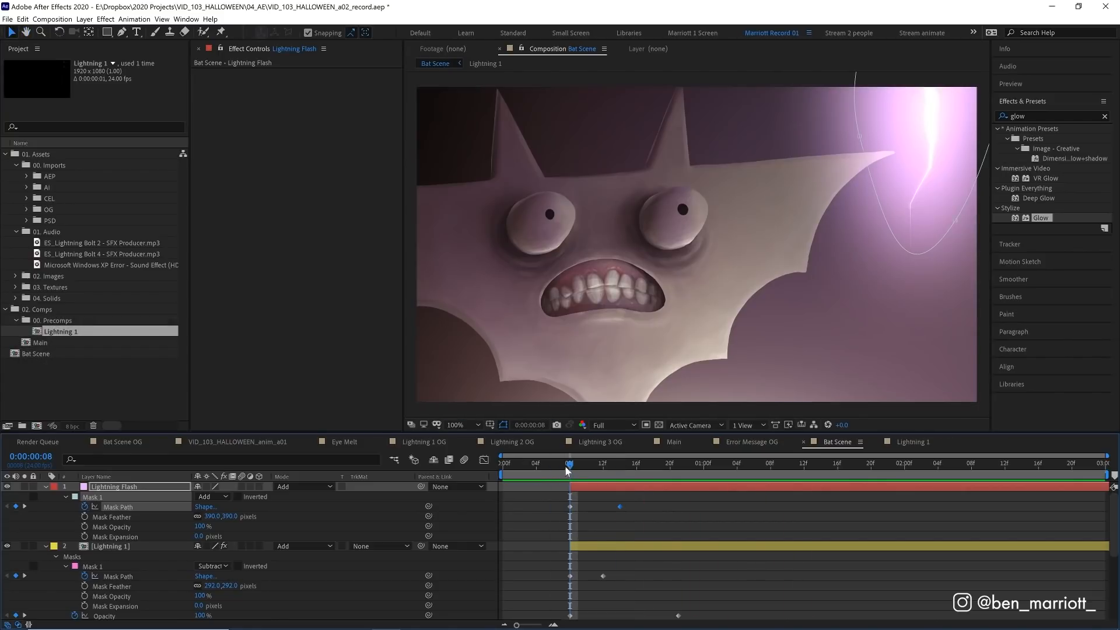
pyautogui.press('space')
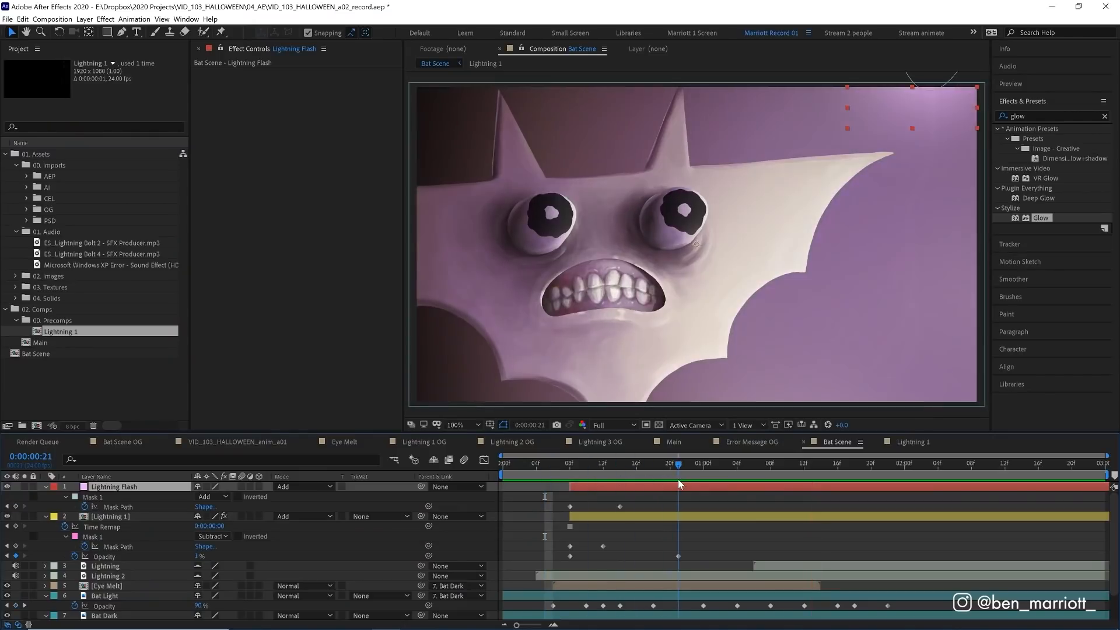
# Trim Lightning 1 and Lightning Flash out points so the flash ends just before the faded strike.
pyautogui.click(832, 463)
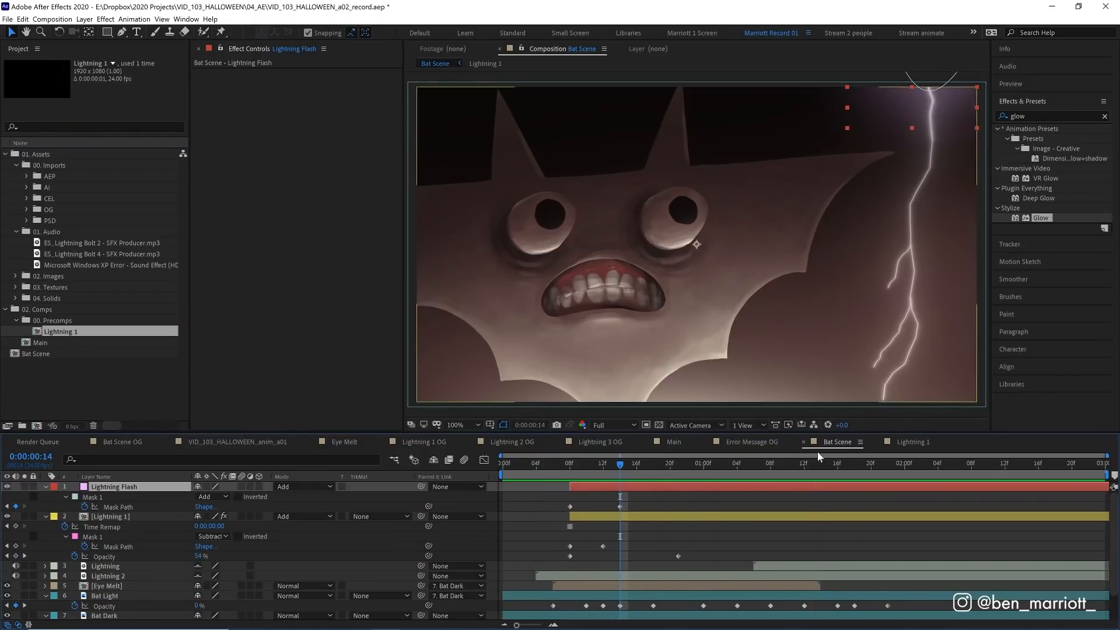
pyautogui.click(109, 516)
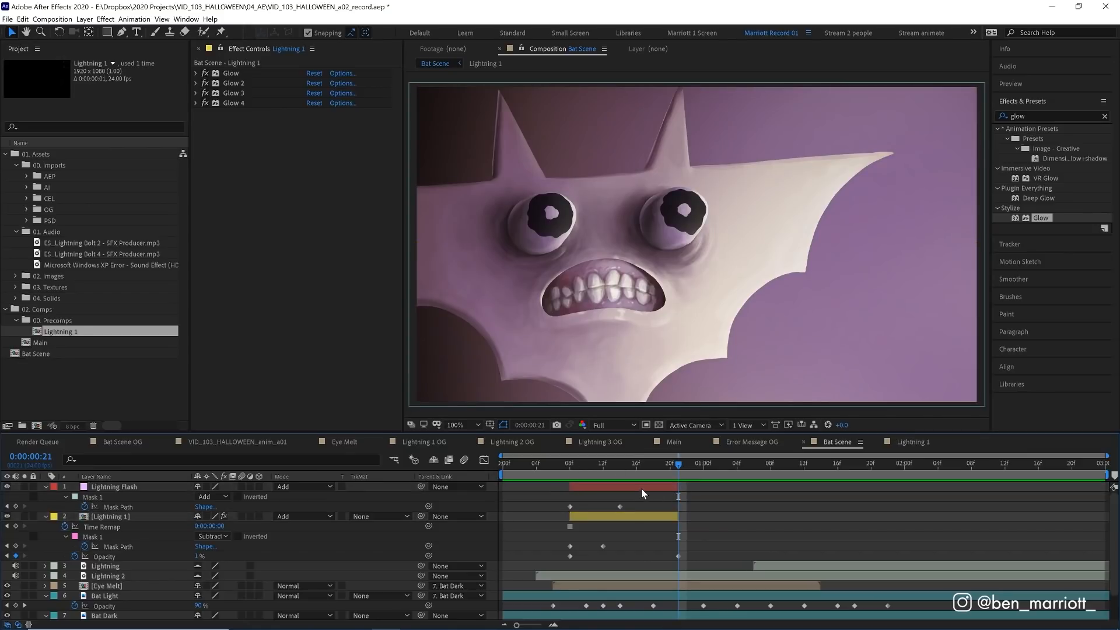
pyautogui.click(114, 487)
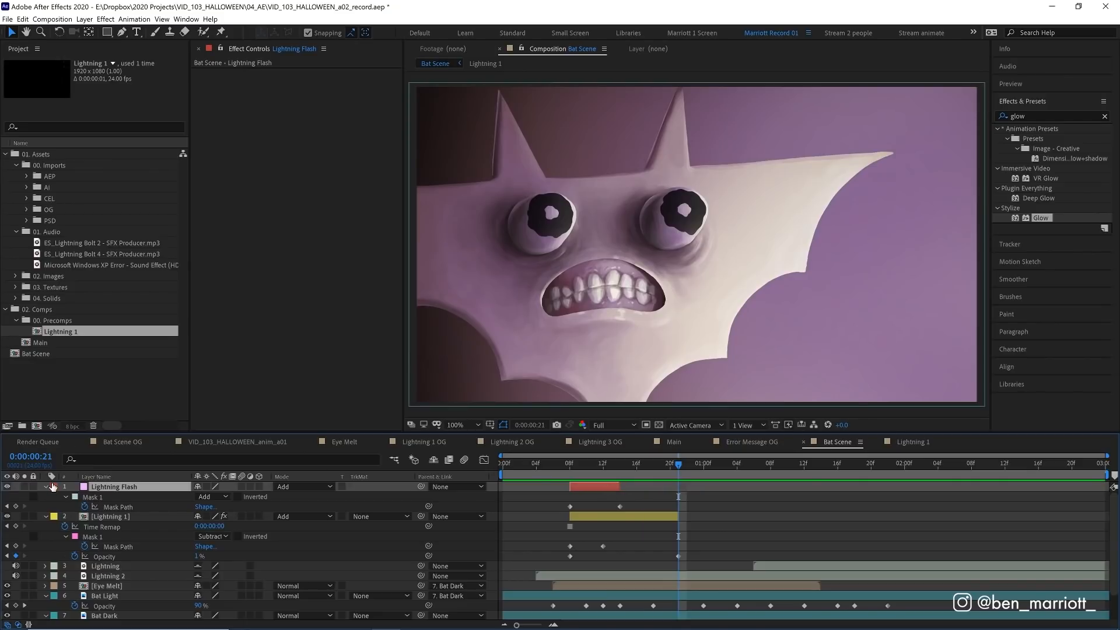
pyautogui.click(594, 487)
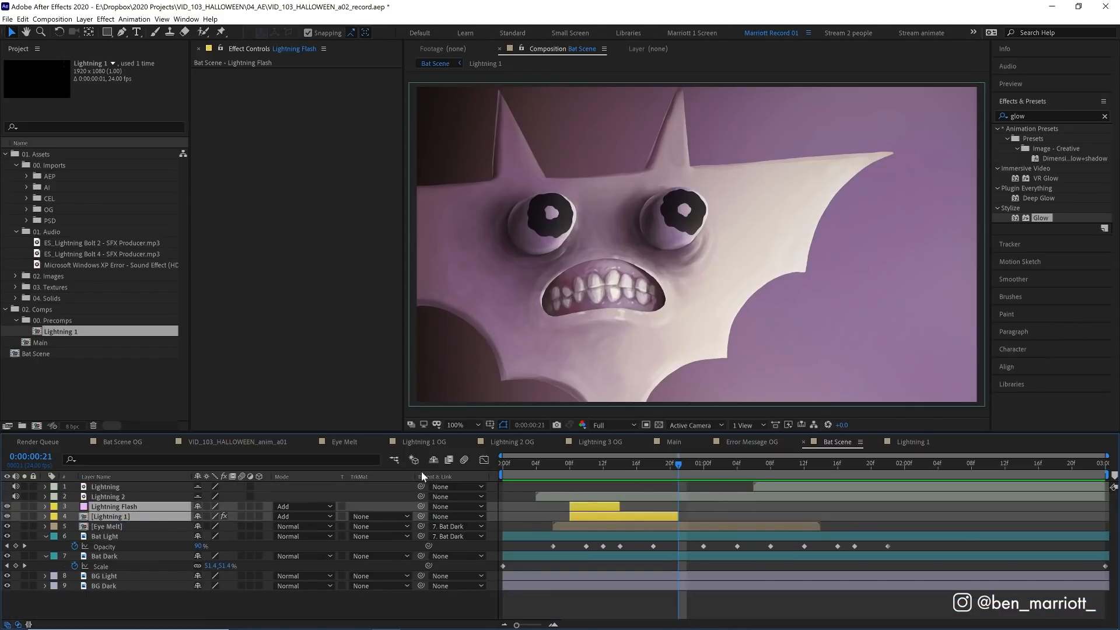
pyautogui.click(586, 463)
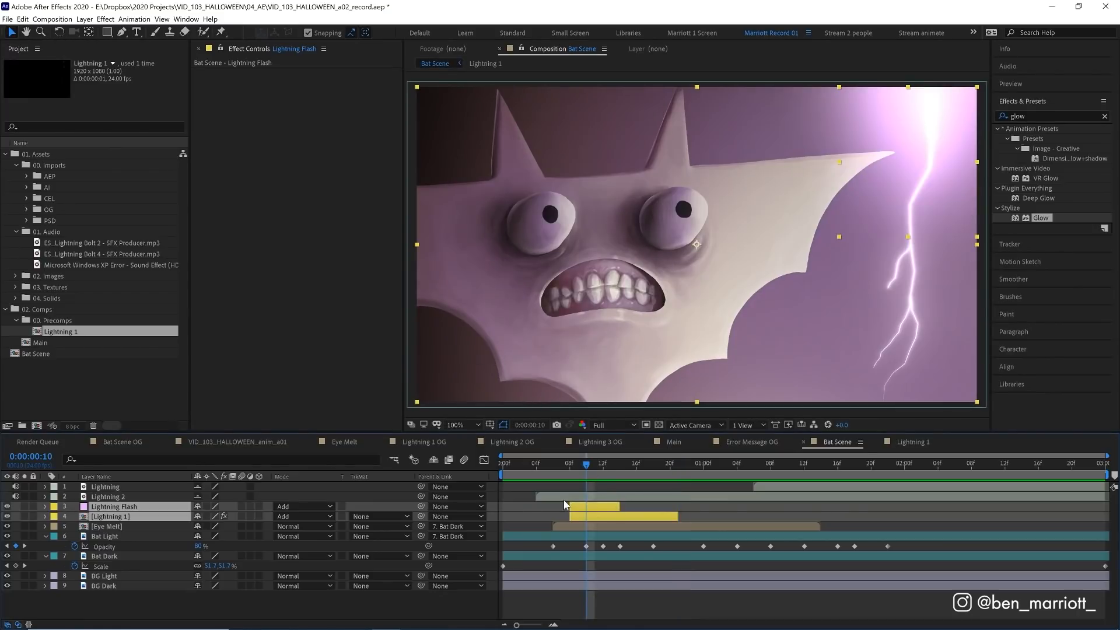
pyautogui.moveTo(748, 519)
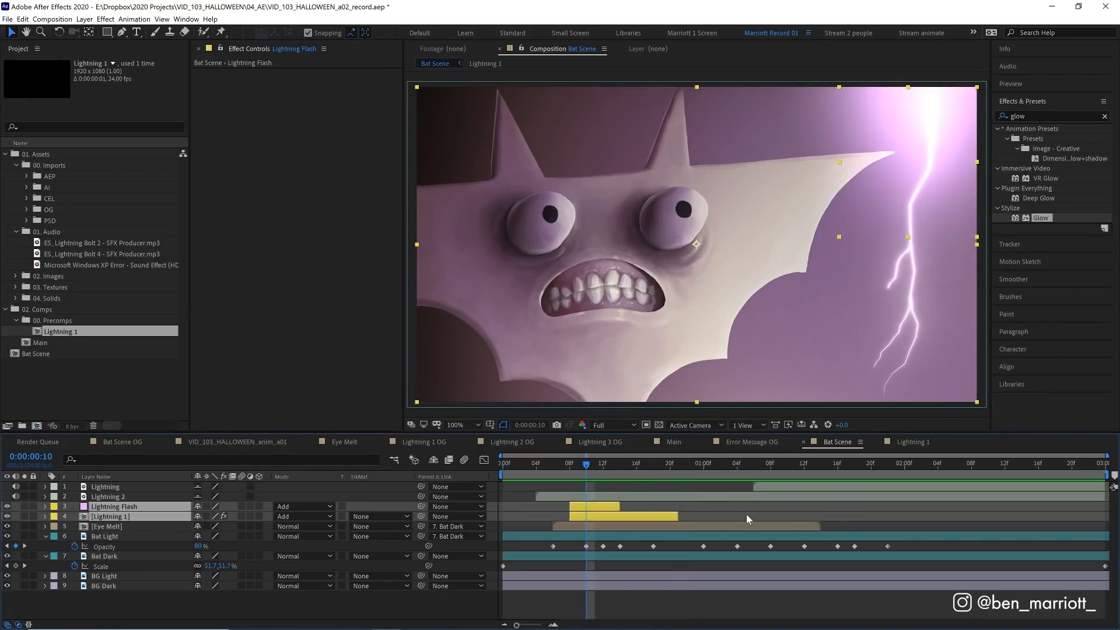
# Duplicate the flash-and-strike pair with Ctrl+D and shift the copies later for staggered strikes.
pyautogui.press('ctrl+d')
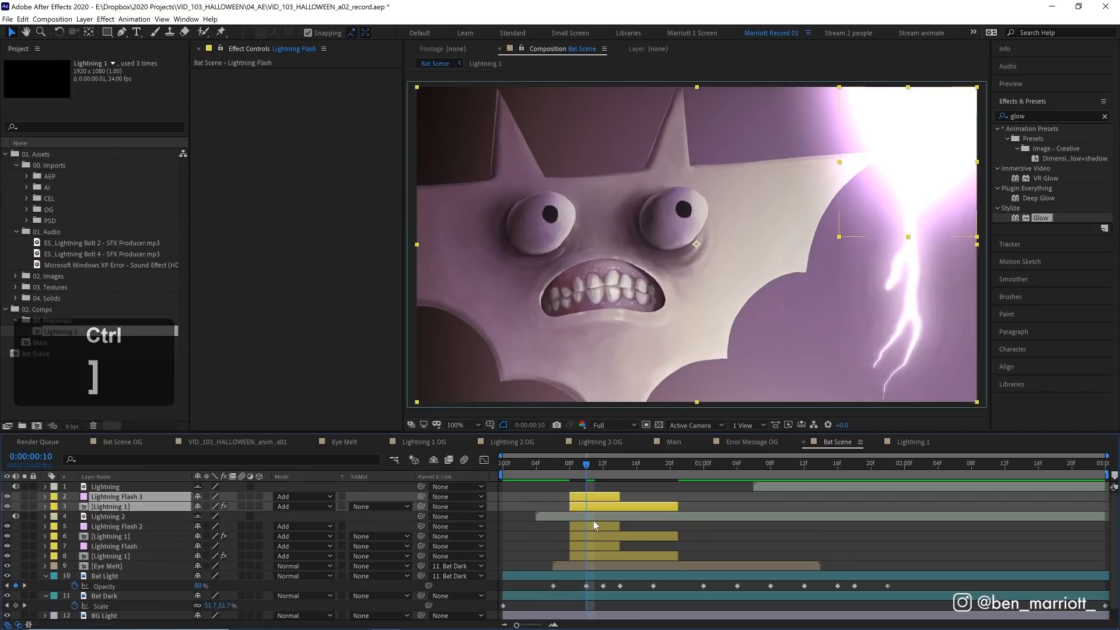
pyautogui.click(117, 526)
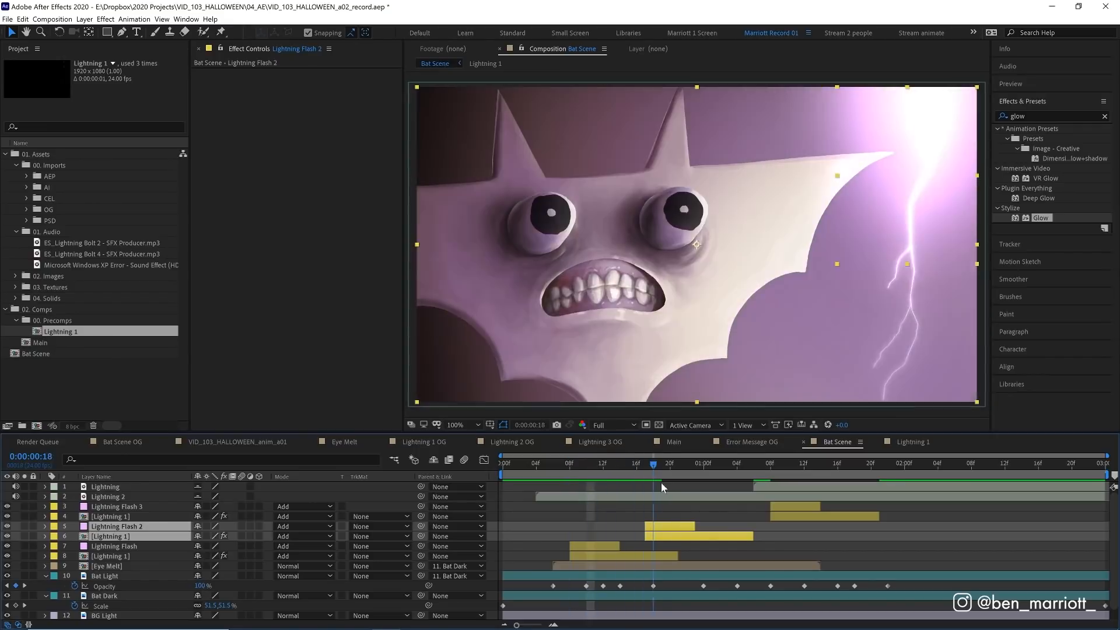
pyautogui.click(553, 464)
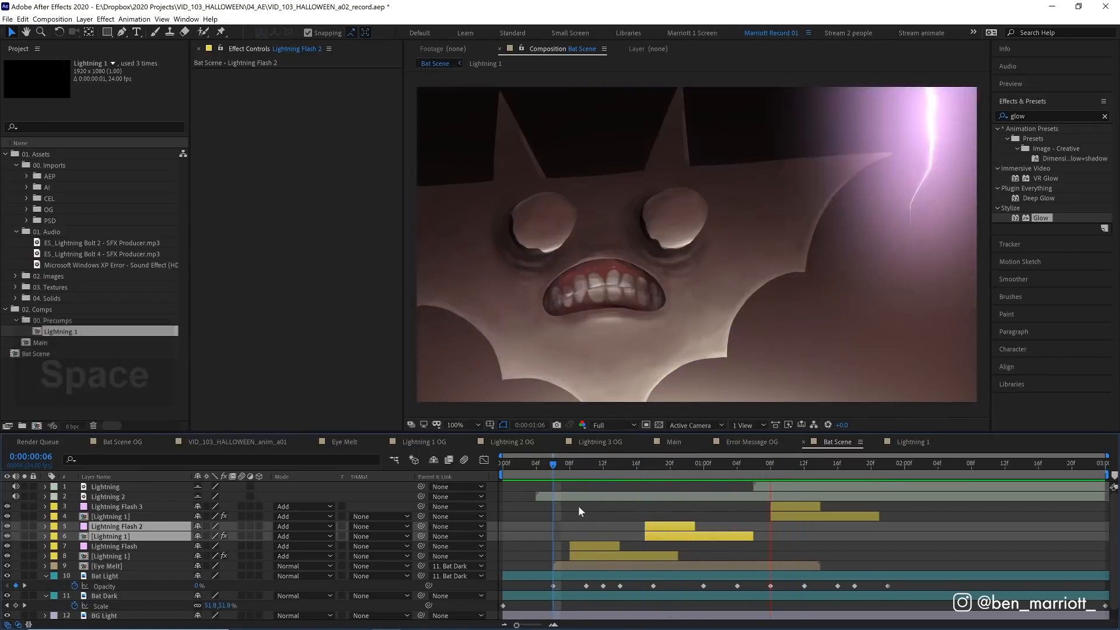
pyautogui.click(753, 463)
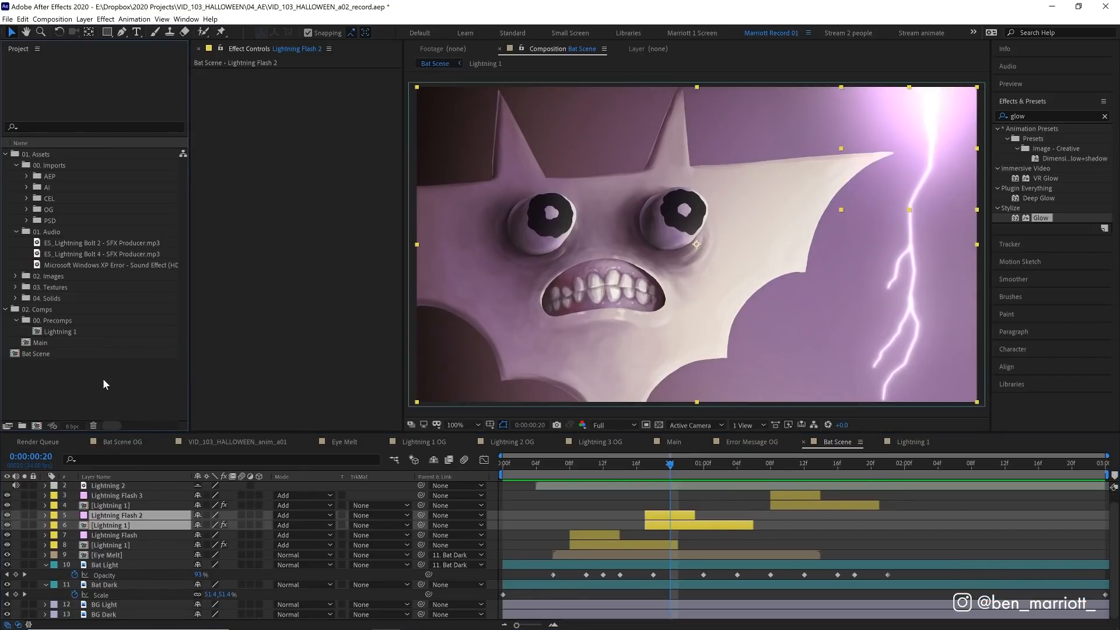
# Duplicate the Lightning 1 precomp in the Project panel to create Lightning 2 and Lightning 3.
pyautogui.click(60, 331)
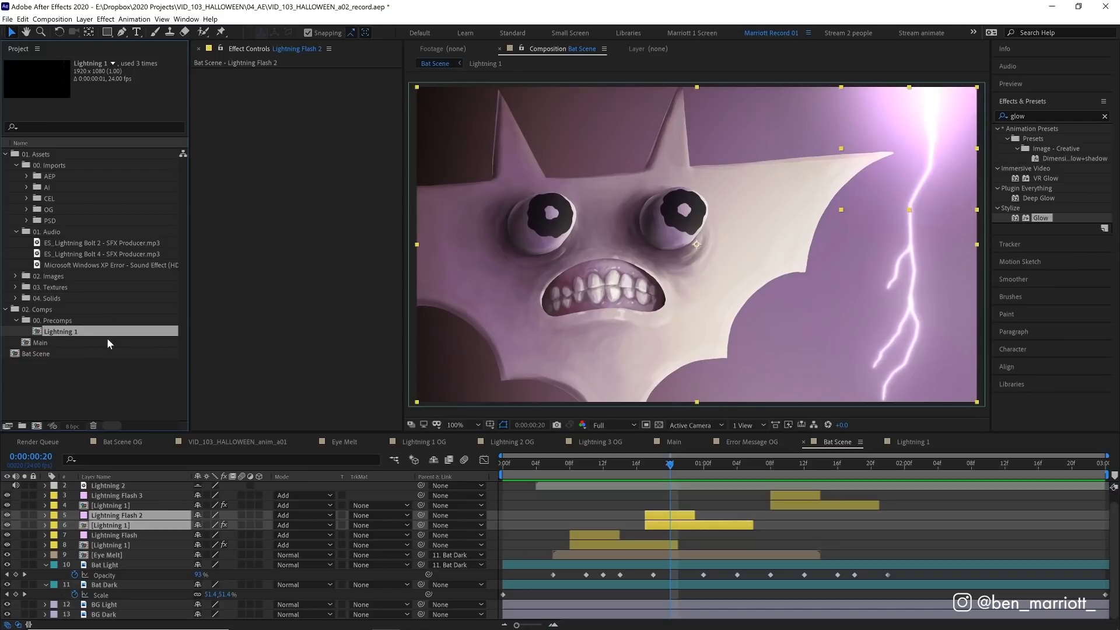
pyautogui.moveTo(183, 320)
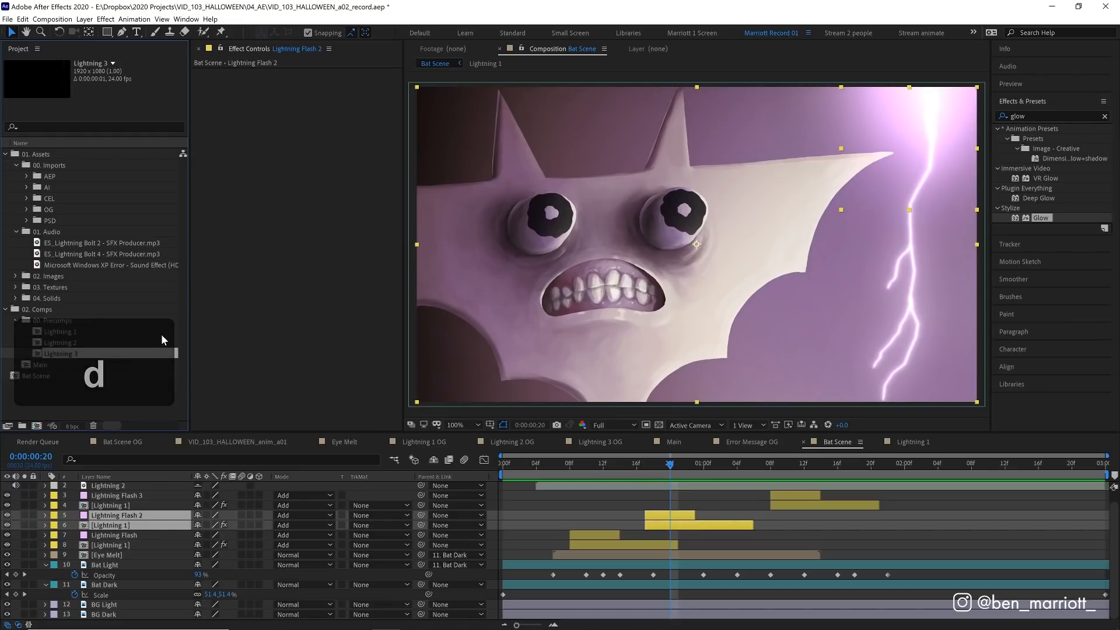
pyautogui.click(60, 342)
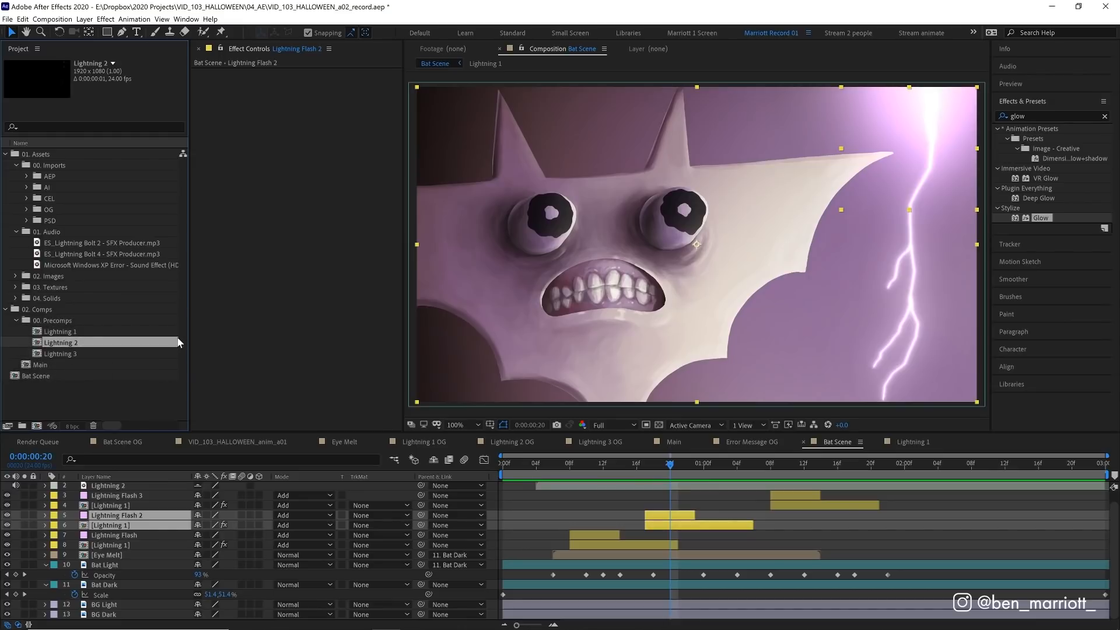
pyautogui.click(114, 525)
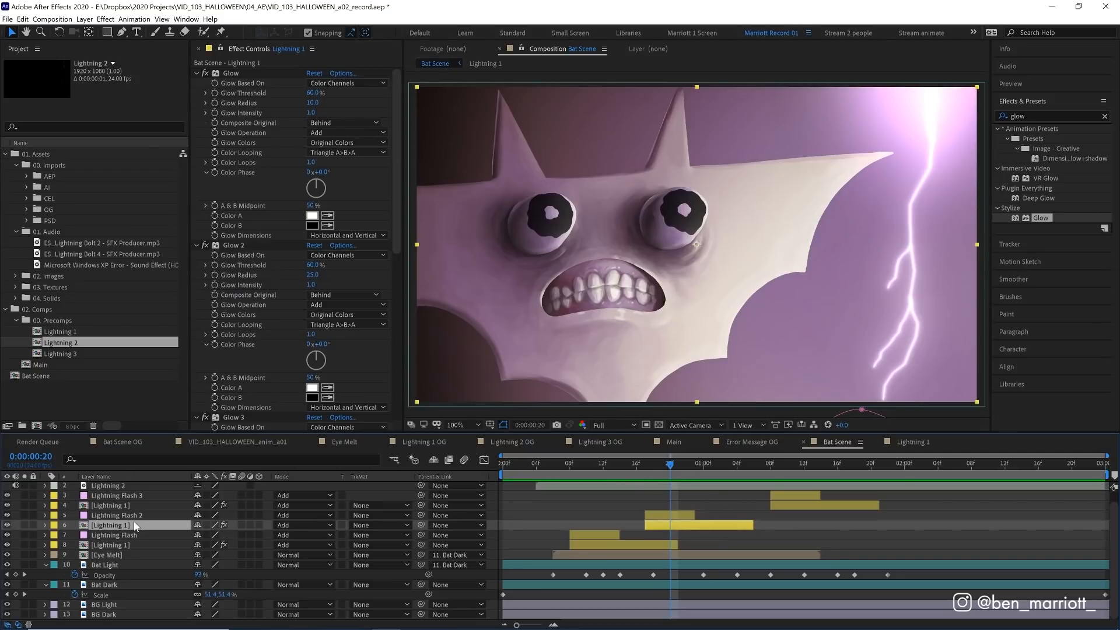
pyautogui.moveTo(68, 347)
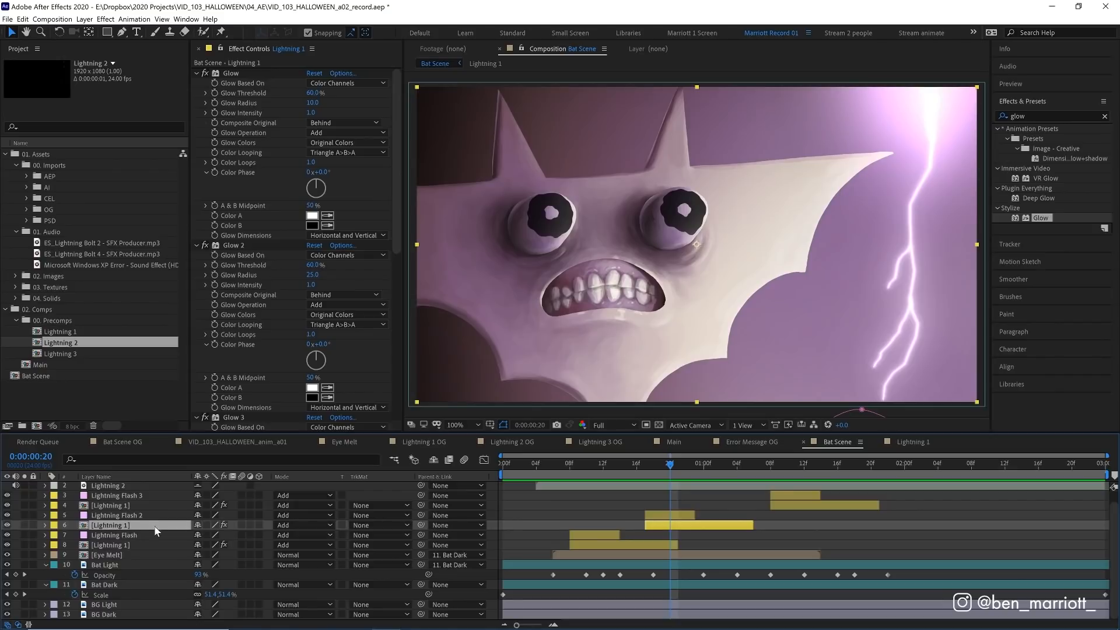
# Replace the second and third strike layers' sources with Lightning 2 and Lightning 3.
pyautogui.press('alt+d')
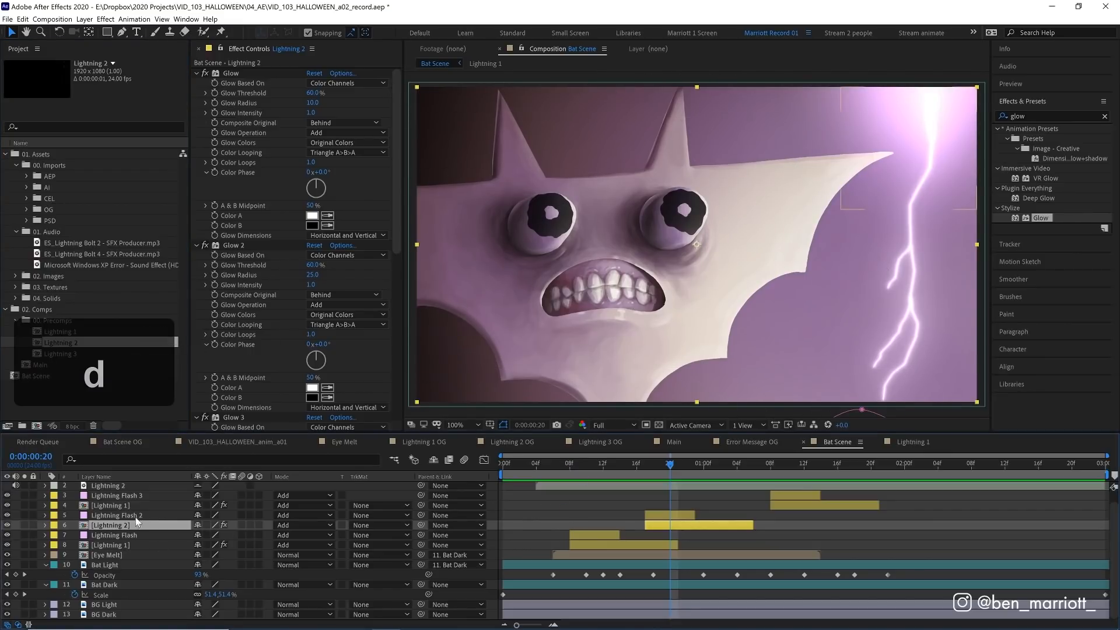
pyautogui.click(110, 505)
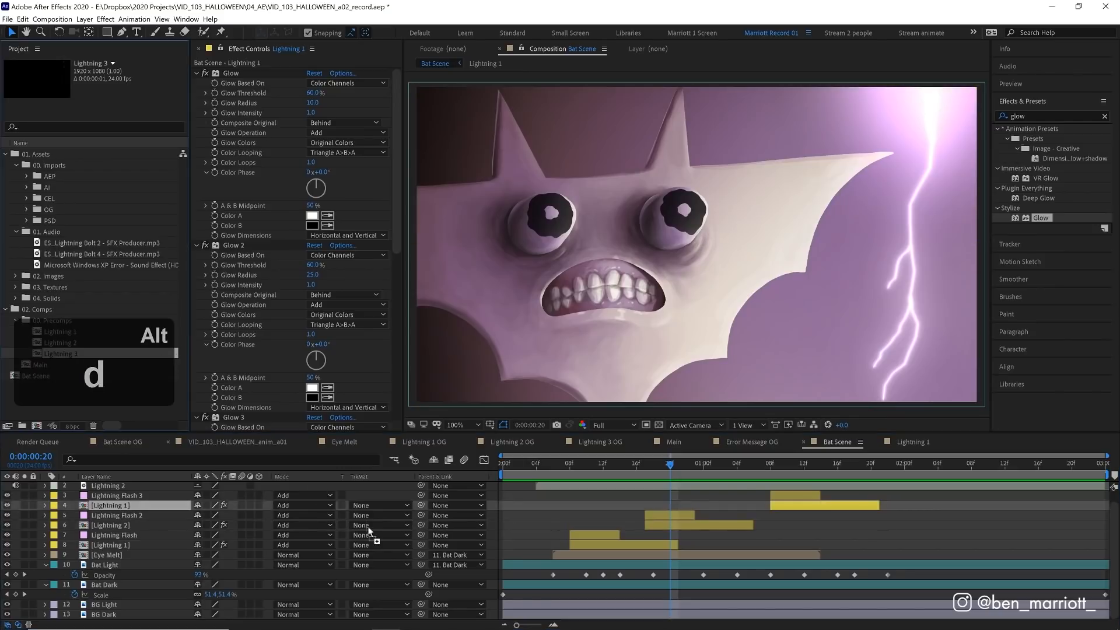
pyautogui.click(777, 463)
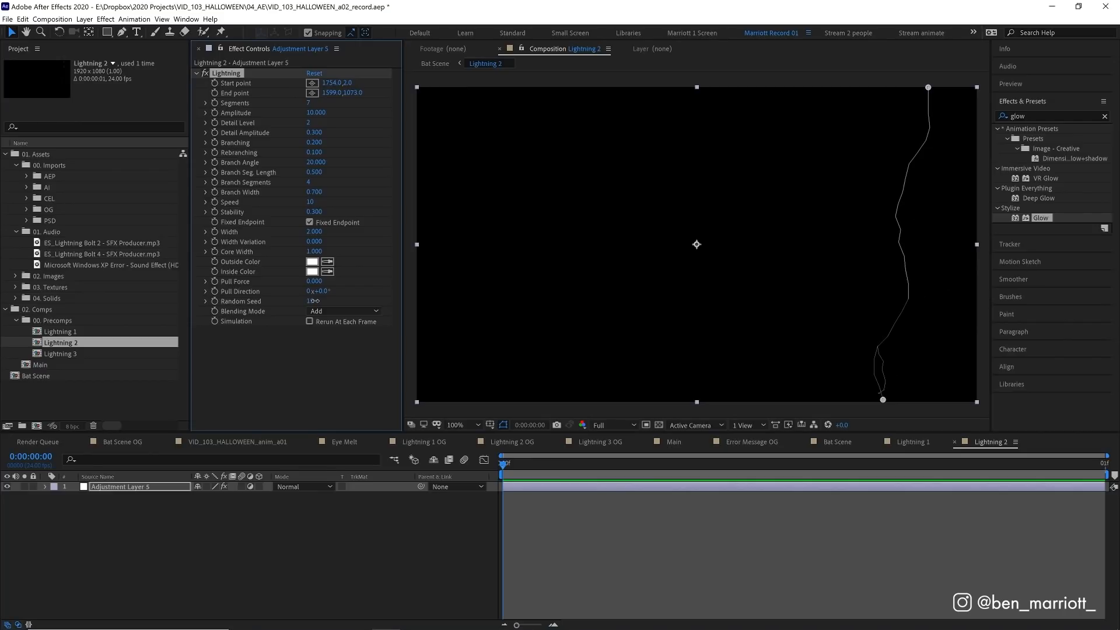
# Change Lightning 2's Random Seed for a new bolt shape and preview it.
pyautogui.click(313, 302)
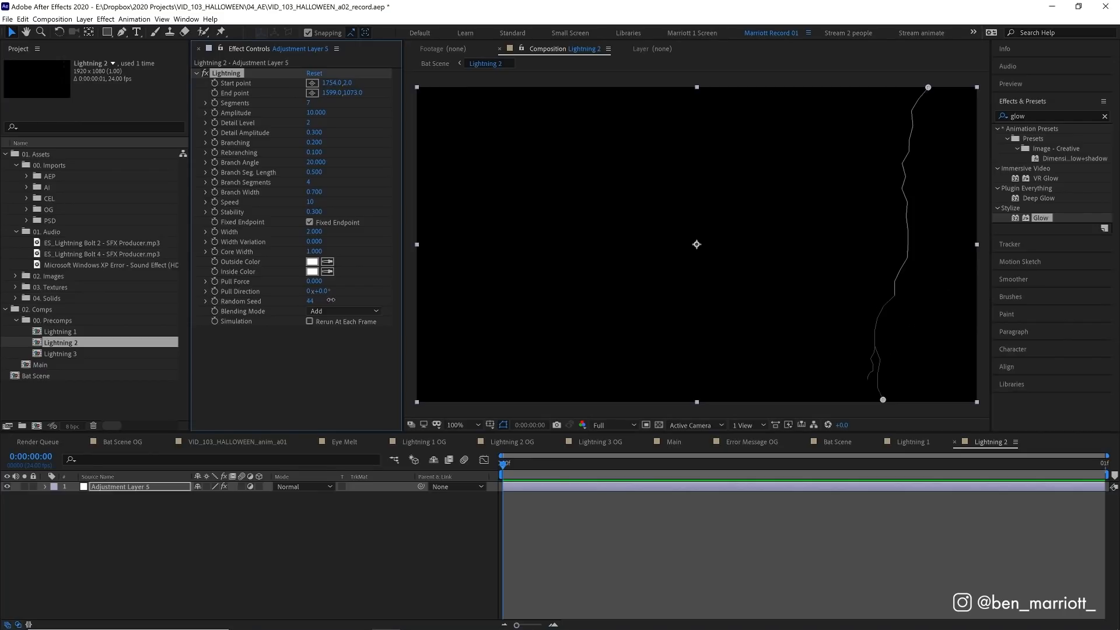
pyautogui.click(310, 301)
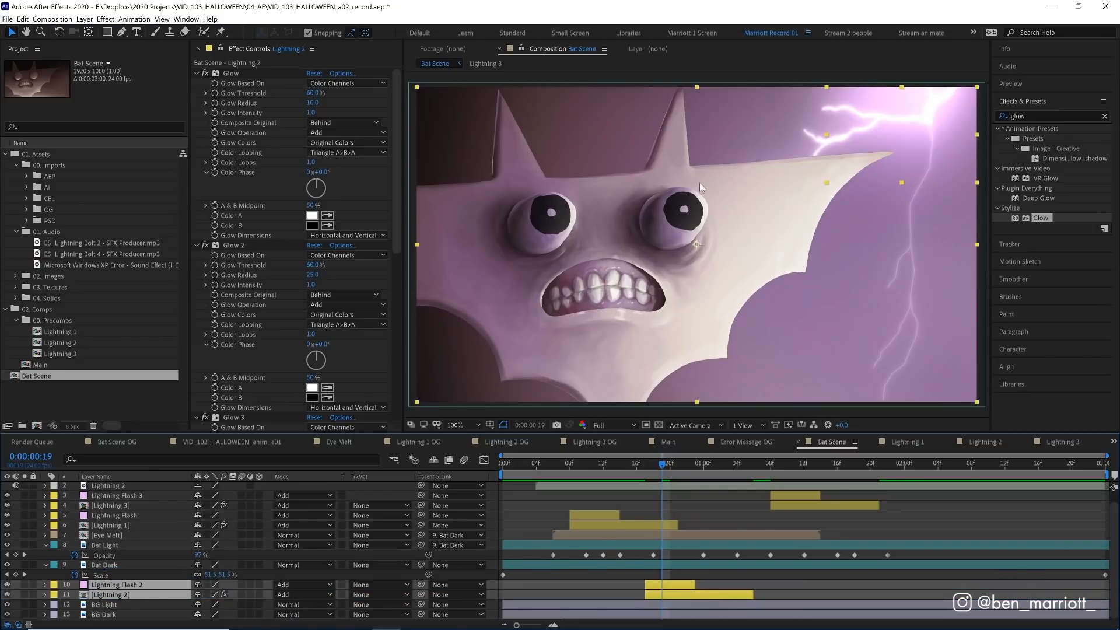
pyautogui.press('space')
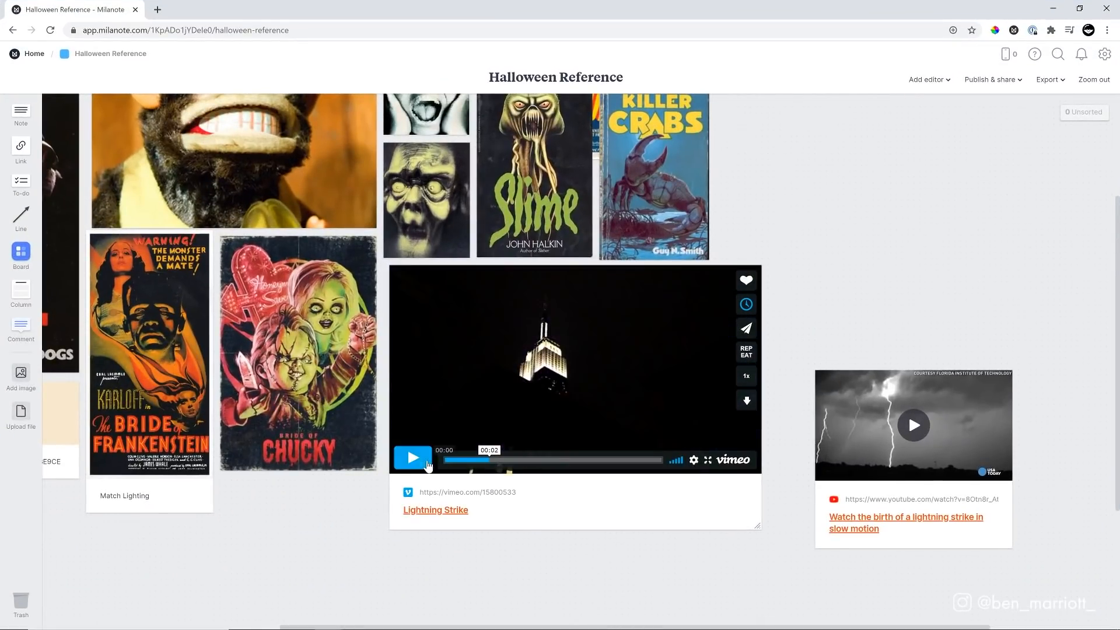
# Play and pause the Lightning Strike Vimeo reference on the Halloween board.
pyautogui.click(412, 458)
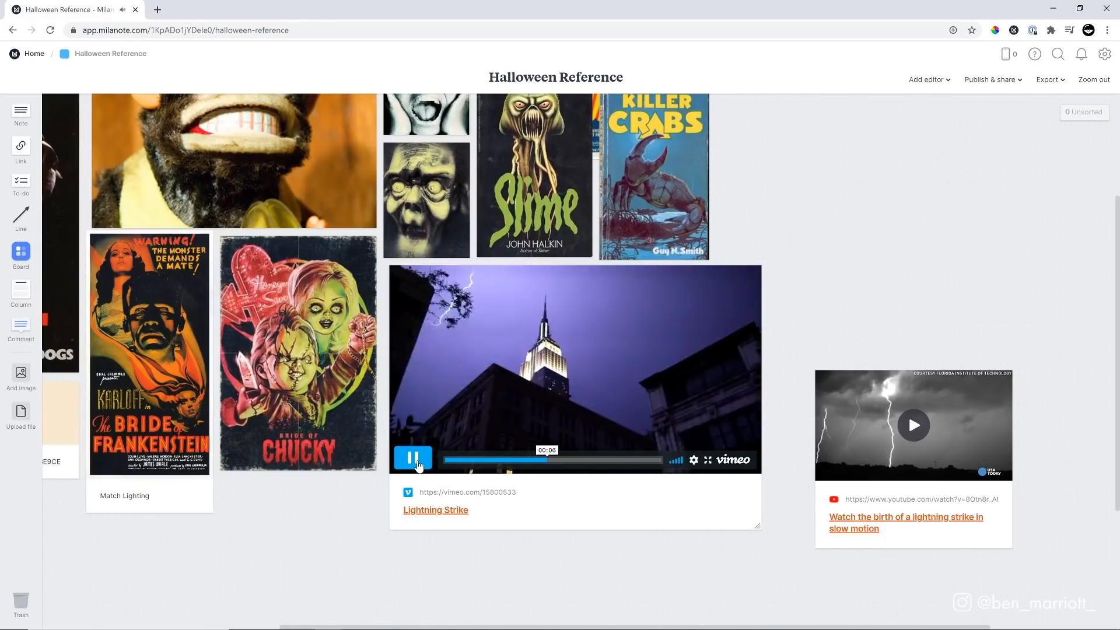
pyautogui.click(413, 458)
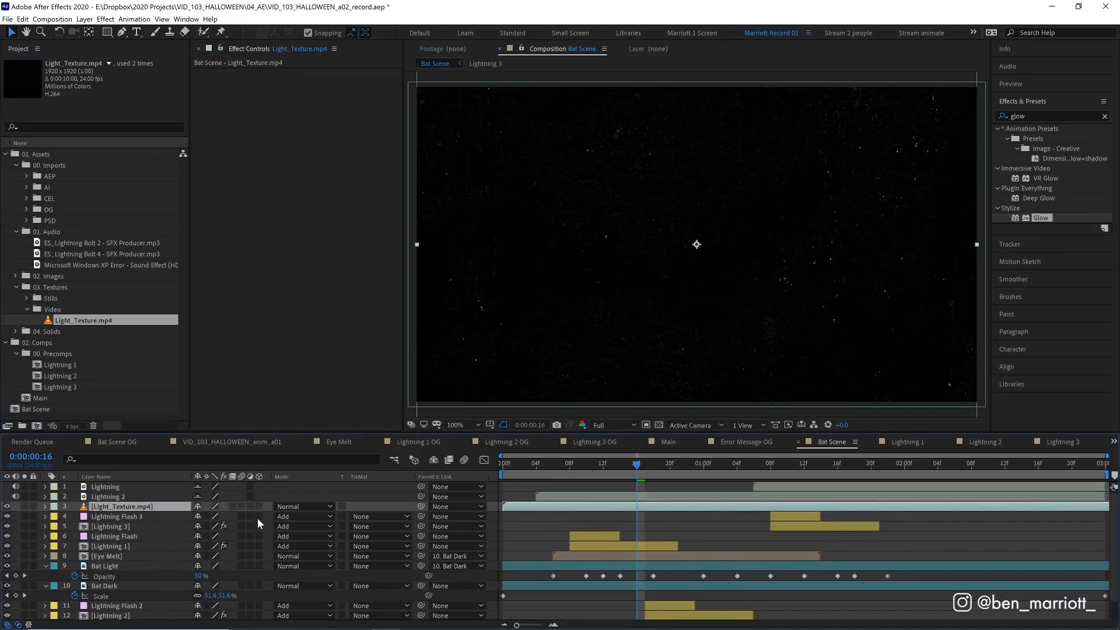
# Place Light_Texture.mp4 above the flash layers and start setting its blend mode.
pyautogui.click(302, 505)
pyautogui.write('poster')
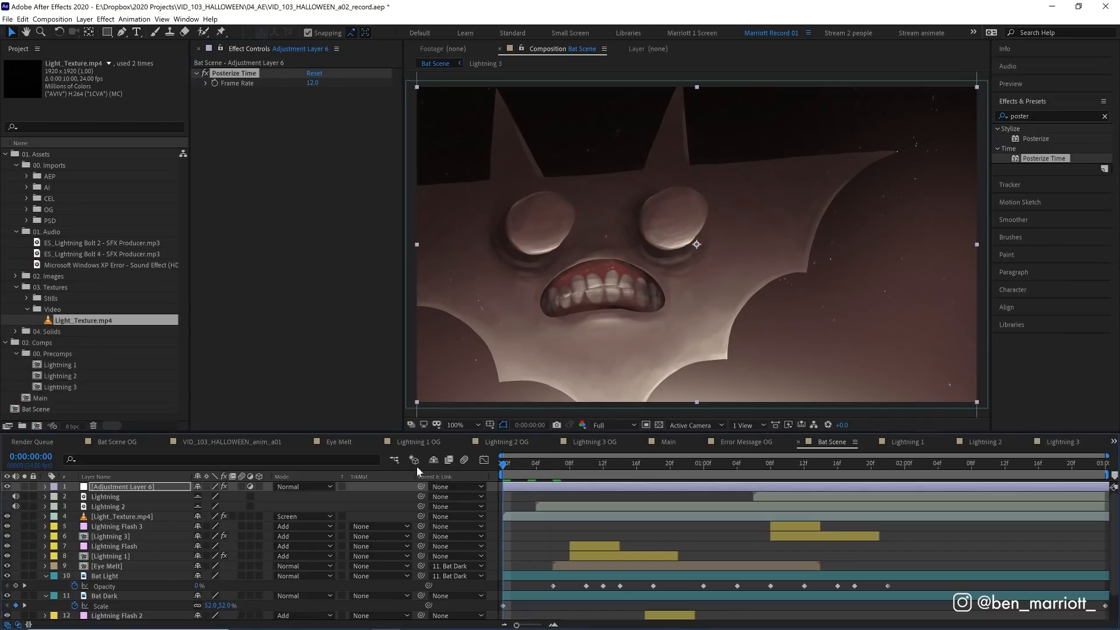
# Screen-blend the texture, add an adjustment layer with Posterize Time at 12 fps, and preview.
pyautogui.click(602, 463)
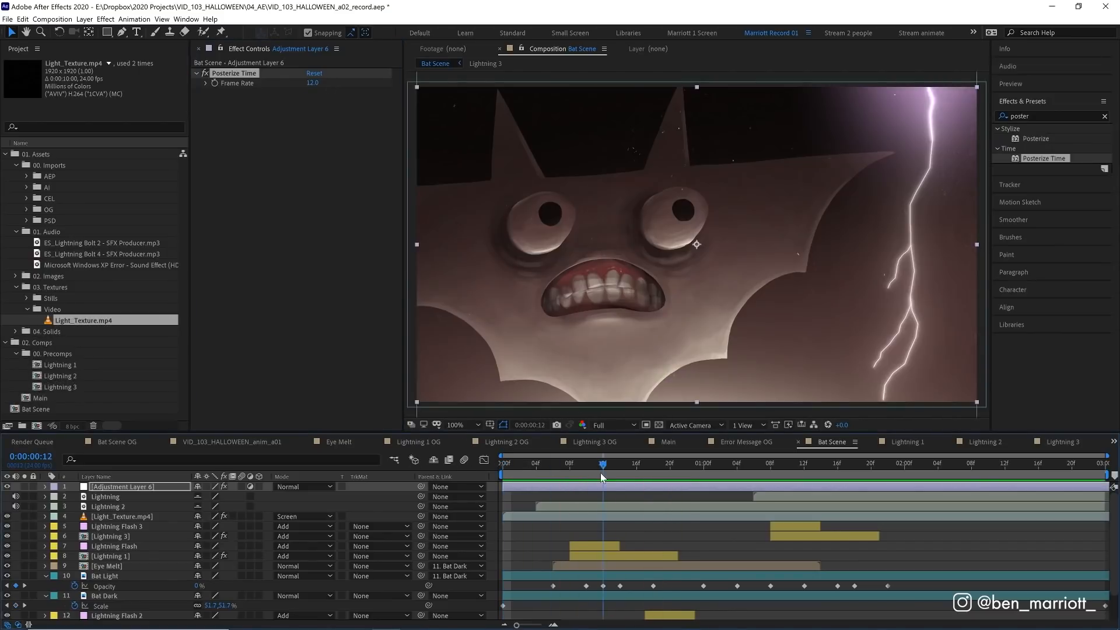
pyautogui.click(602, 463)
pyautogui.write('glow')
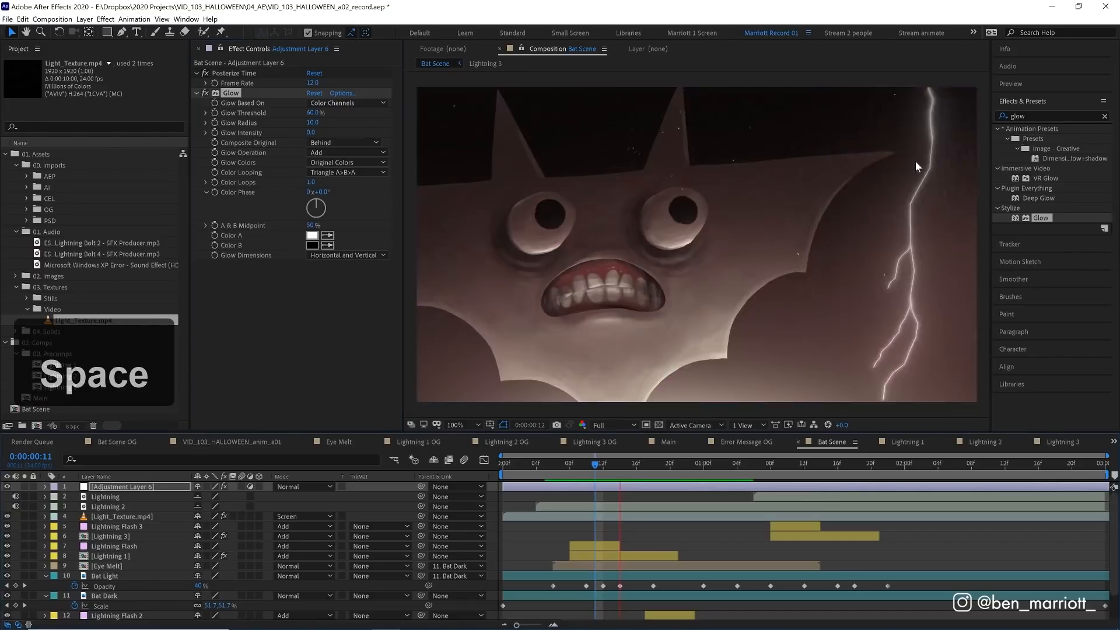
pyautogui.press('space')
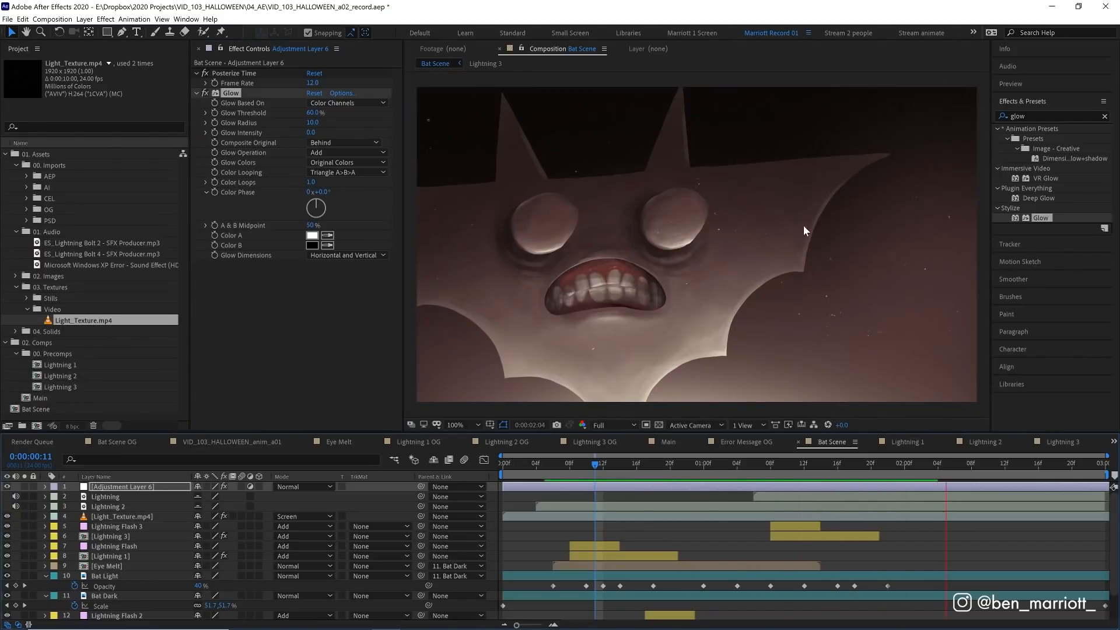
pyautogui.click(504, 464)
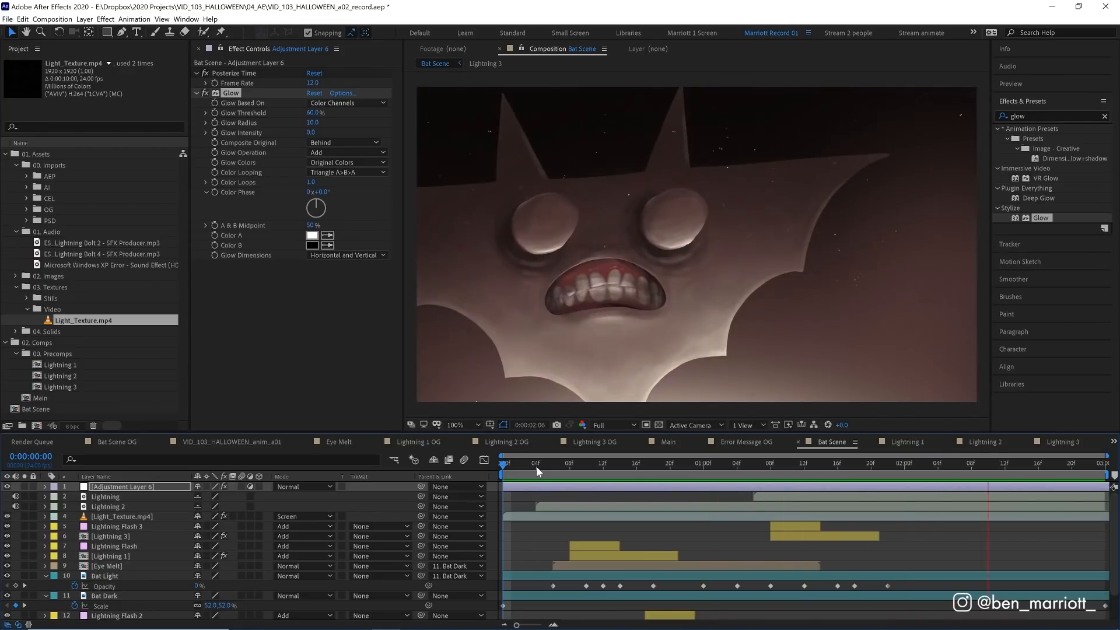
# Add a Glow effect to the adjustment layer and preview the bolt again.
pyautogui.press('space')
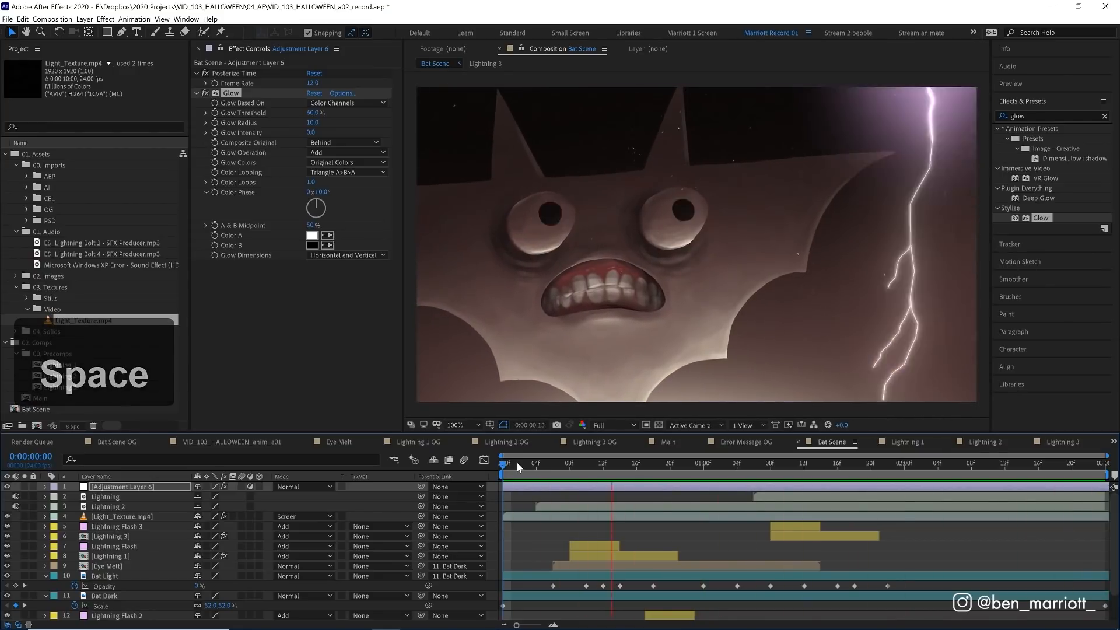
pyautogui.press('space')
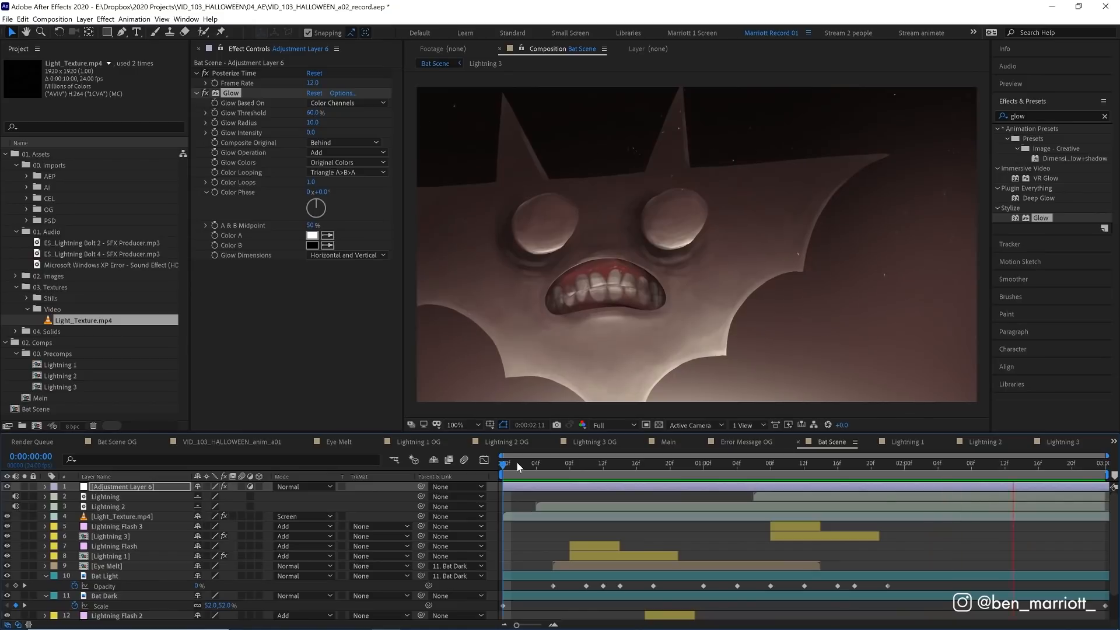
pyautogui.click(505, 463)
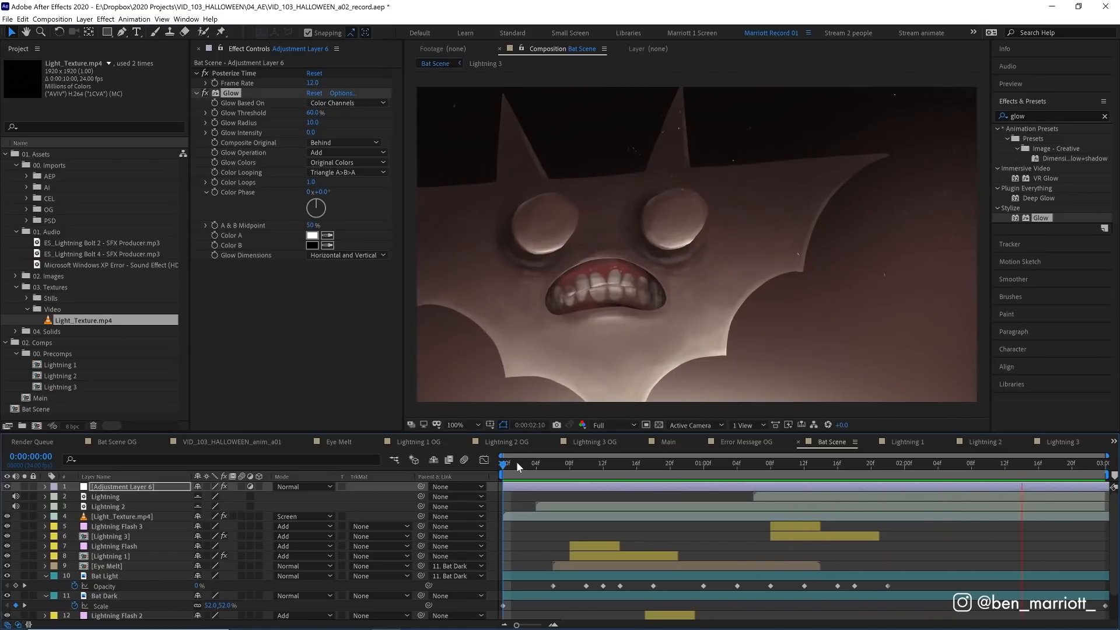